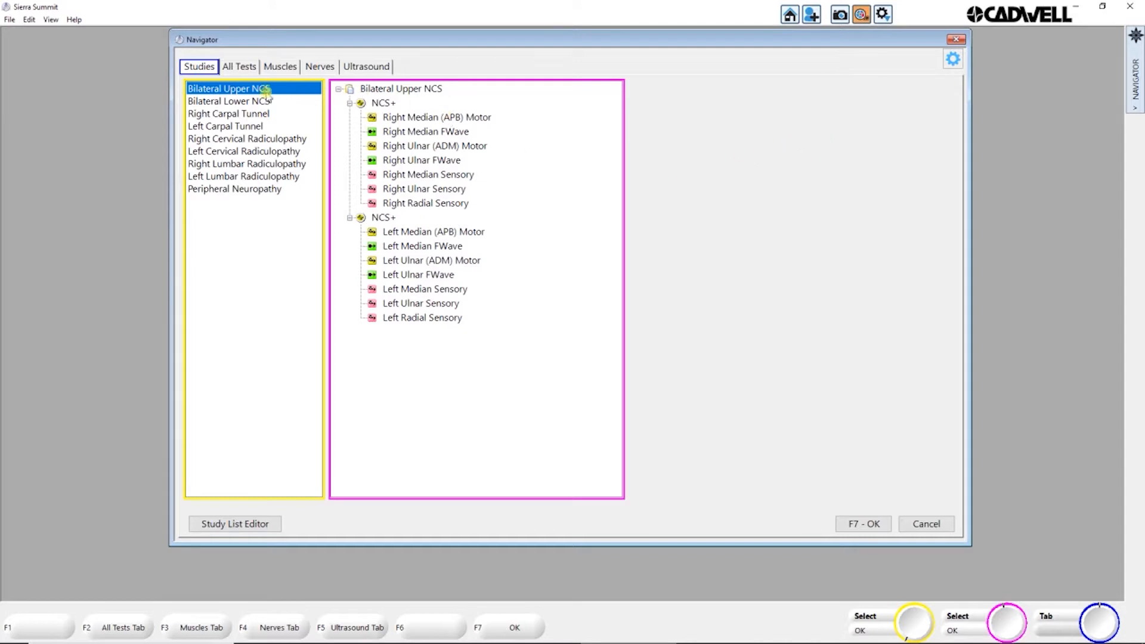
{"action": "mouse_move", "coordinate": [246, 131]}
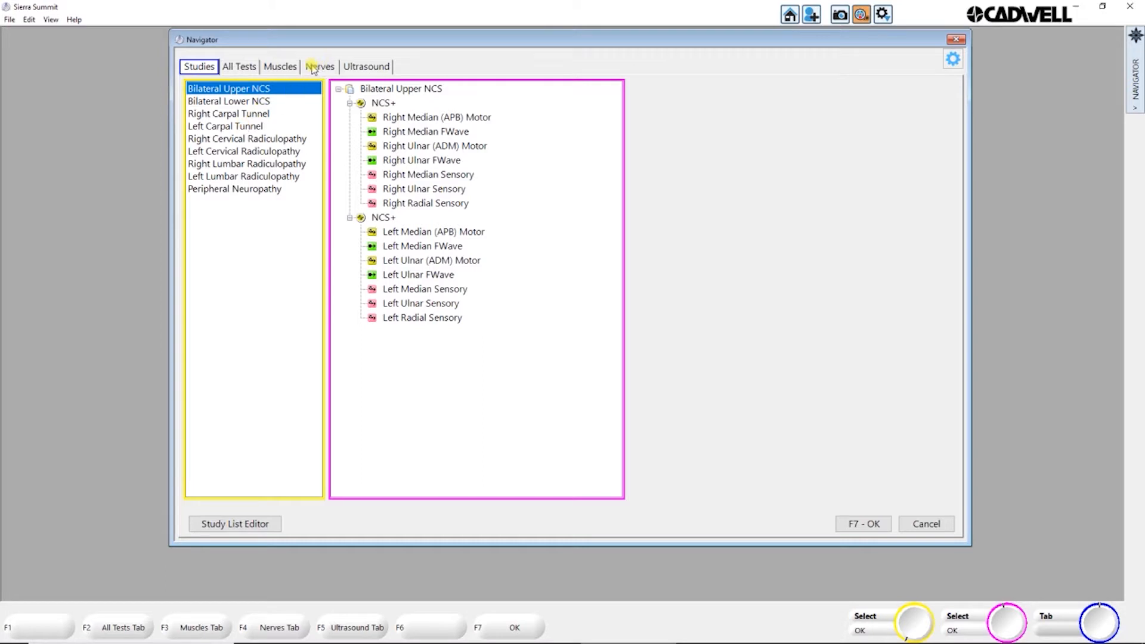
Step: Choose Median (with F) and antidromic Median sensory from the Nerves list and confirm with OK
{"action": "left_click", "coordinate": [320, 67]}
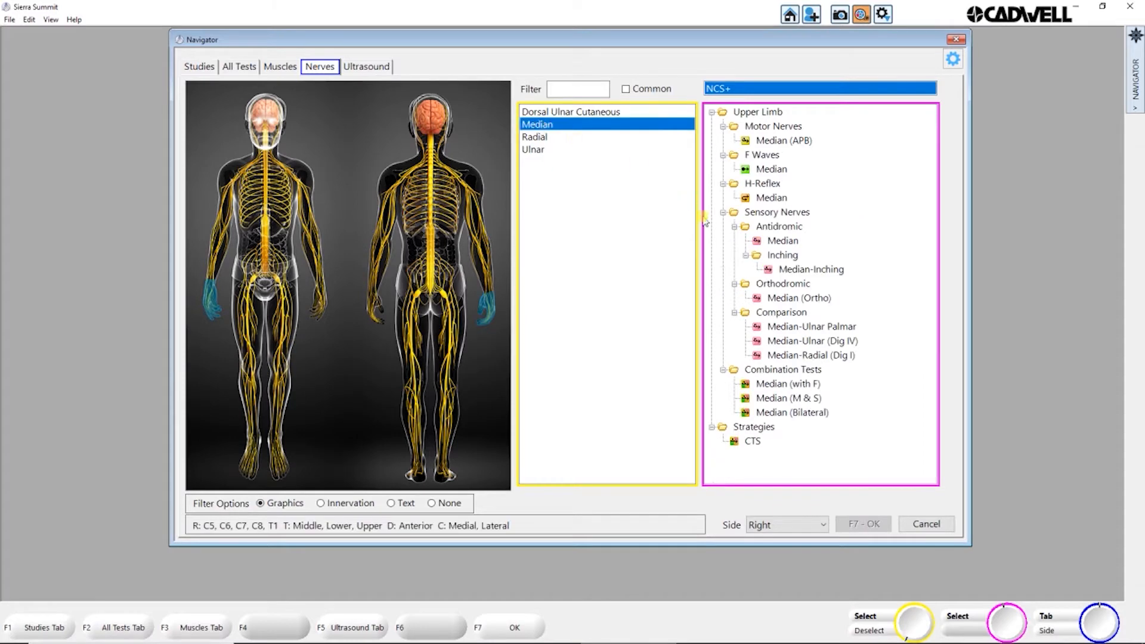
{"action": "mouse_move", "coordinate": [792, 405]}
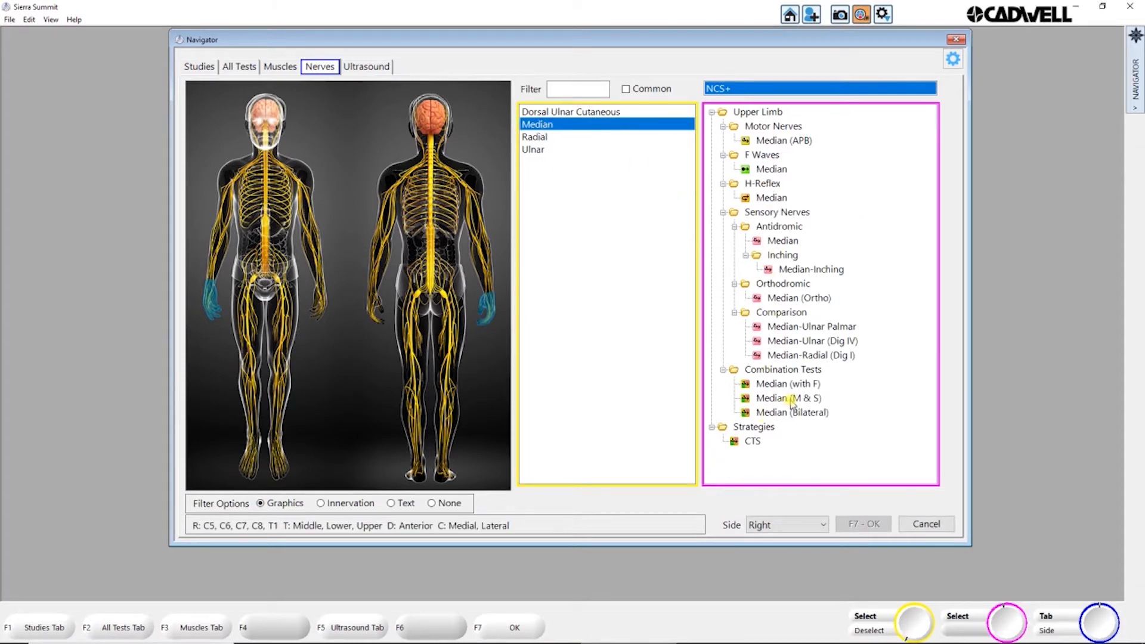
{"action": "mouse_move", "coordinate": [844, 213]}
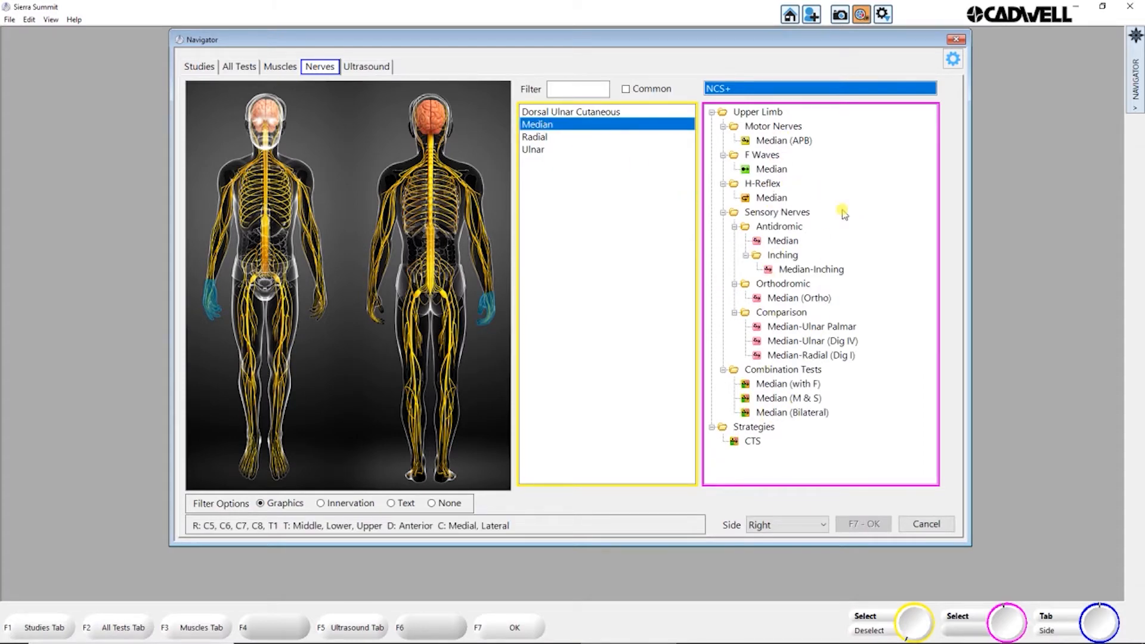
{"action": "mouse_move", "coordinate": [786, 389]}
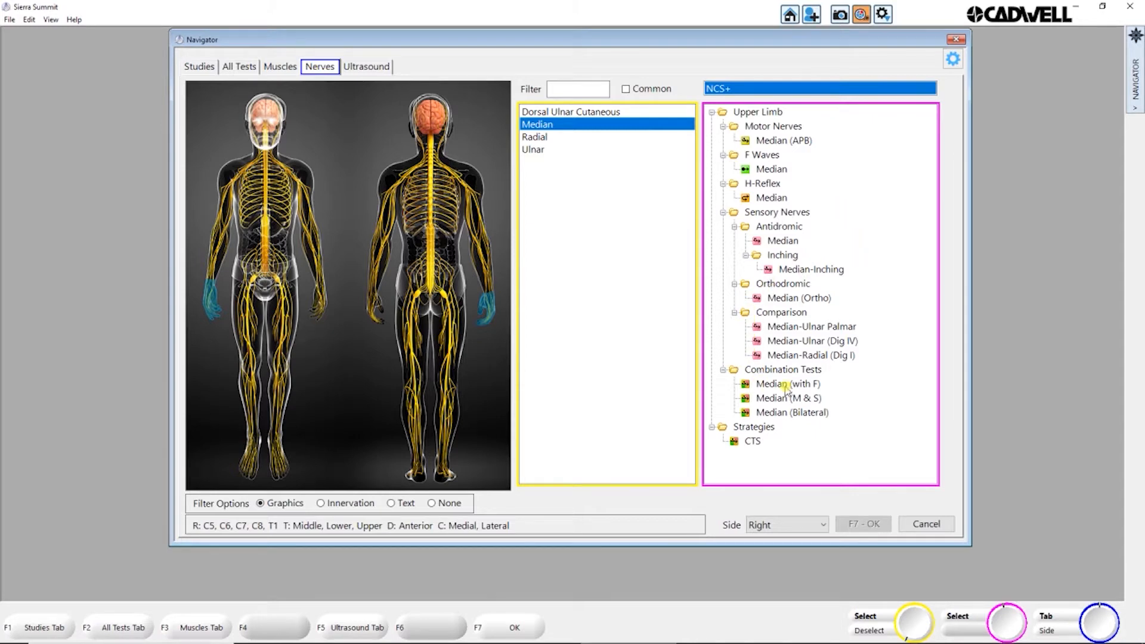
{"action": "left_click", "coordinate": [787, 383]}
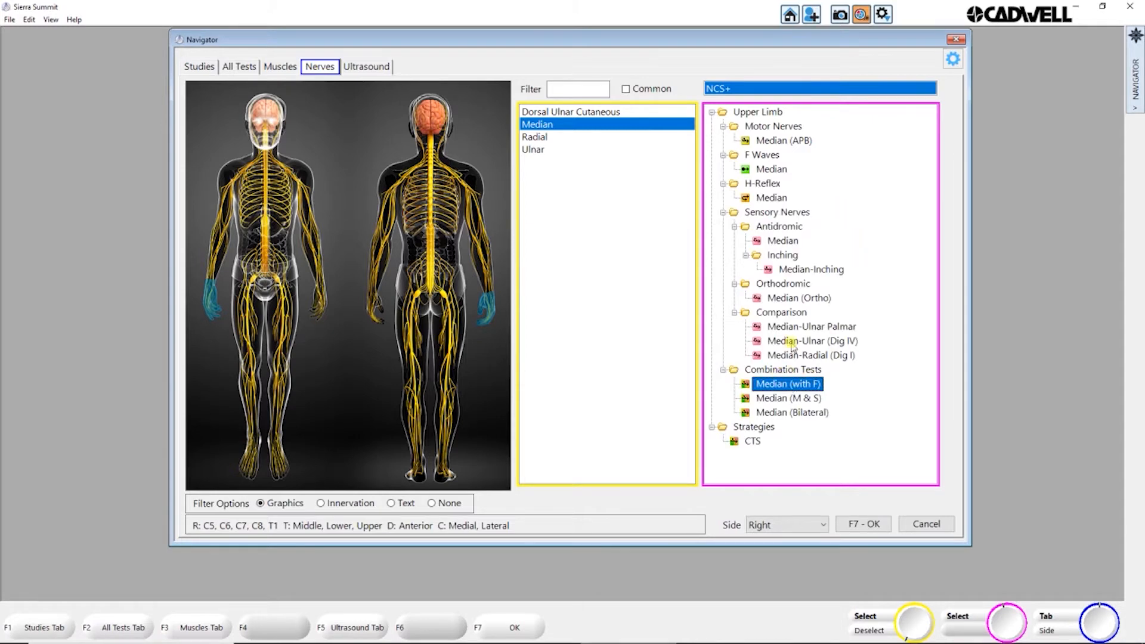
{"action": "left_click", "coordinate": [783, 239]}
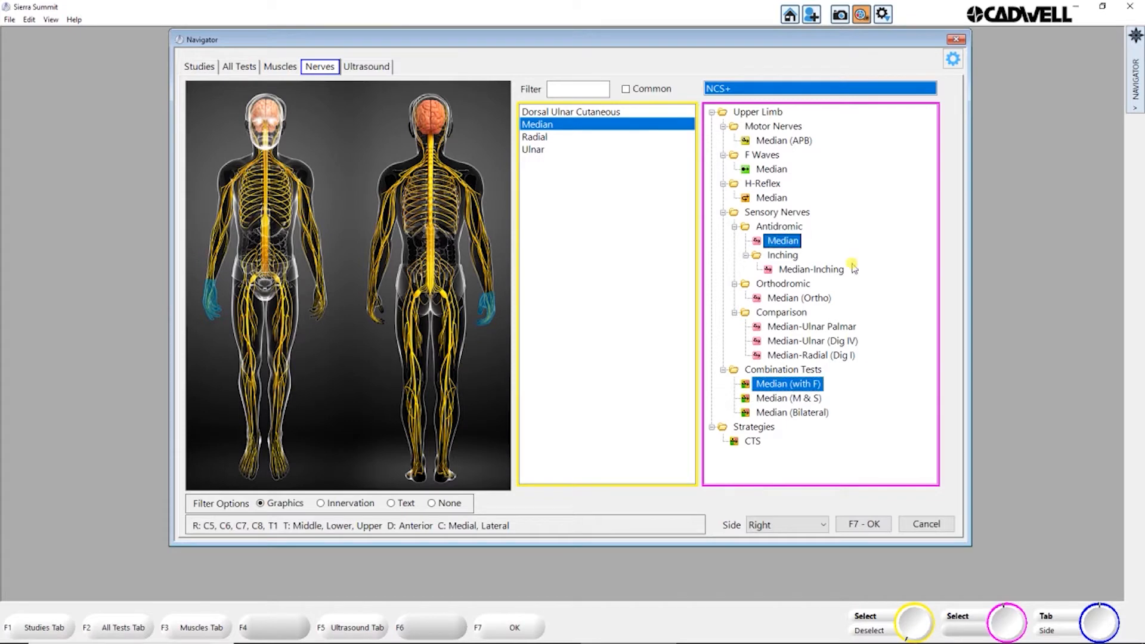
{"action": "left_click", "coordinate": [862, 524]}
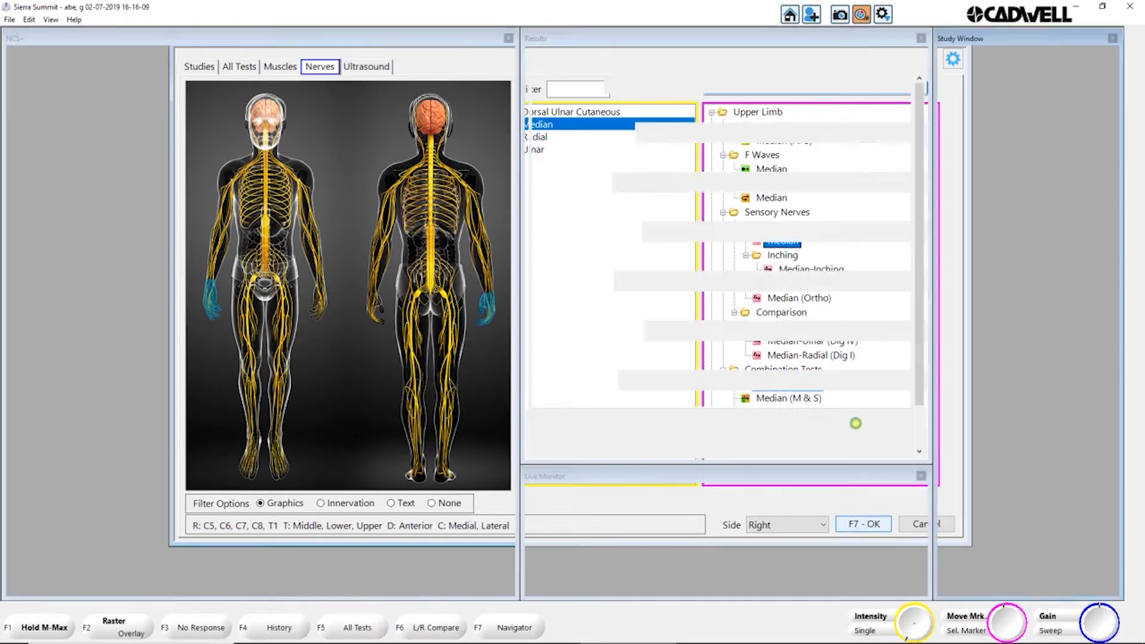
{"action": "left_click", "coordinate": [863, 525]}
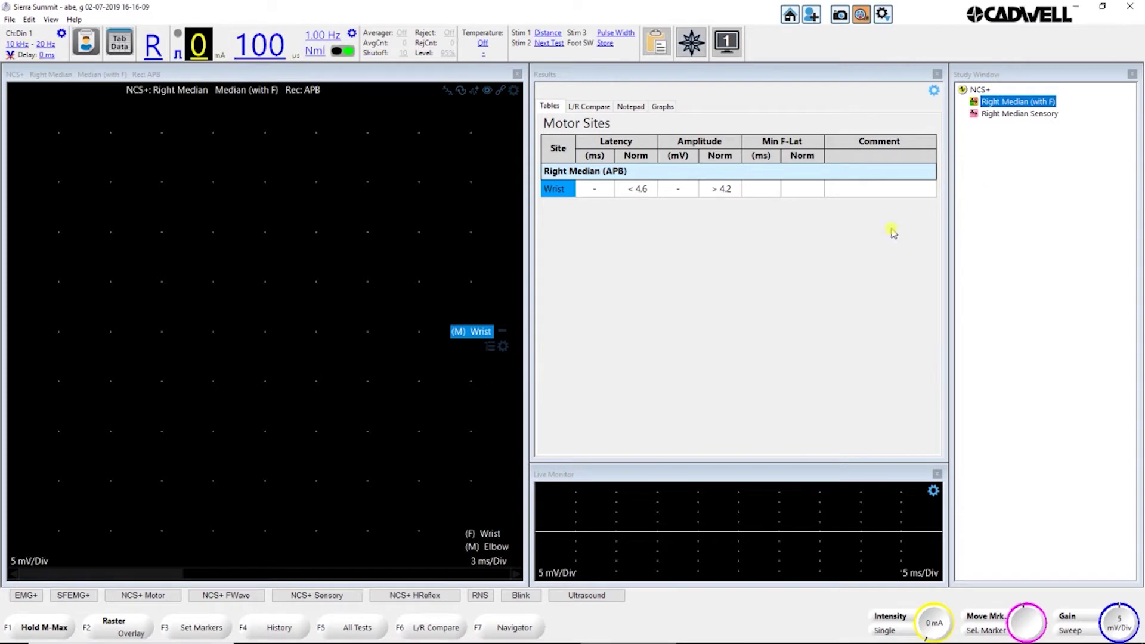
{"action": "mouse_move", "coordinate": [284, 344]}
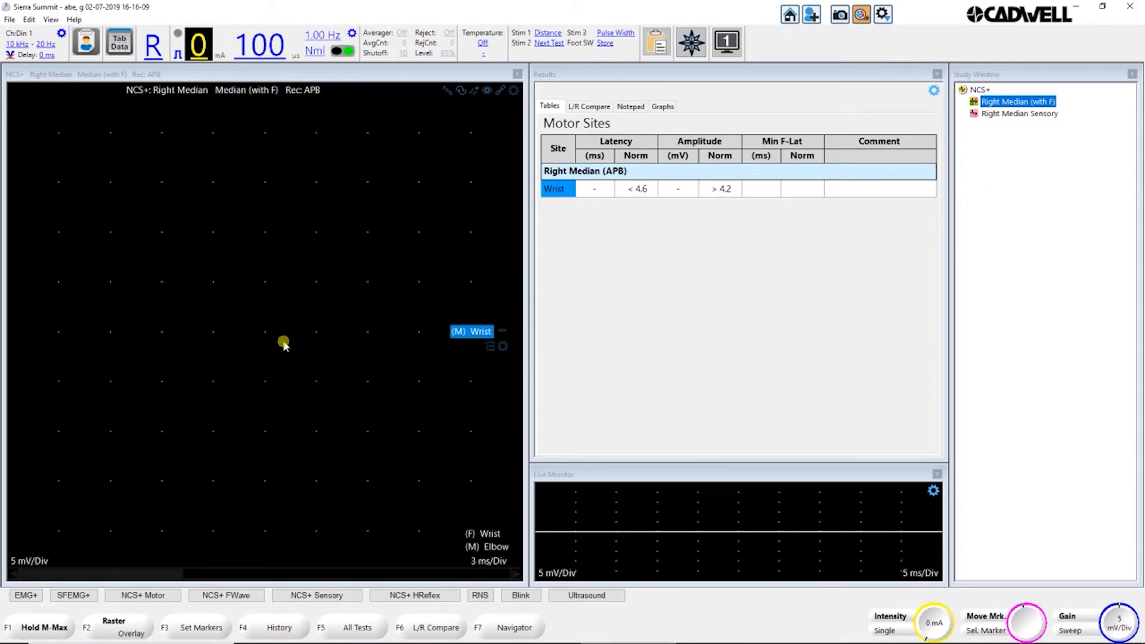
{"action": "mouse_move", "coordinate": [351, 295]}
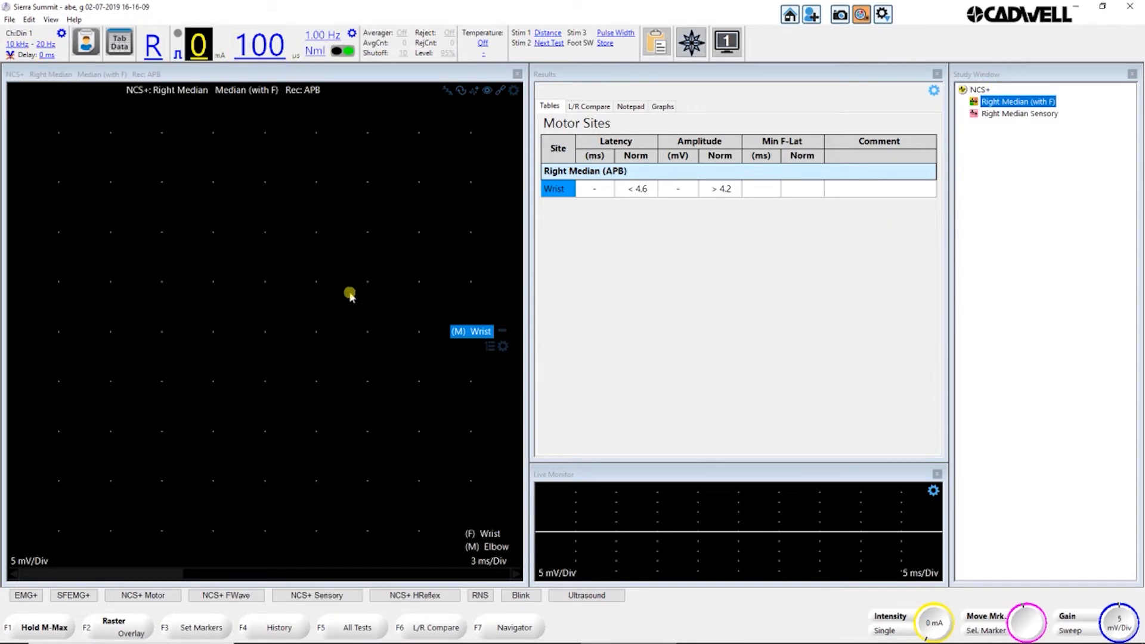
{"action": "mouse_move", "coordinate": [145, 113]}
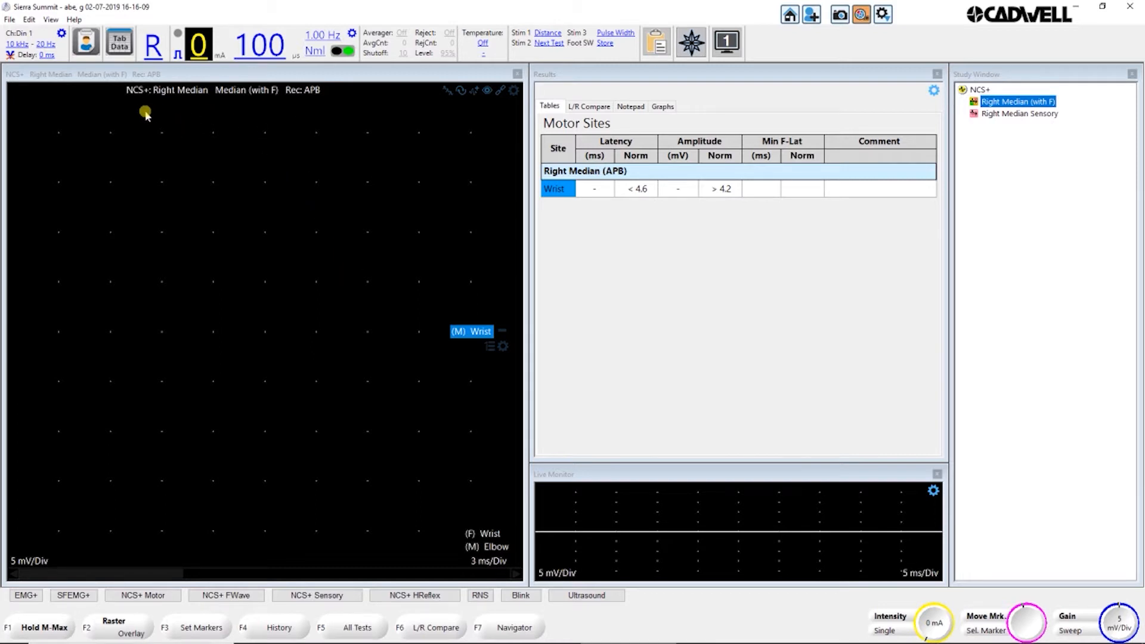
{"action": "mouse_move", "coordinate": [429, 328]}
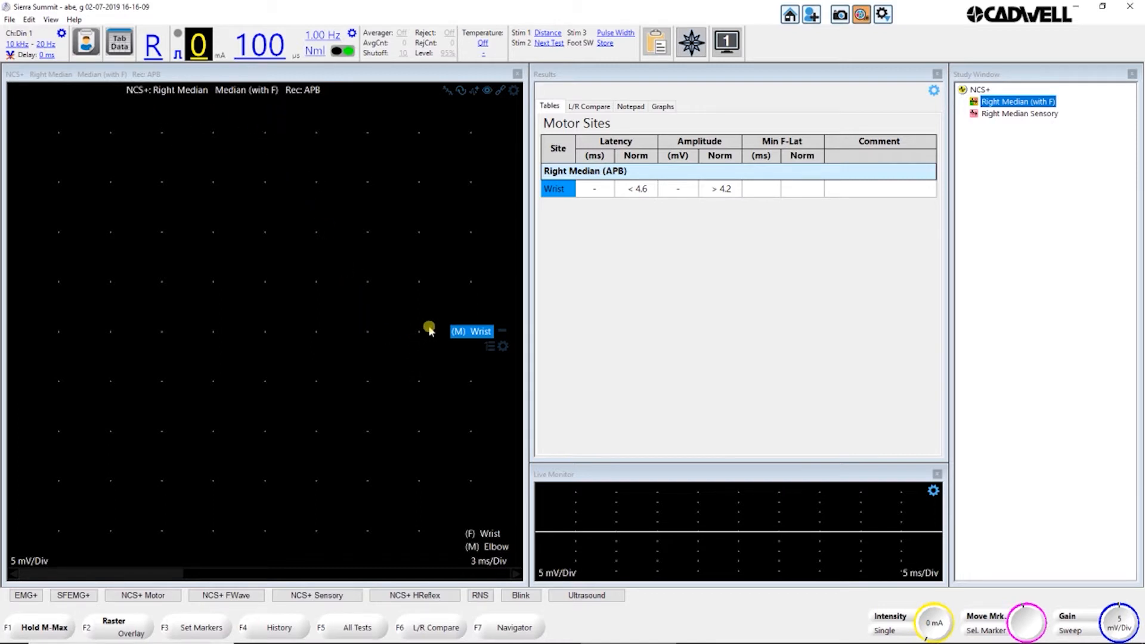
{"action": "mouse_move", "coordinate": [420, 368]}
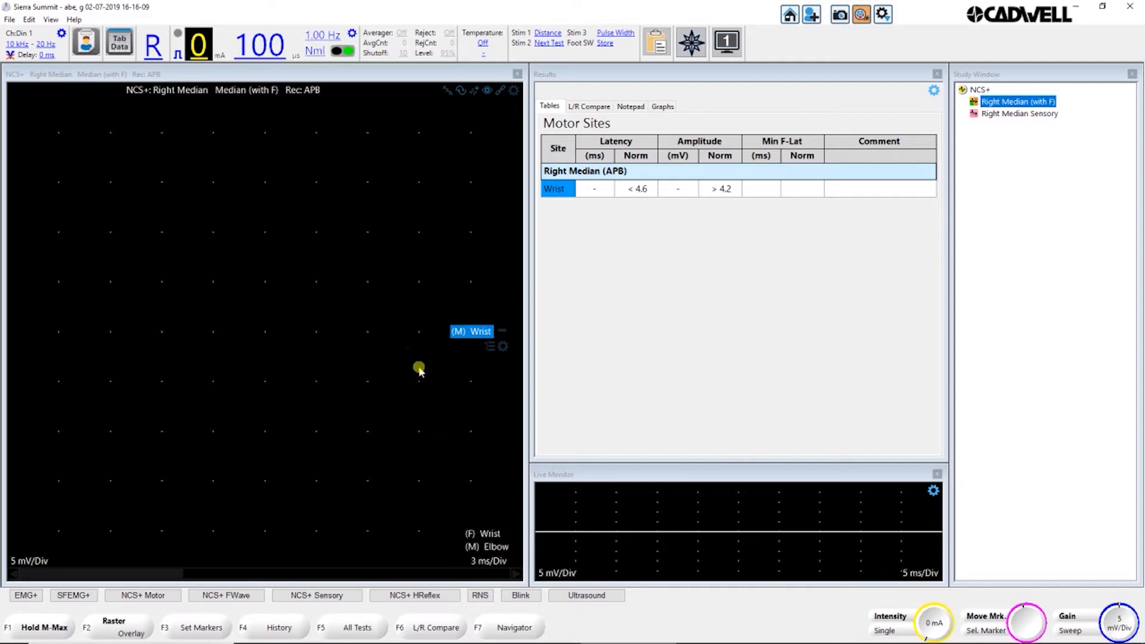
{"action": "mouse_move", "coordinate": [427, 337]}
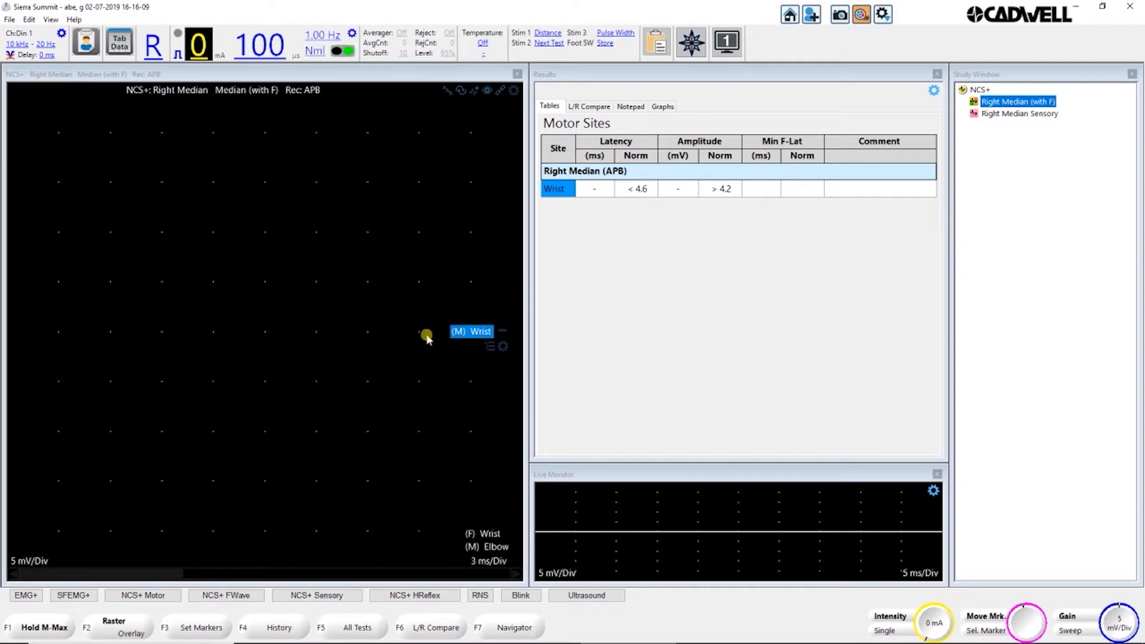
{"action": "mouse_move", "coordinate": [381, 463]}
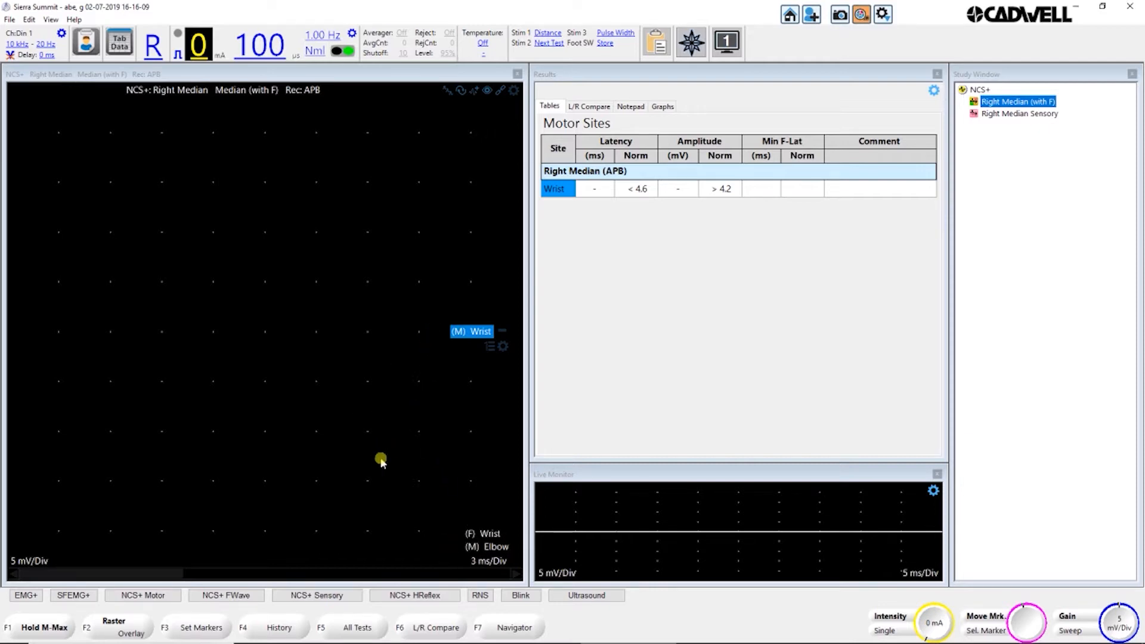
{"action": "mouse_move", "coordinate": [451, 454]}
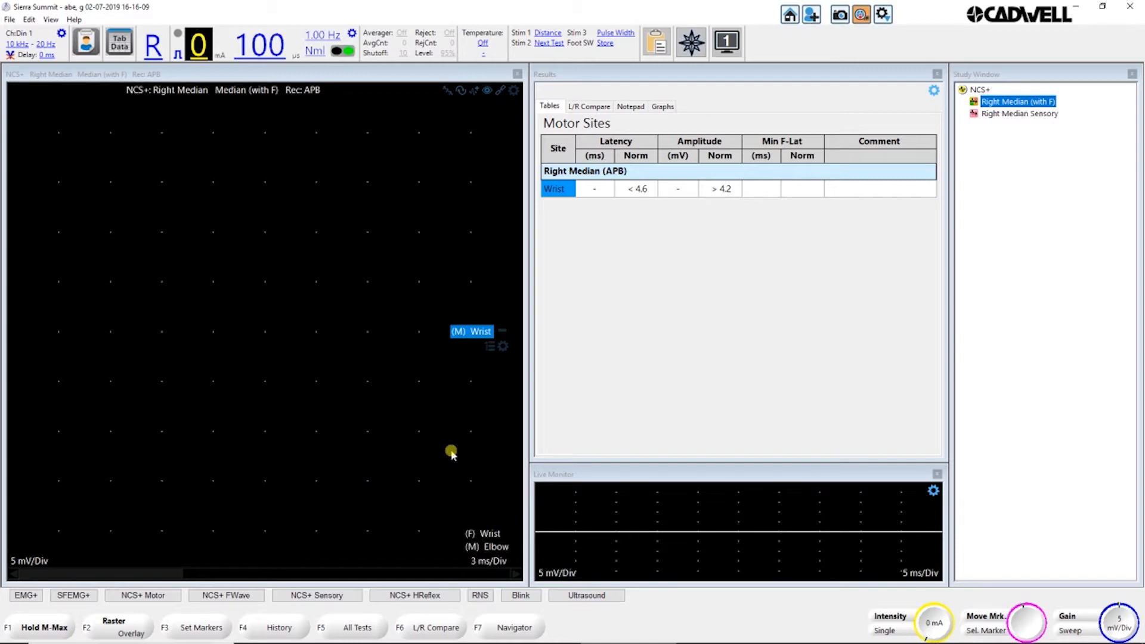
{"action": "mouse_move", "coordinate": [348, 438]}
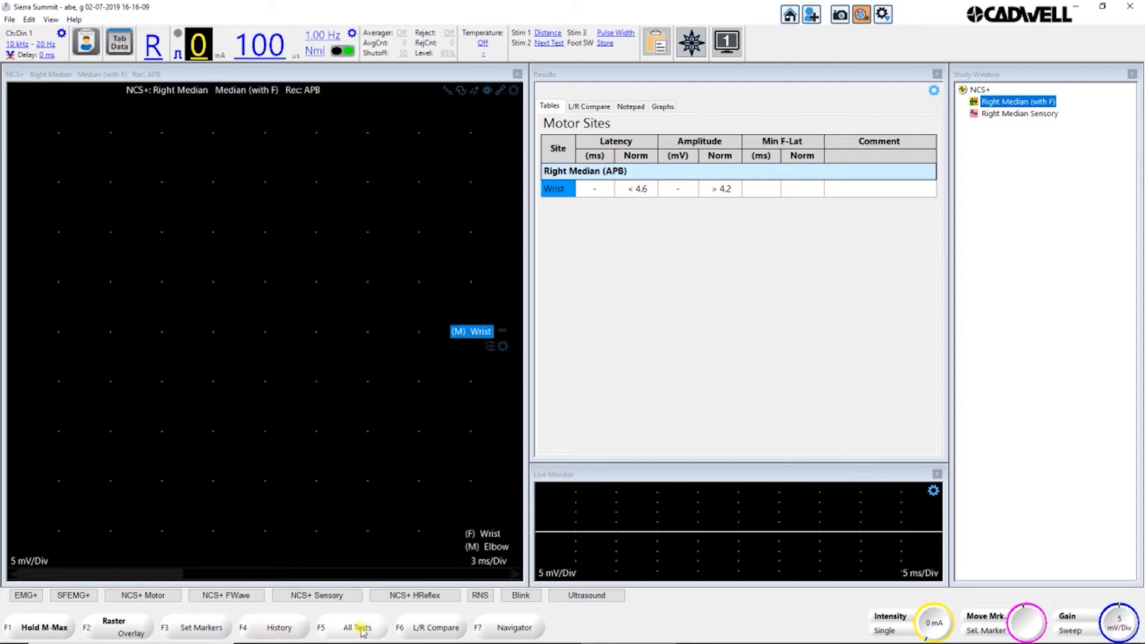
{"action": "mouse_move", "coordinate": [784, 603]}
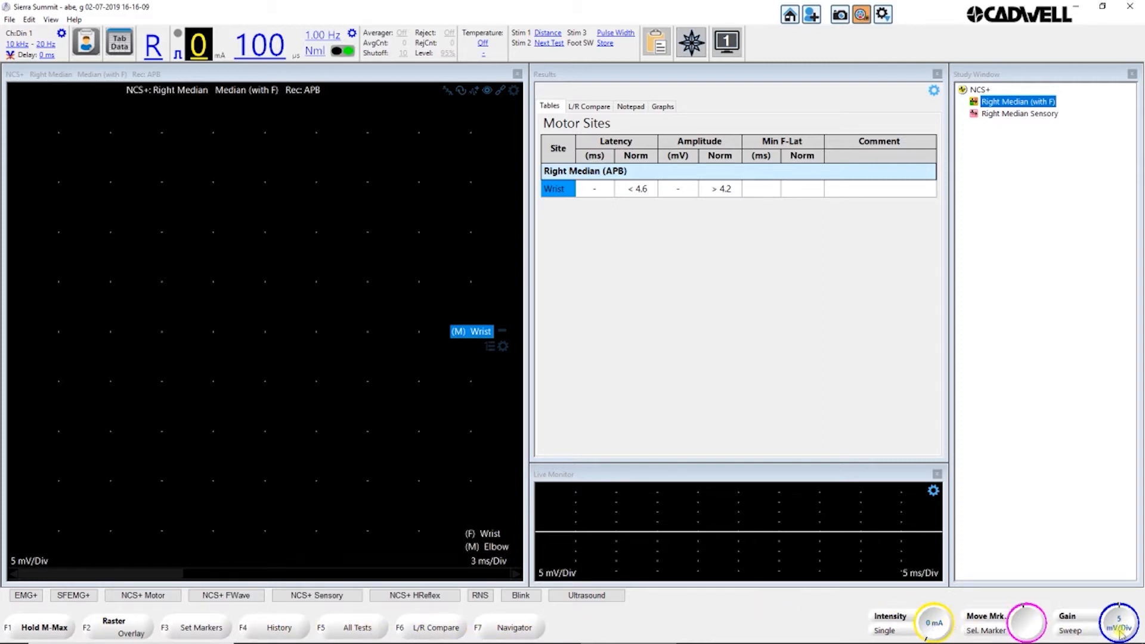
{"action": "mouse_move", "coordinate": [316, 12]}
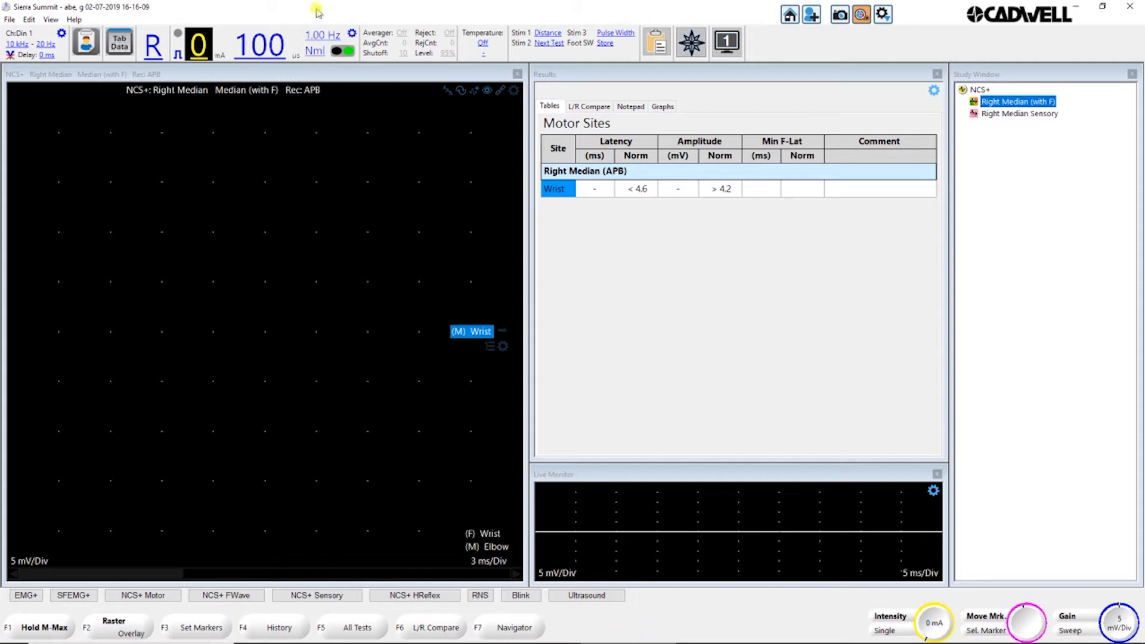
{"action": "mouse_move", "coordinate": [972, 495]}
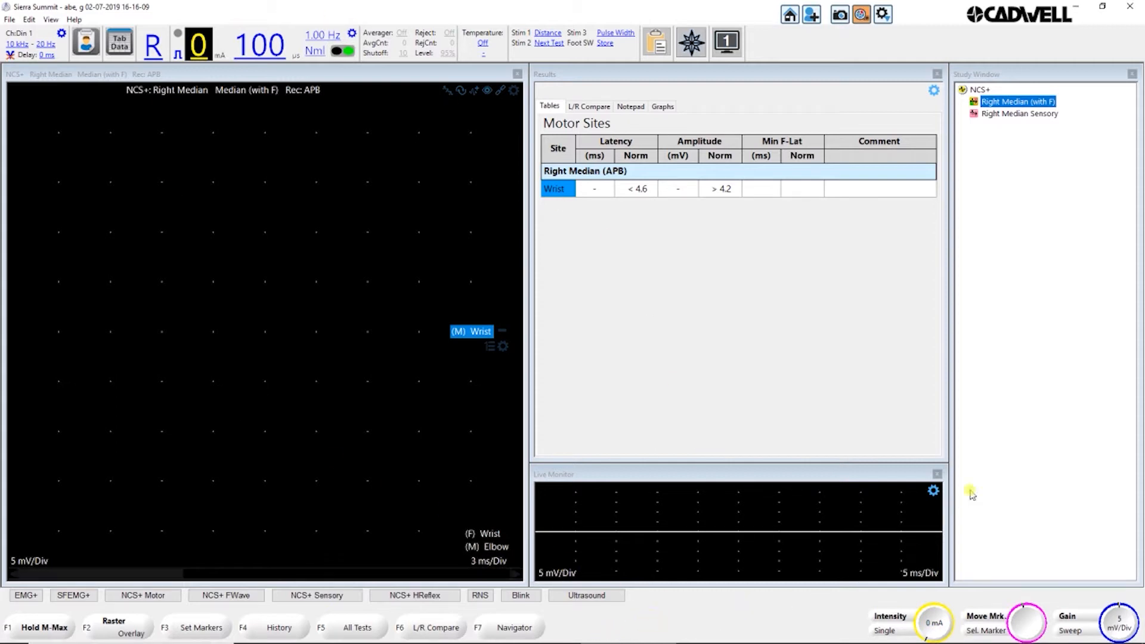
{"action": "mouse_move", "coordinate": [588, 625]}
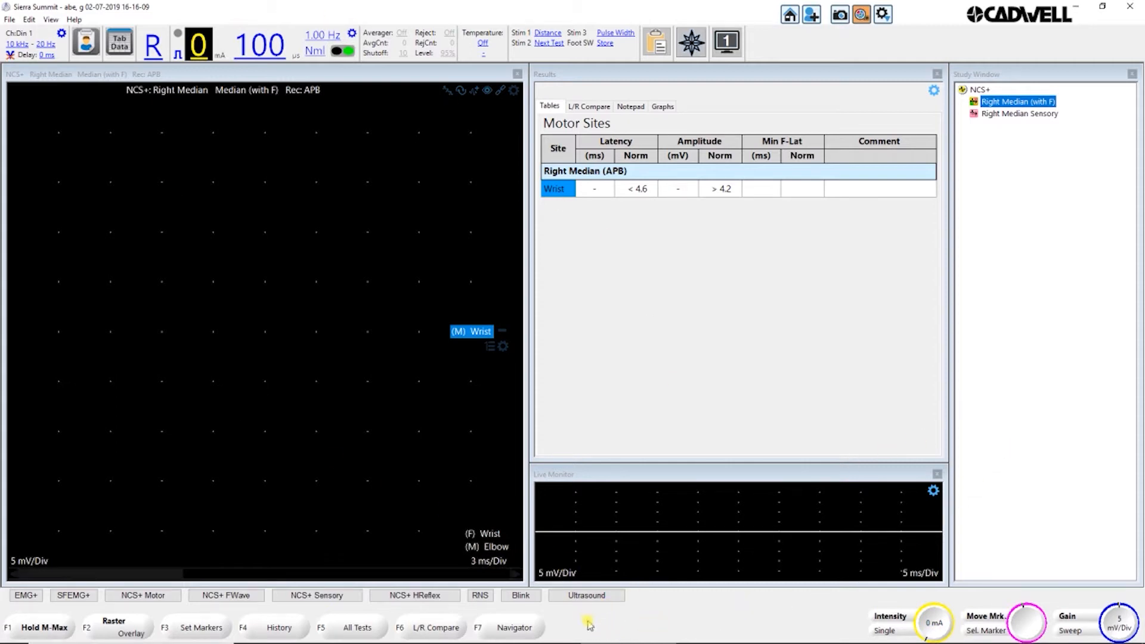
{"action": "left_click", "coordinate": [622, 621]}
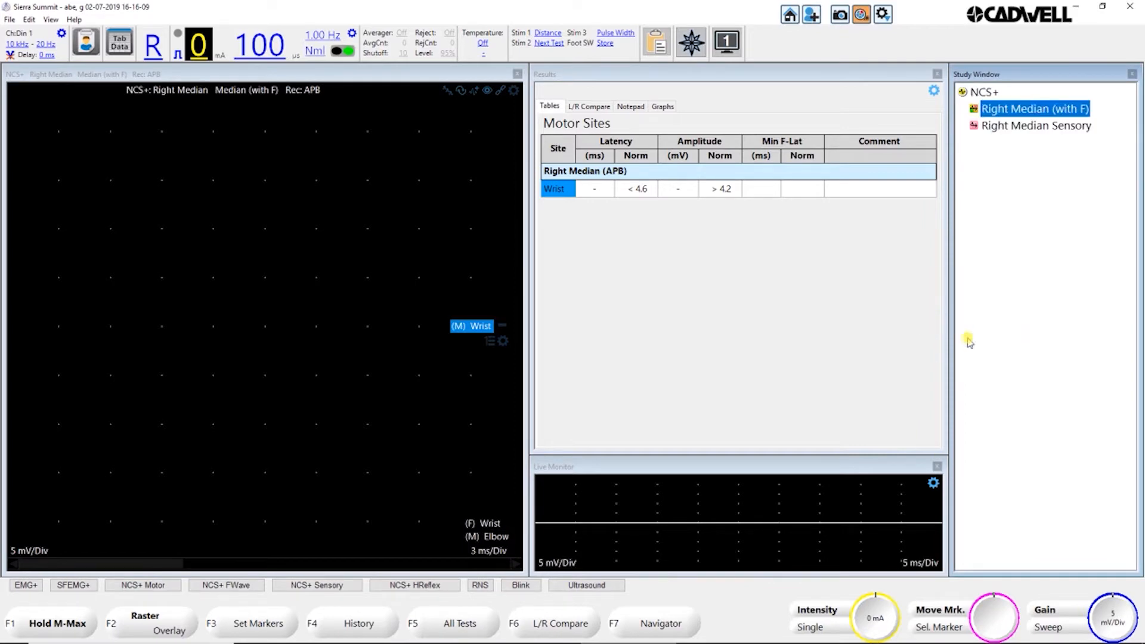
{"action": "mouse_move", "coordinate": [404, 385]}
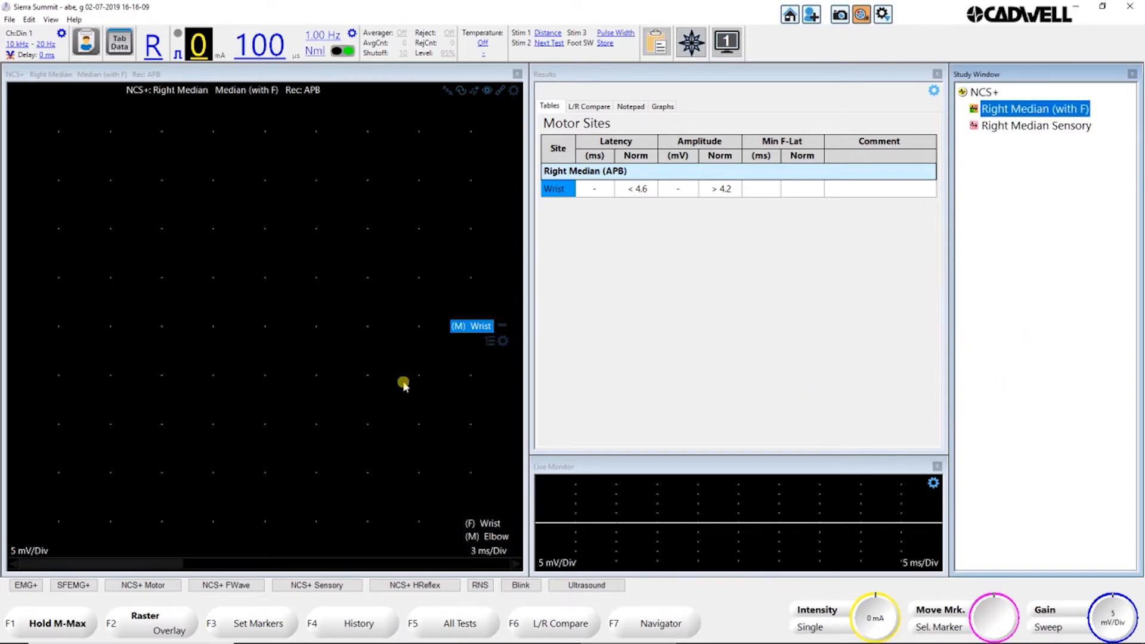
{"action": "mouse_move", "coordinate": [383, 369]}
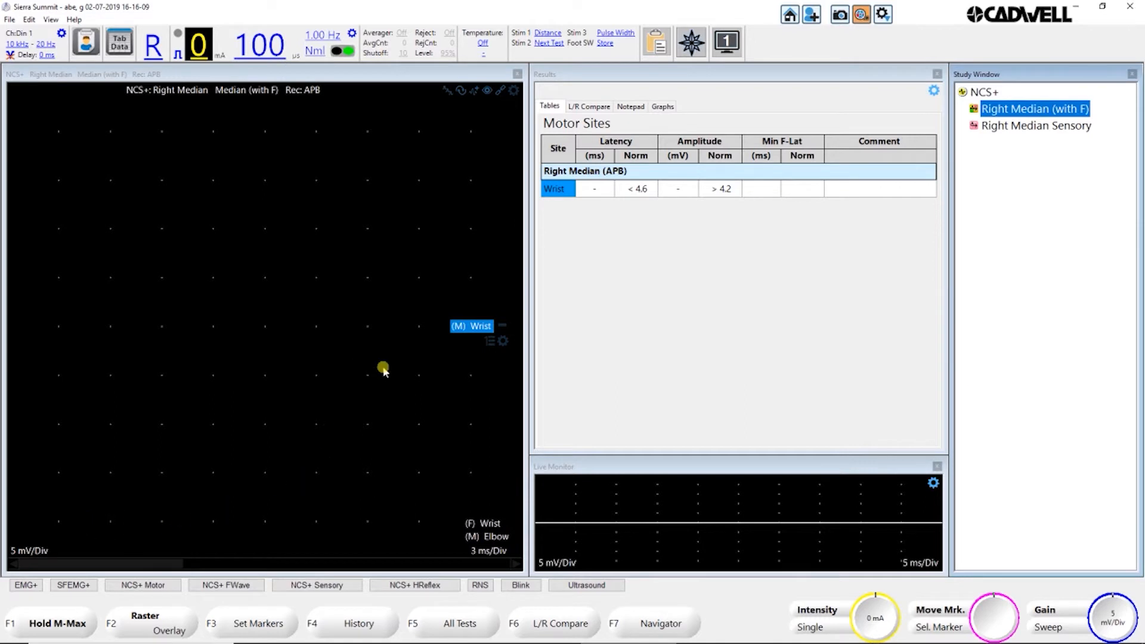
{"action": "mouse_move", "coordinate": [629, 508]}
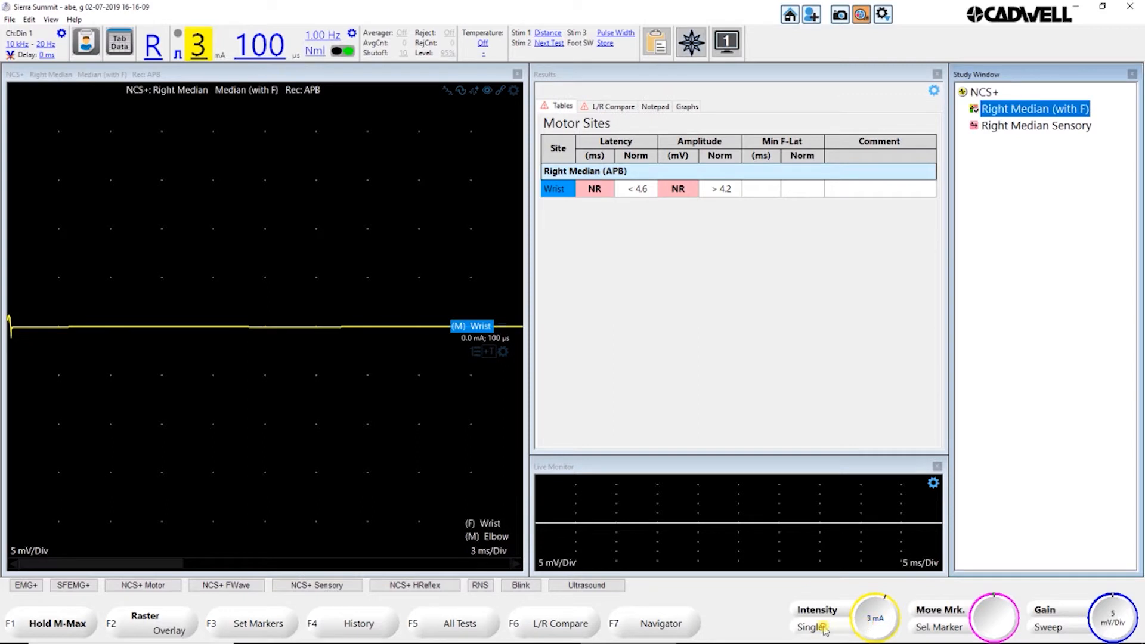
Step: Deliver single stimuli at the wrist until the APB response reads about 3.7 ms and 5.1 mV
{"action": "left_click", "coordinate": [875, 617]}
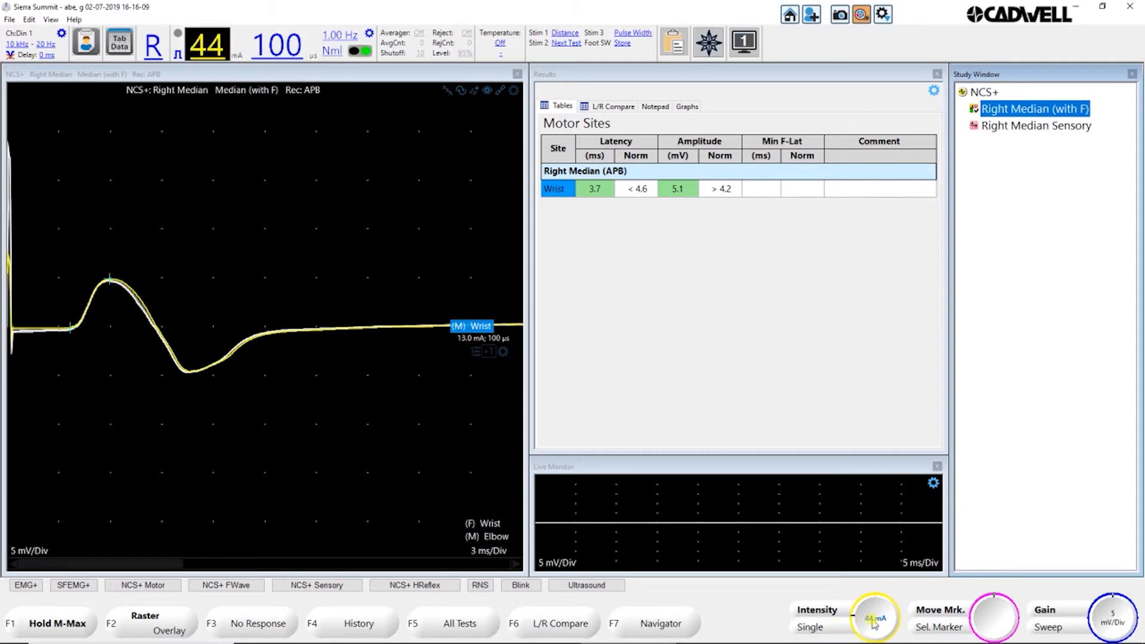
{"action": "left_click", "coordinate": [874, 616]}
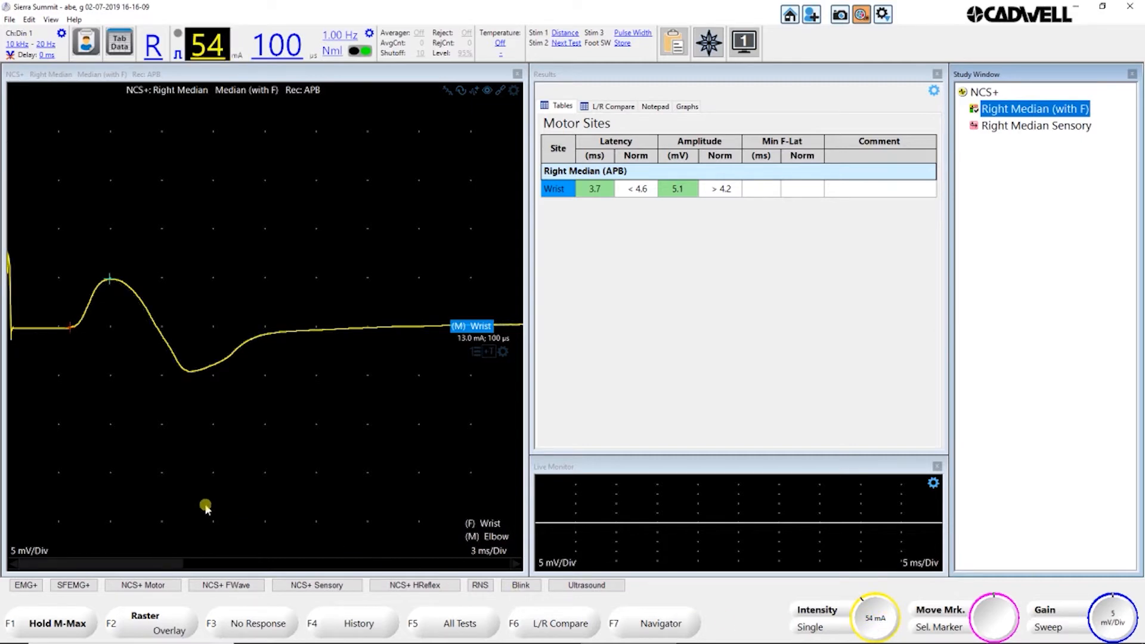
{"action": "mouse_move", "coordinate": [88, 474]}
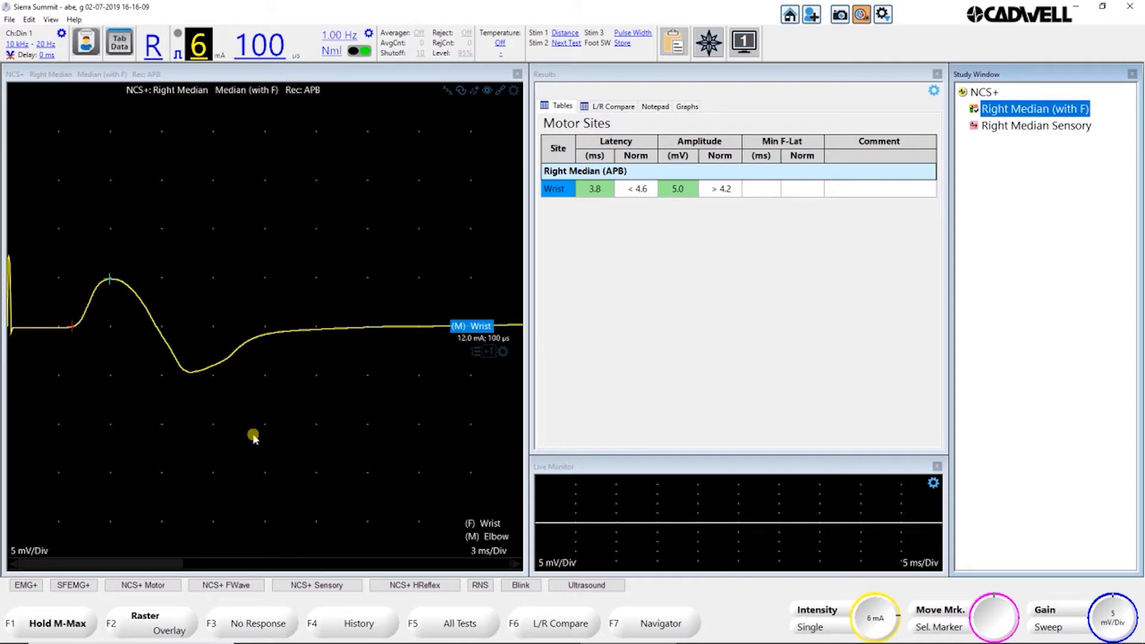
{"action": "mouse_move", "coordinate": [382, 443]}
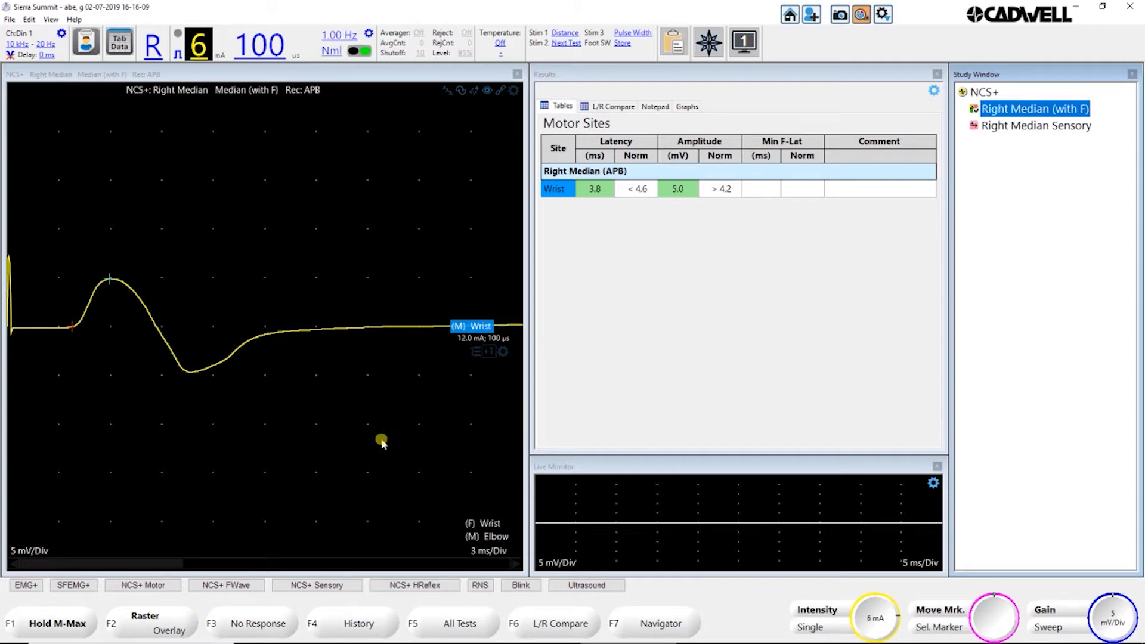
{"action": "mouse_move", "coordinate": [485, 525]}
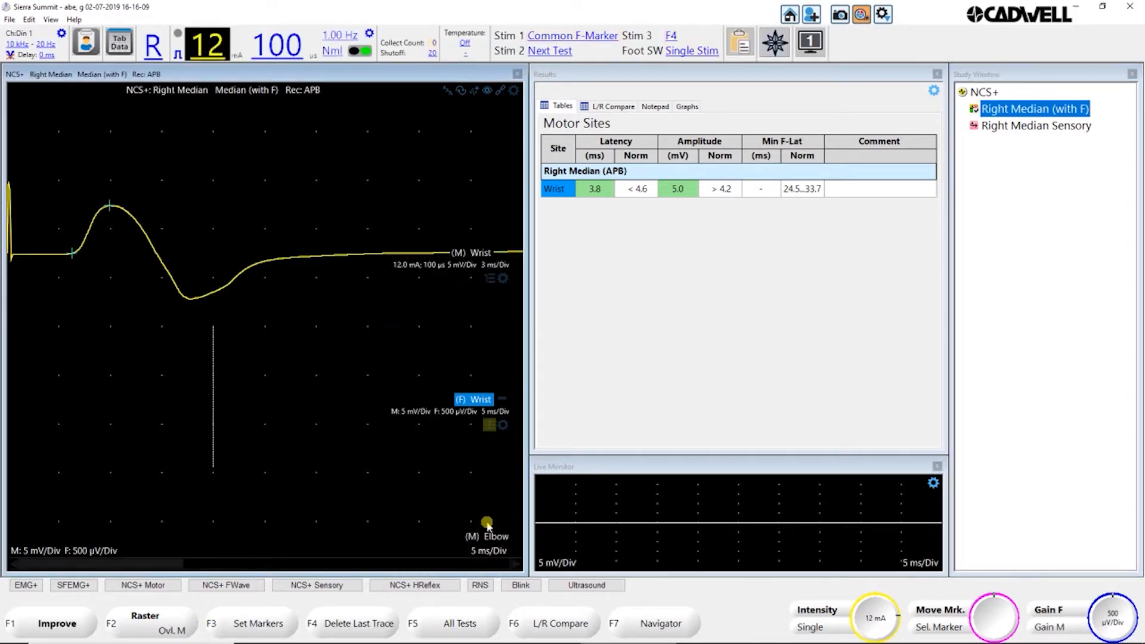
{"action": "mouse_move", "coordinate": [561, 340]}
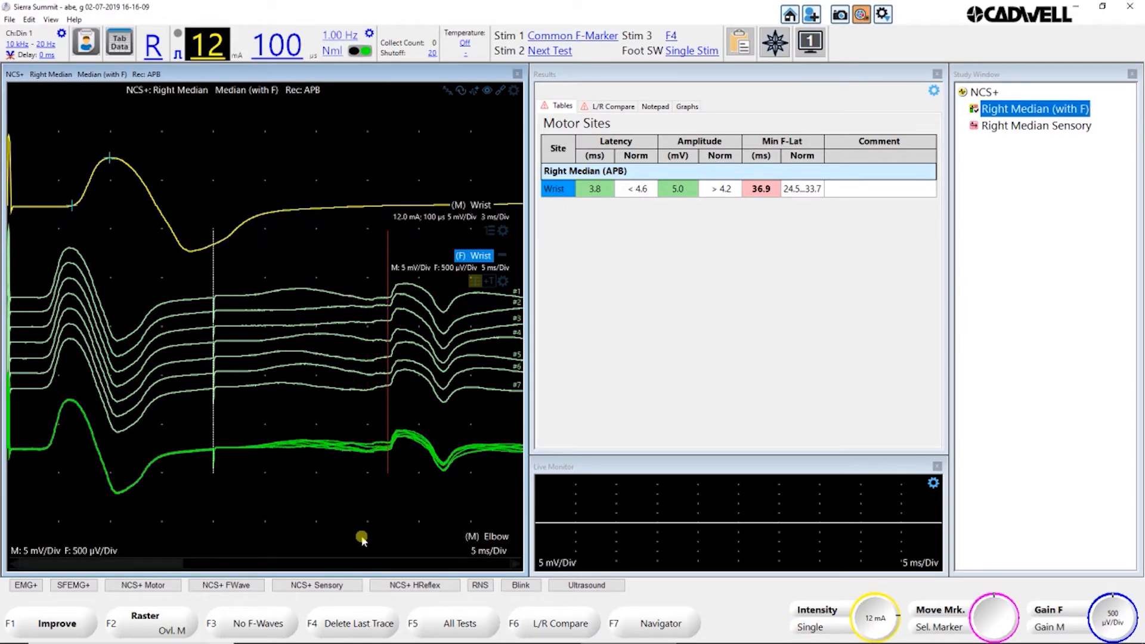
{"action": "mouse_move", "coordinate": [698, 523]}
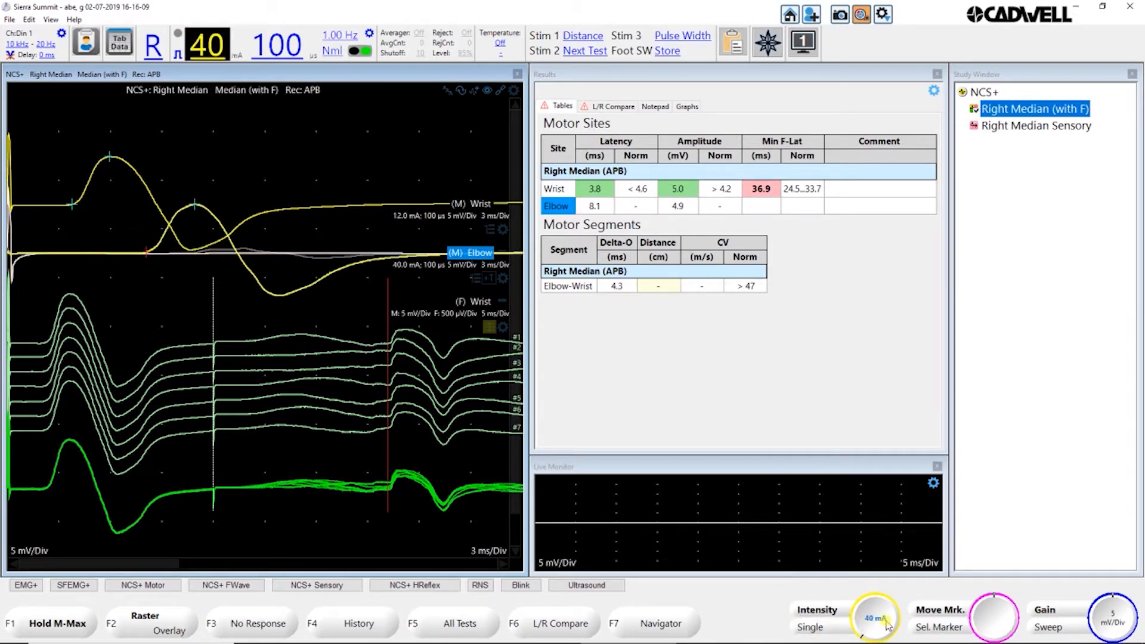
Step: Raise intensity to 50 mA and drag the wrist onset marker to latency 3.6 ms, delta 4.5 ms
{"action": "left_click", "coordinate": [844, 618]}
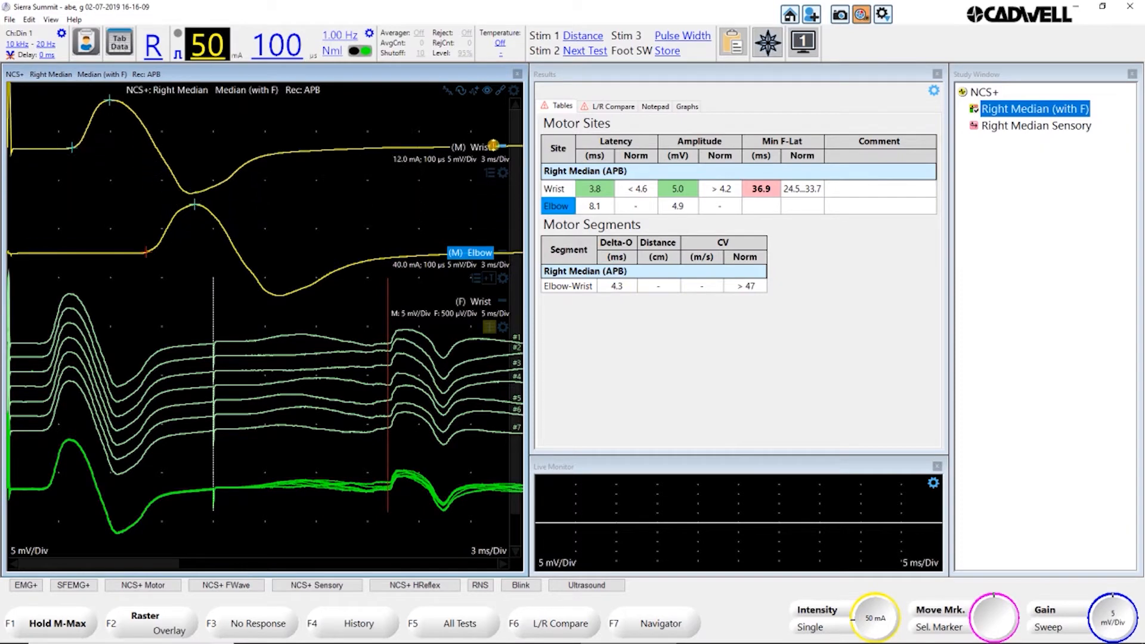
{"action": "mouse_move", "coordinate": [503, 327]}
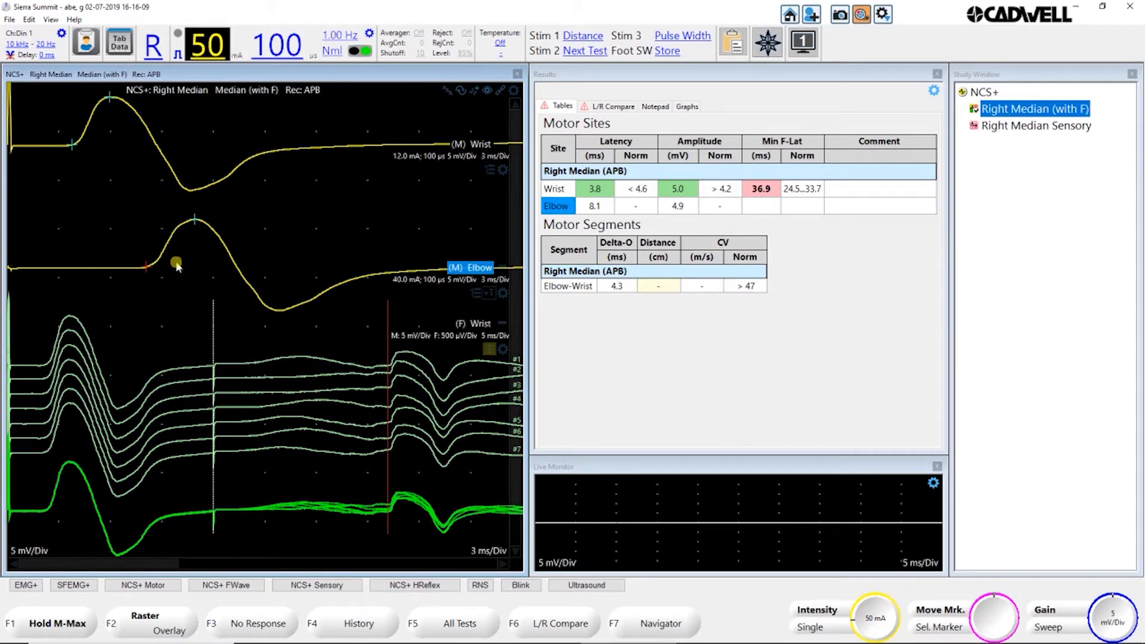
{"action": "mouse_move", "coordinate": [93, 191]}
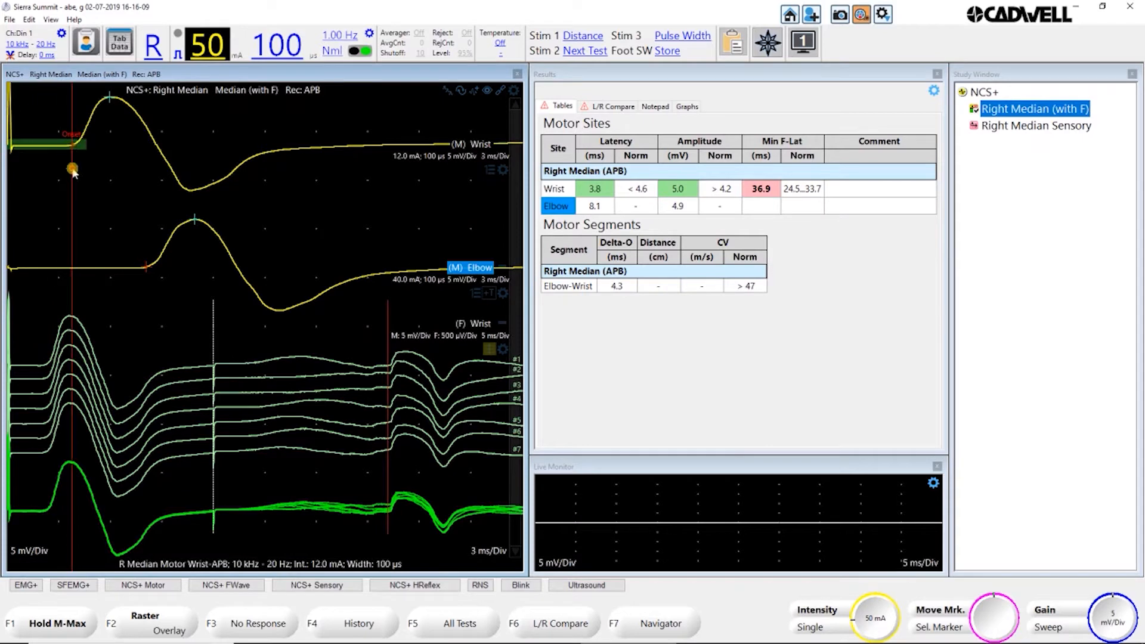
{"action": "left_click_drag", "start_coordinate": [73, 170], "coordinate": [80, 200]}
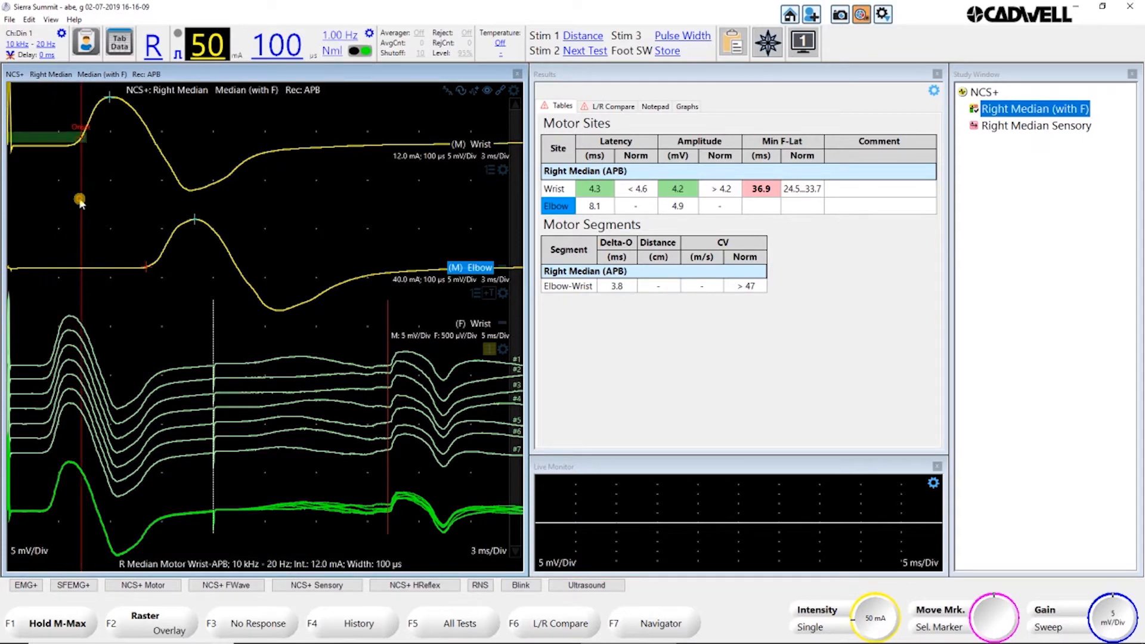
{"action": "left_click_drag", "start_coordinate": [80, 200], "coordinate": [70, 207]}
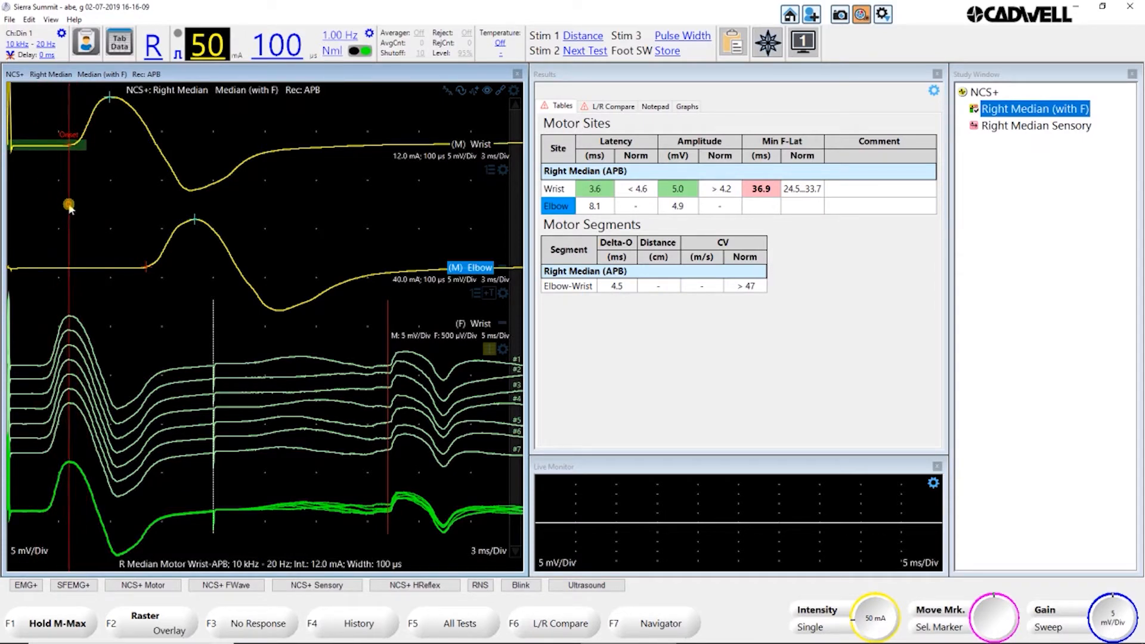
{"action": "left_click_drag", "start_coordinate": [70, 203], "coordinate": [70, 155]}
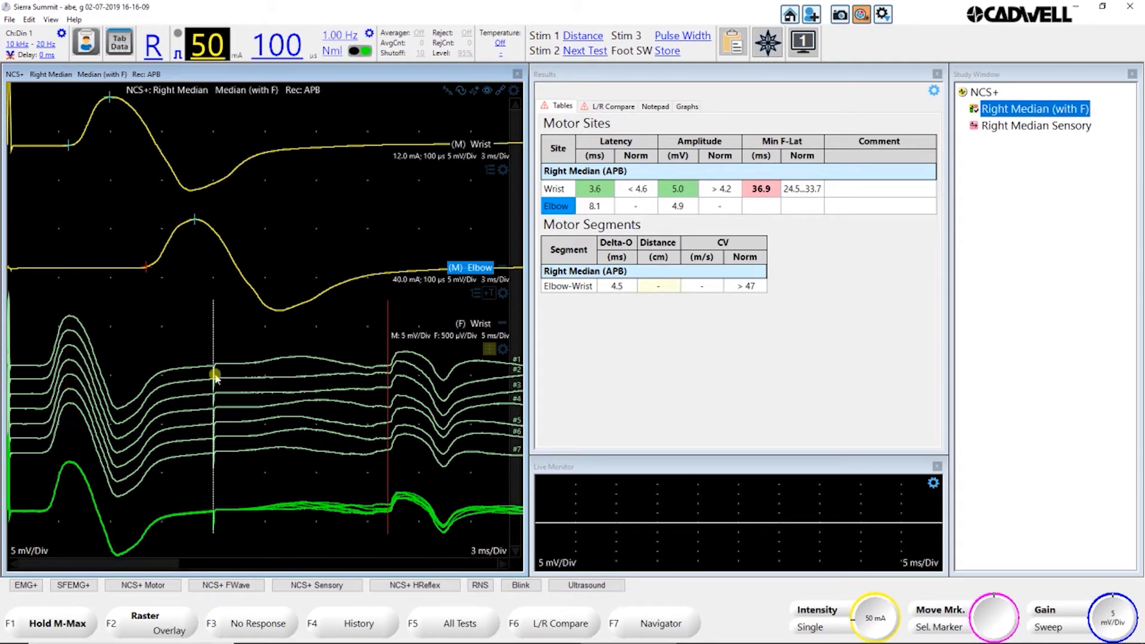
Step: Enter 22 cm as the Elbow-Wrist distance, giving a conduction velocity of 49 m/s
{"action": "left_click", "coordinate": [313, 380]}
{"action": "type", "text": "22"}
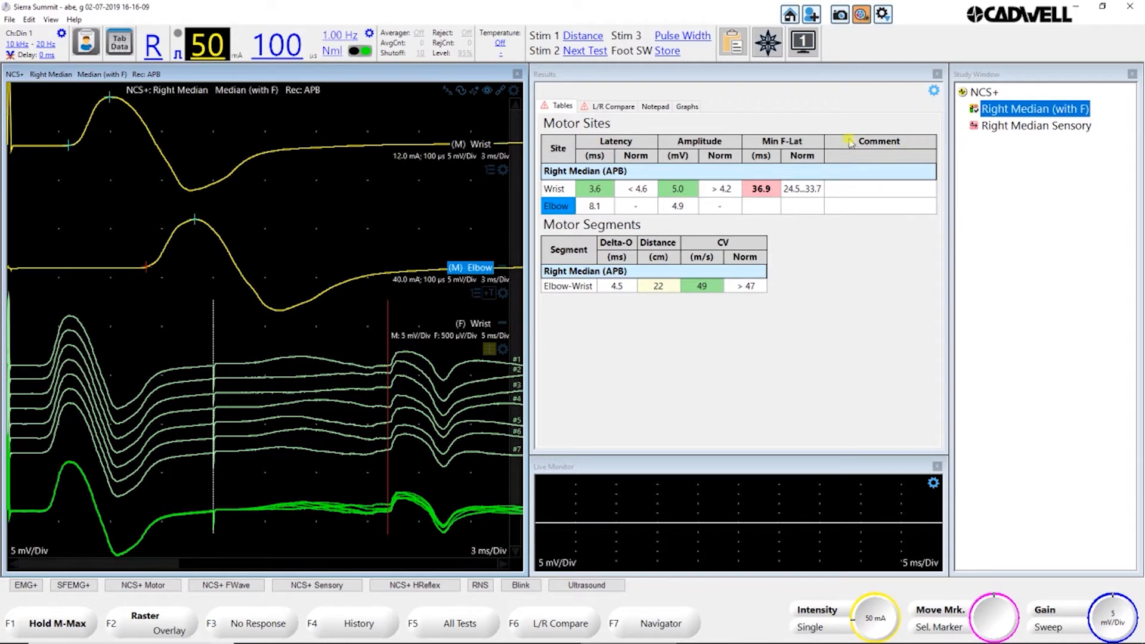
{"action": "mouse_move", "coordinate": [424, 246]}
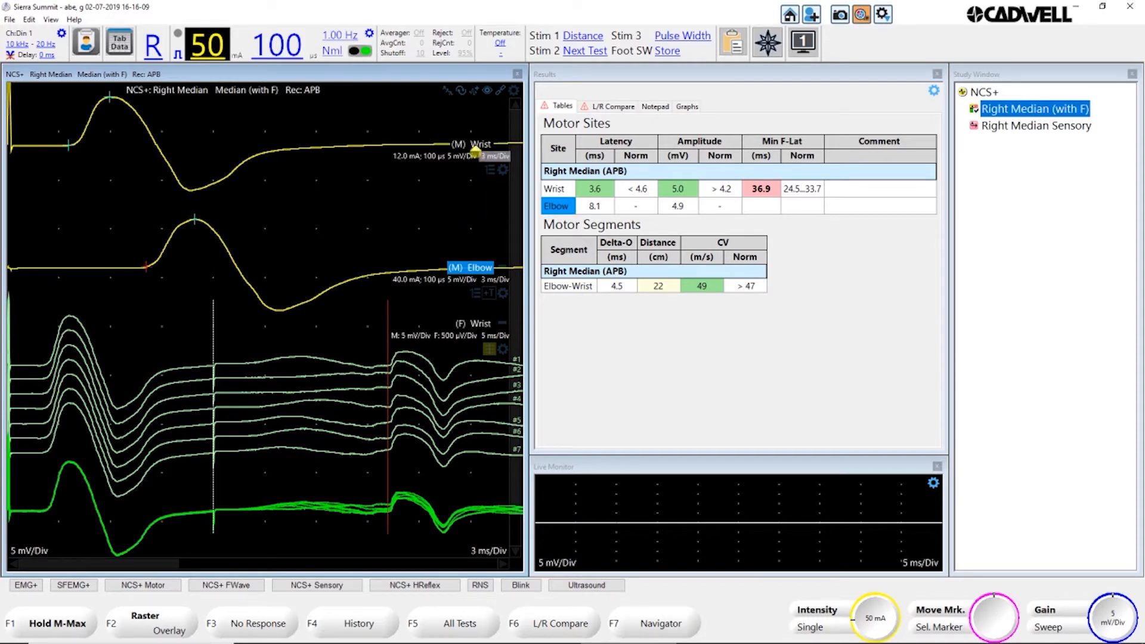
Step: Browse the wrist trace history, view a low-intensity recording, then restore the 50 mA trace (3.6 ms, 5.1 mV)
{"action": "left_click", "coordinate": [471, 144]}
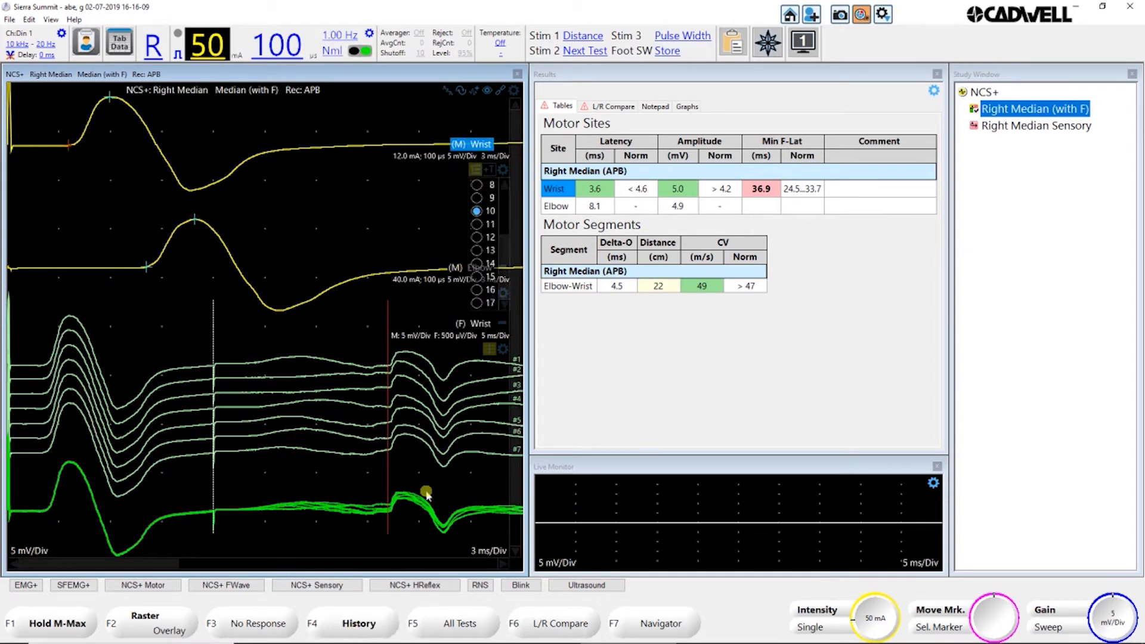
{"action": "mouse_move", "coordinate": [441, 193]}
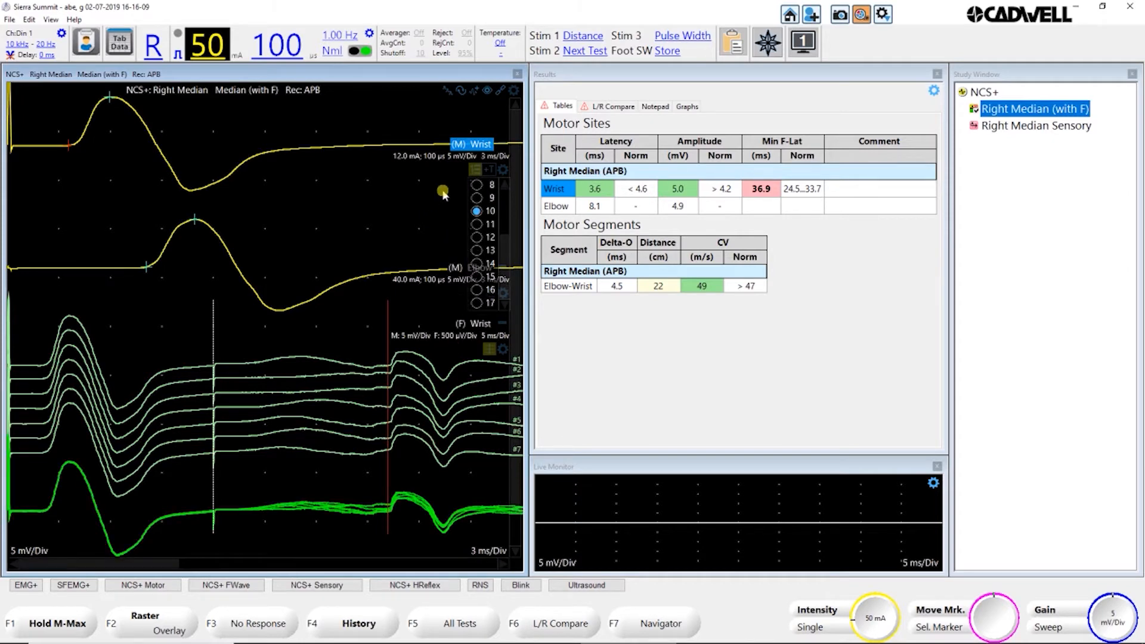
{"action": "mouse_move", "coordinate": [440, 198]}
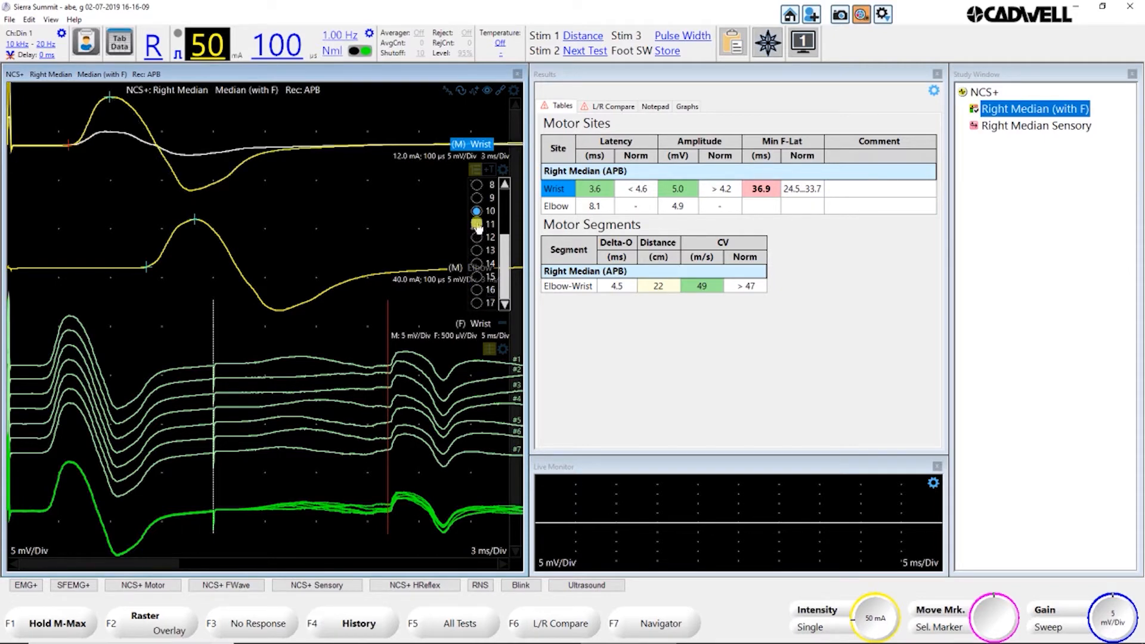
{"action": "left_click", "coordinate": [476, 223]}
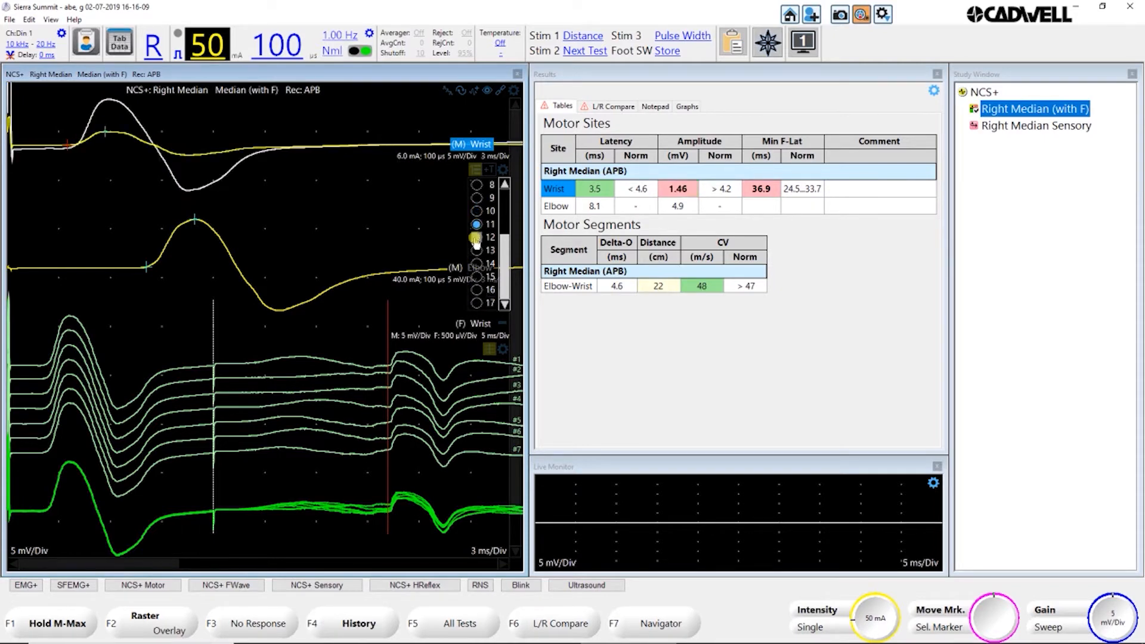
{"action": "left_click", "coordinate": [476, 262]}
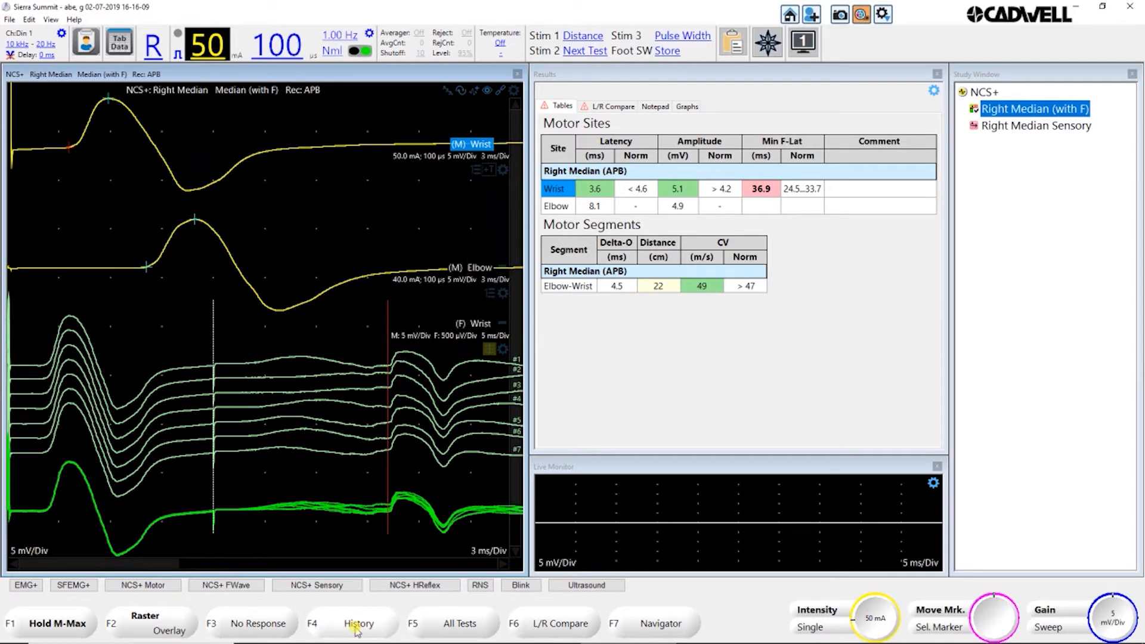
{"action": "mouse_move", "coordinate": [393, 604]}
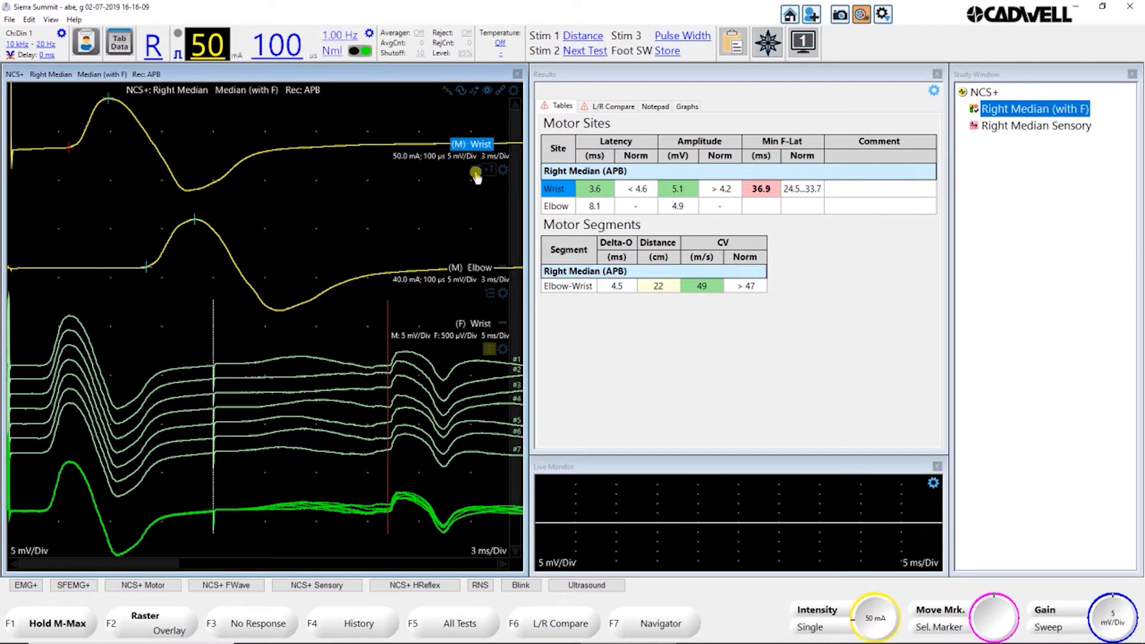
{"action": "mouse_move", "coordinate": [473, 126]}
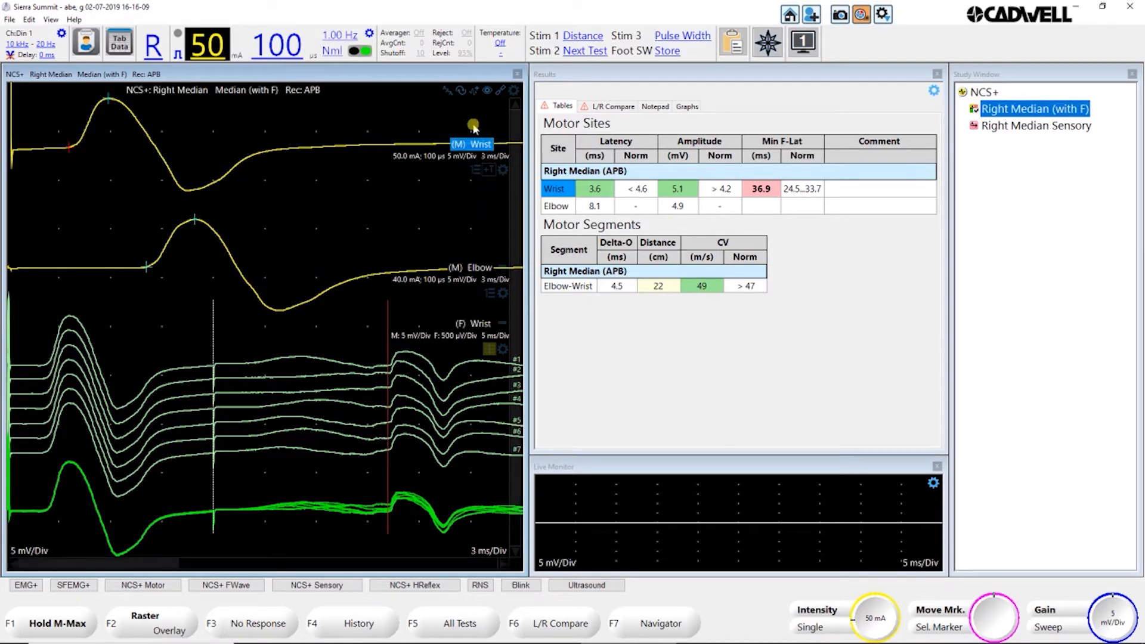
{"action": "mouse_move", "coordinate": [451, 121]}
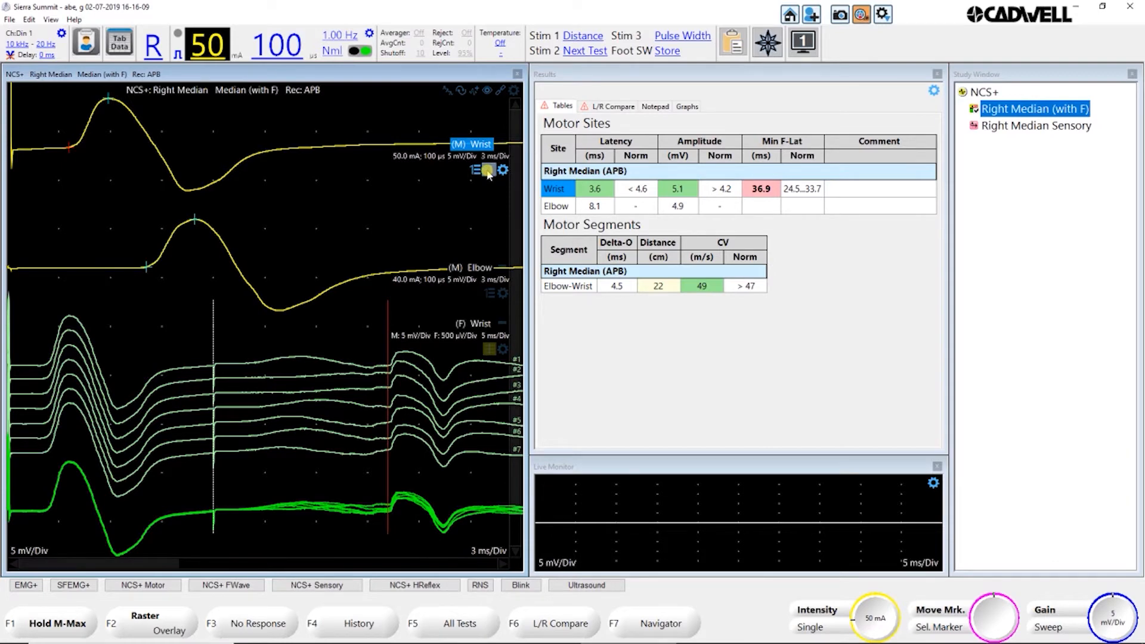
{"action": "left_click", "coordinate": [490, 171]}
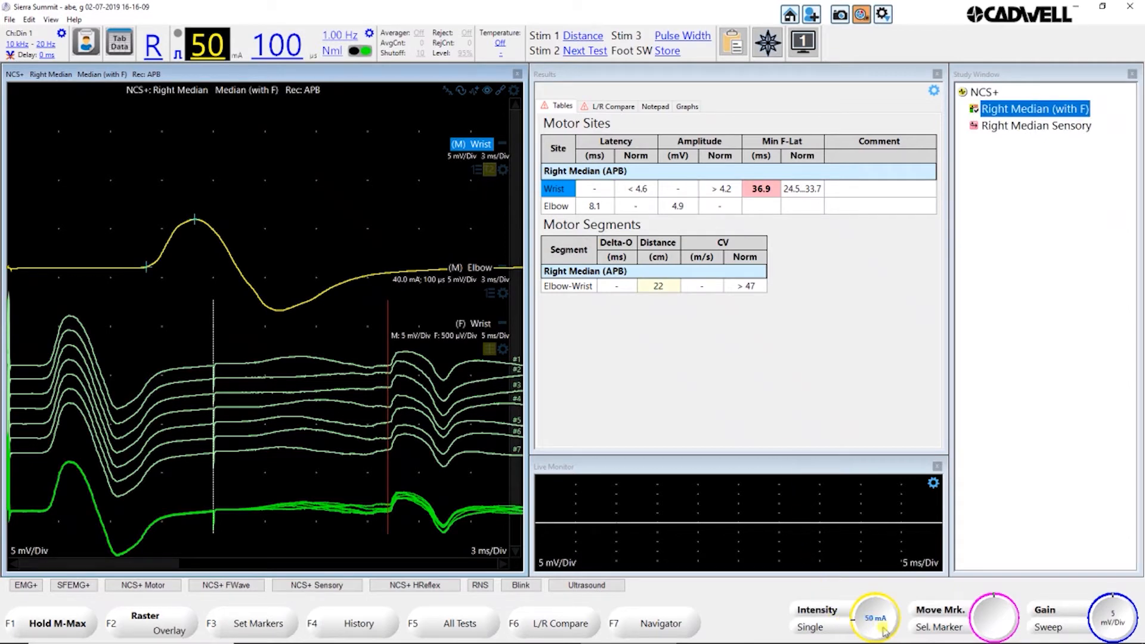
{"action": "left_click", "coordinate": [876, 618]}
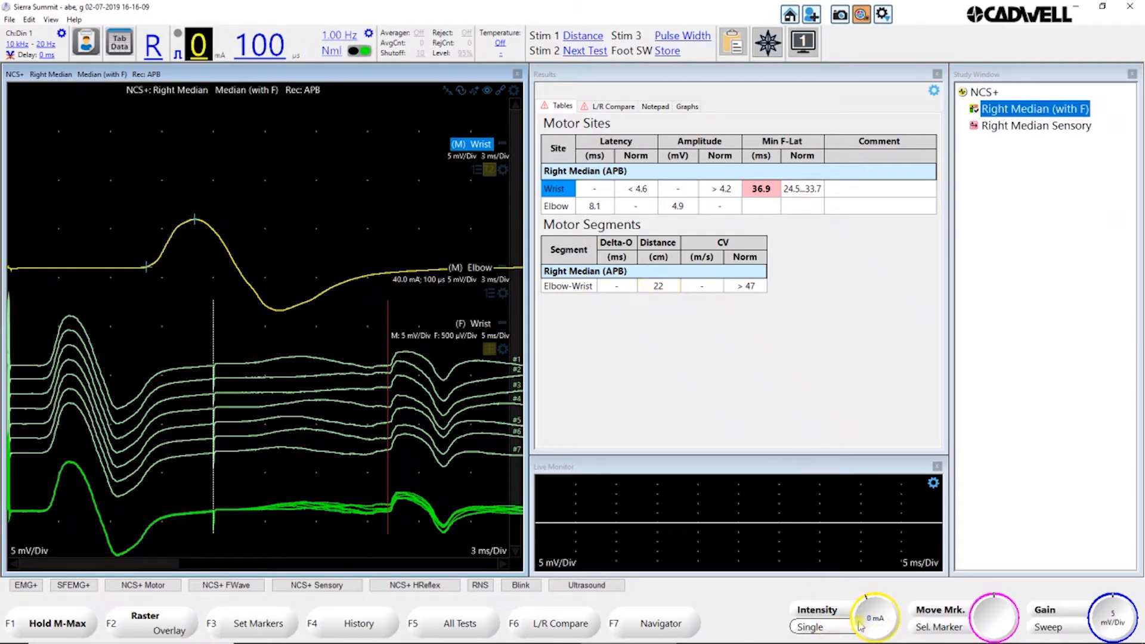
{"action": "left_click", "coordinate": [873, 617]}
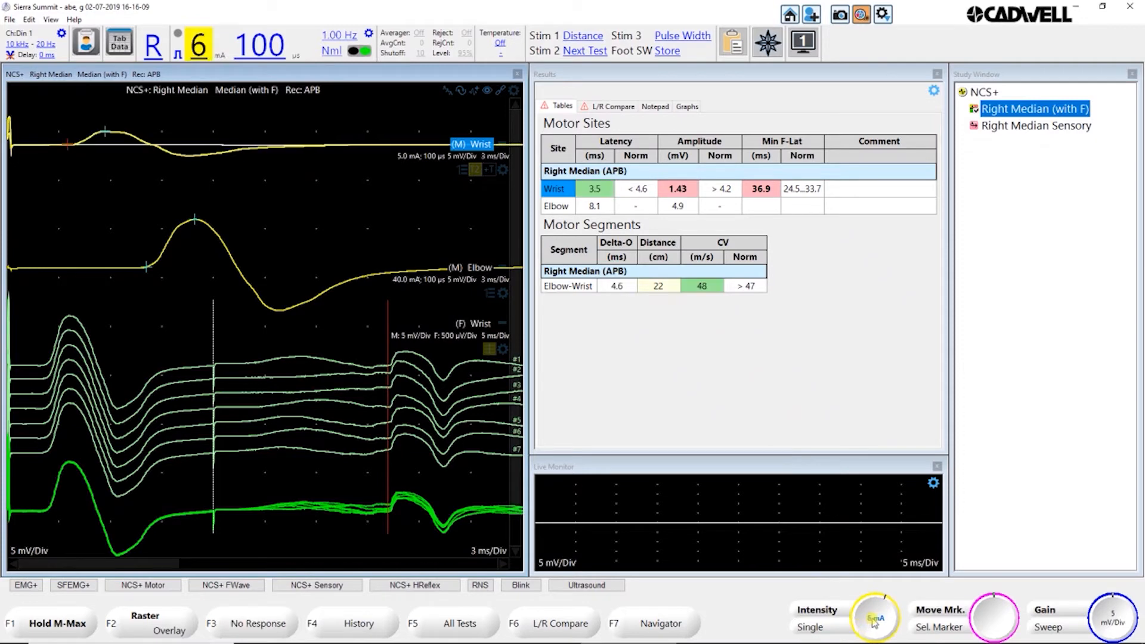
{"action": "left_click", "coordinate": [875, 616]}
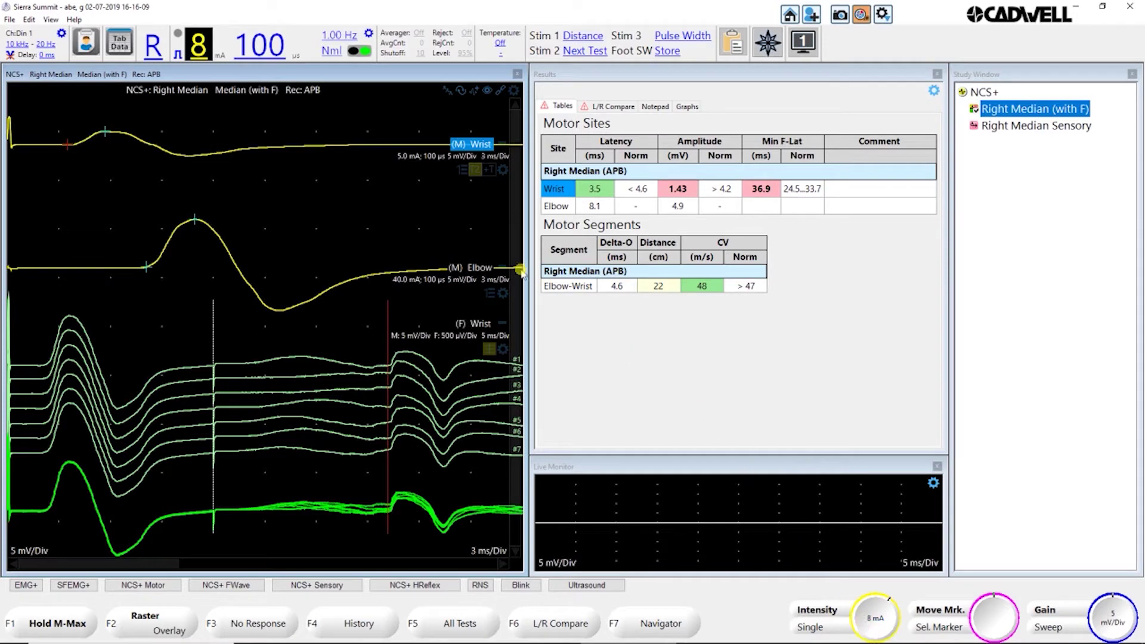
{"action": "mouse_move", "coordinate": [475, 182]}
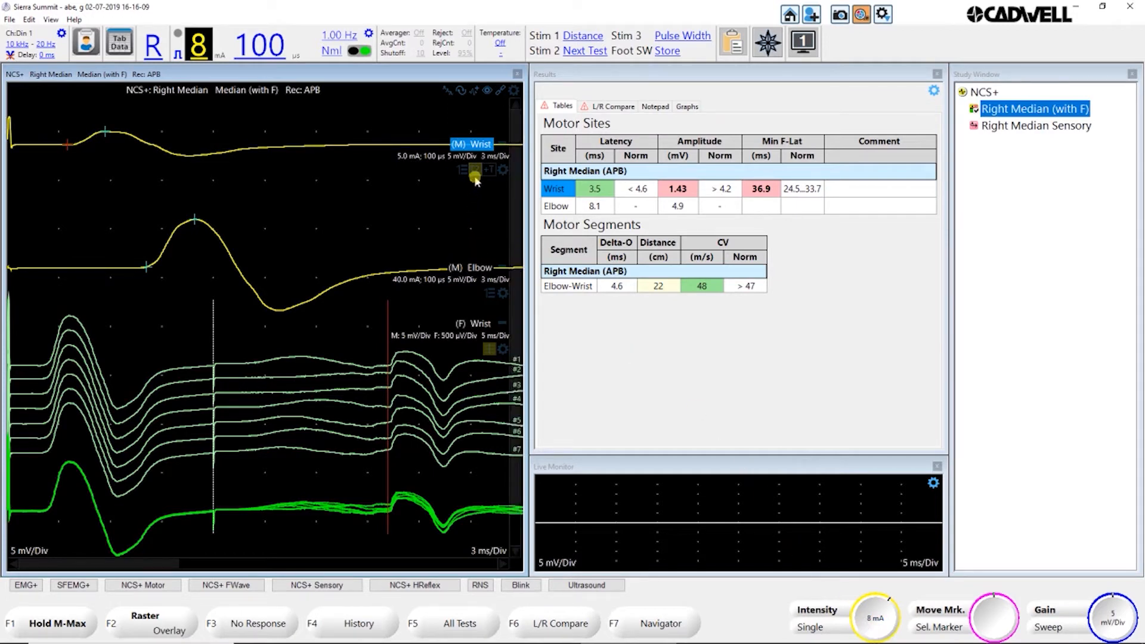
{"action": "left_click", "coordinate": [489, 169]}
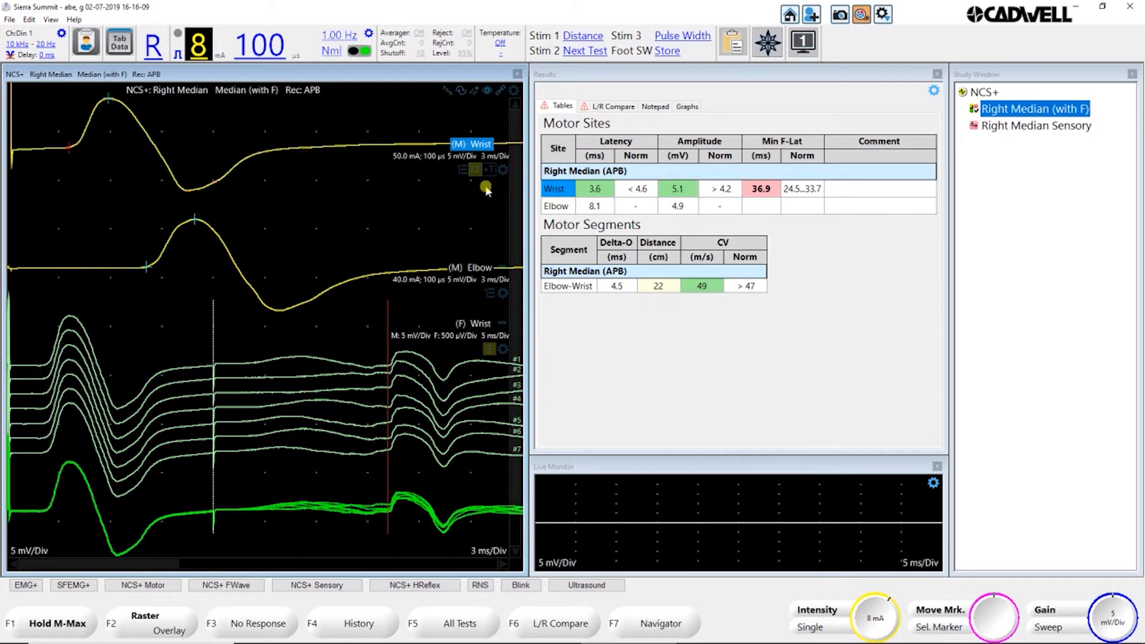
{"action": "mouse_move", "coordinate": [420, 213]}
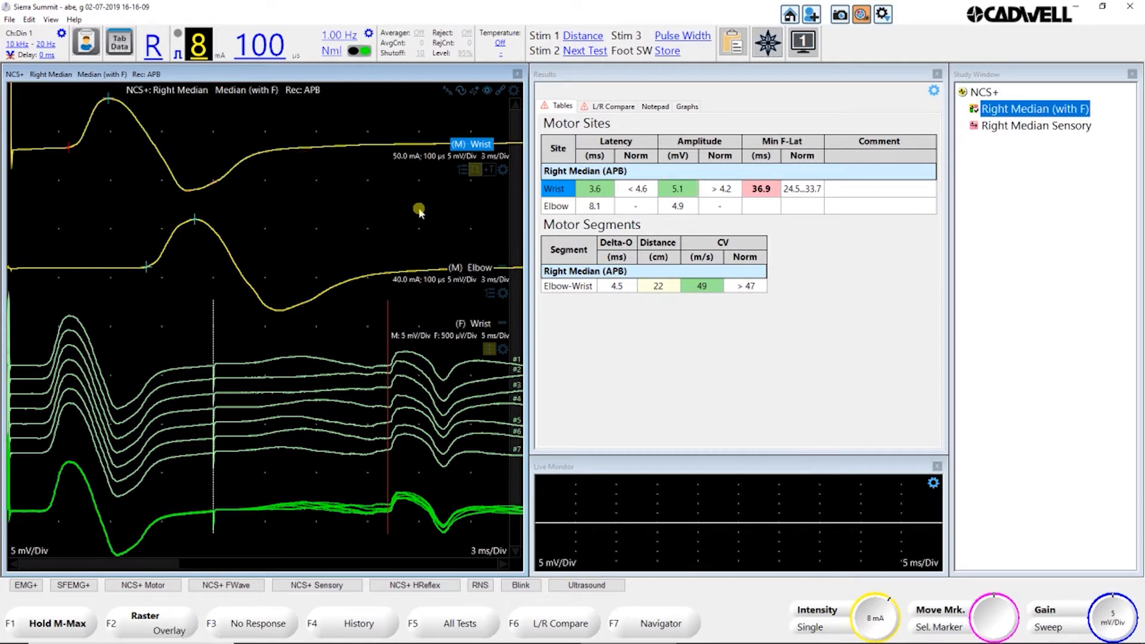
{"action": "mouse_move", "coordinate": [474, 181]}
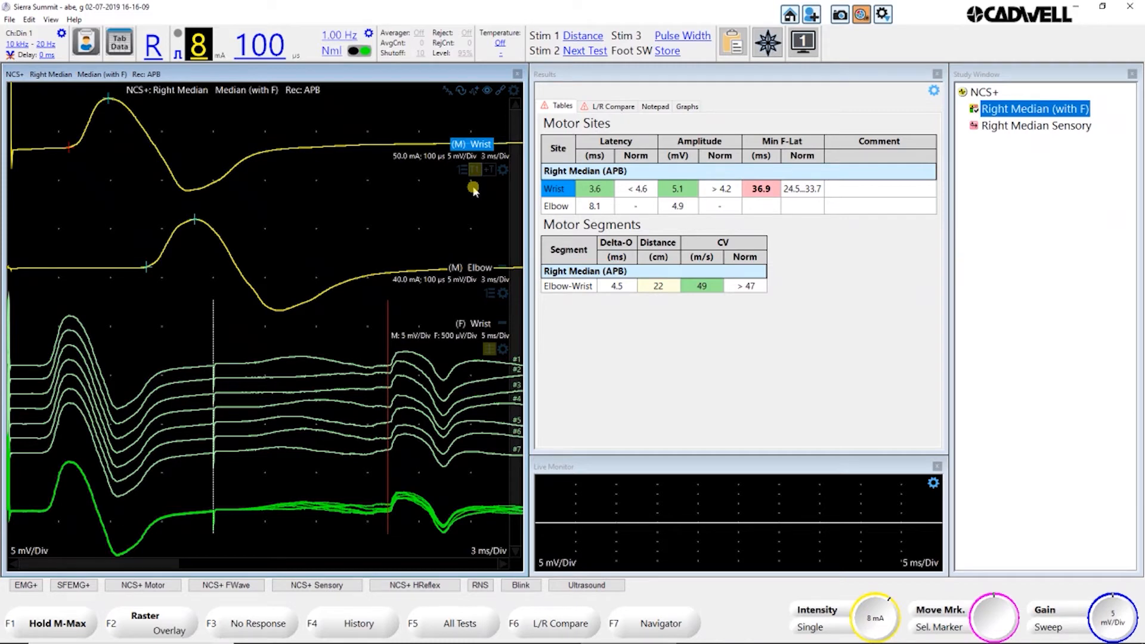
{"action": "mouse_move", "coordinate": [438, 216]}
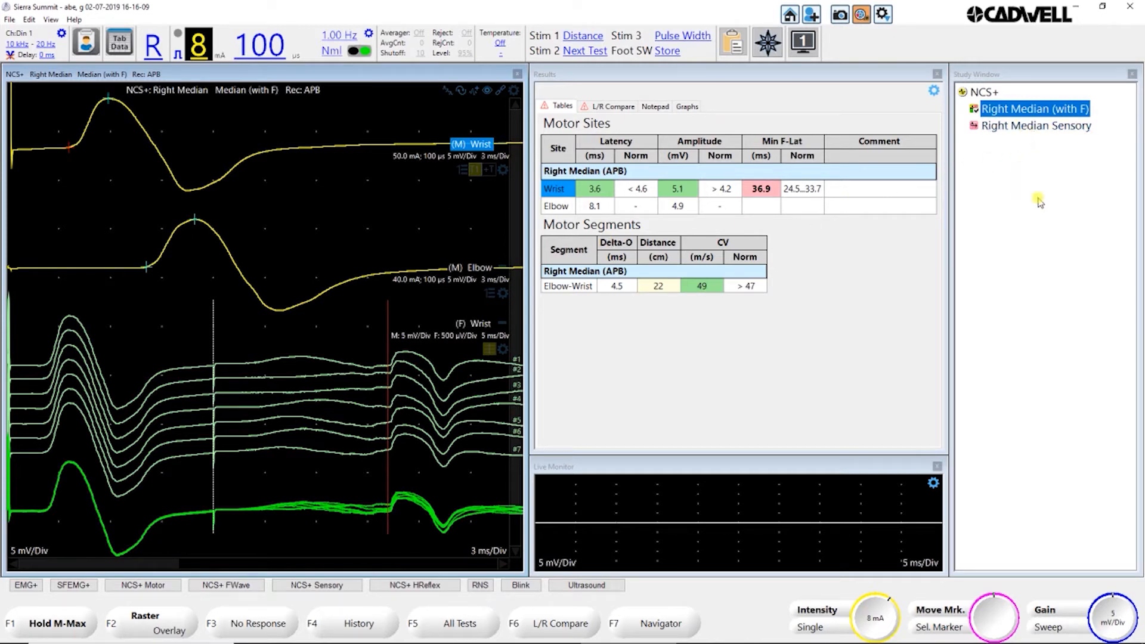
{"action": "mouse_move", "coordinate": [653, 588]}
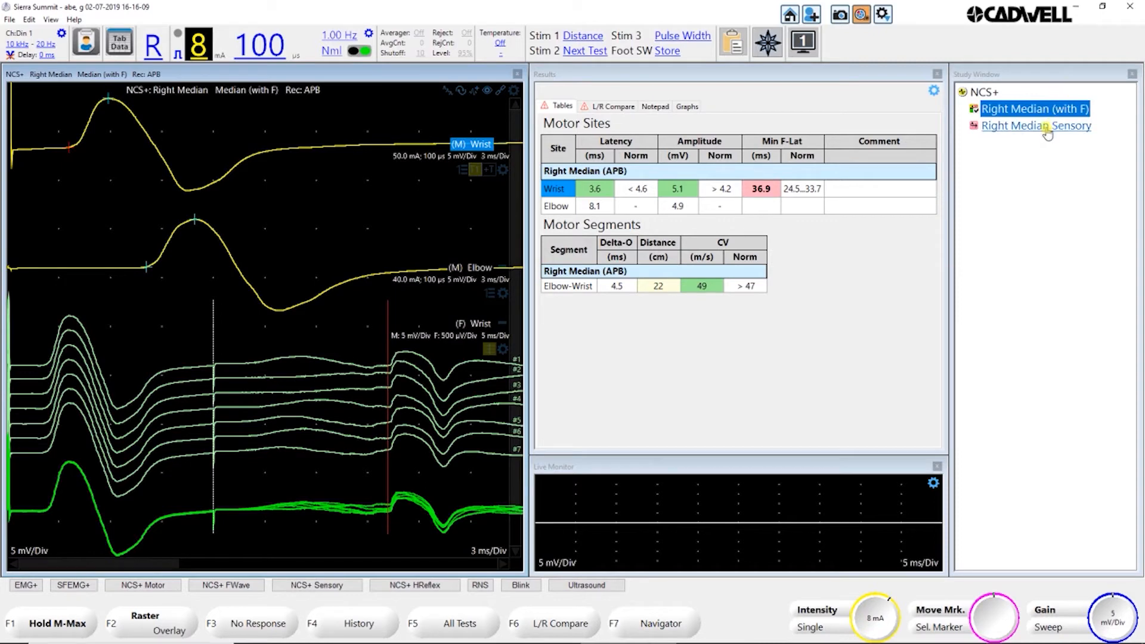
Step: Select the Right Median Sensory test in the Study Window
{"action": "left_click", "coordinate": [1035, 125]}
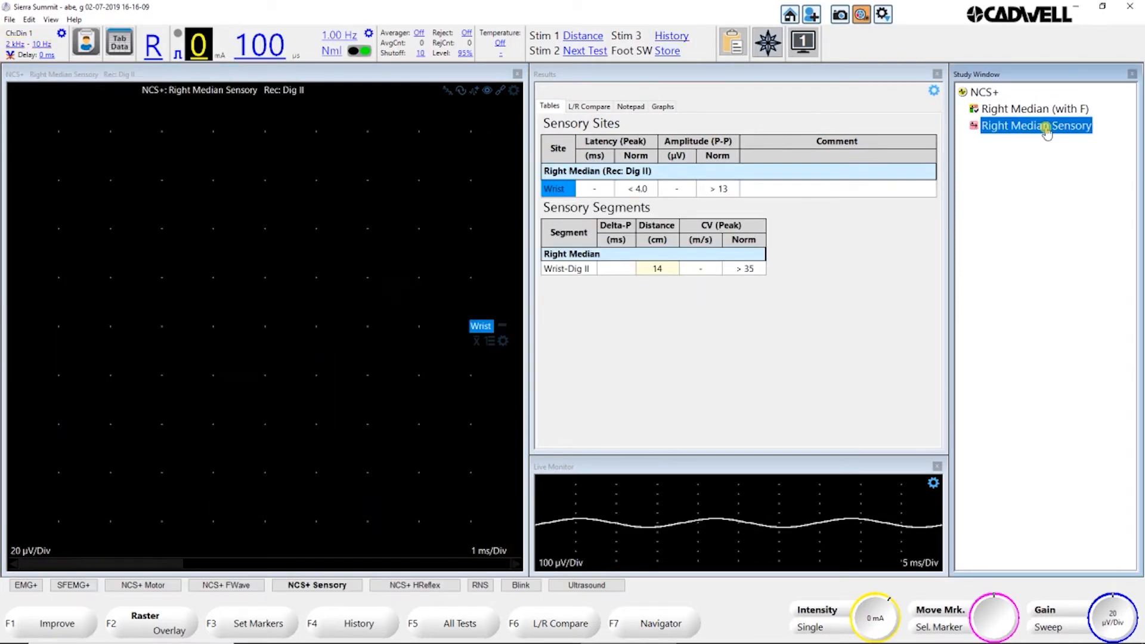
{"action": "mouse_move", "coordinate": [823, 633]}
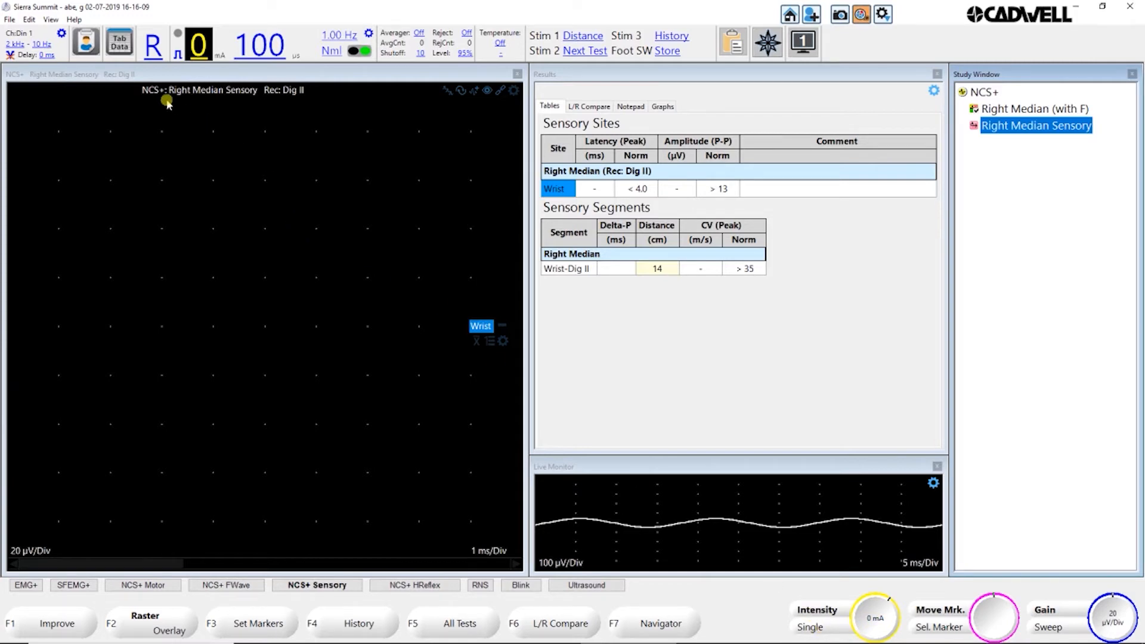
{"action": "mouse_move", "coordinate": [379, 298]}
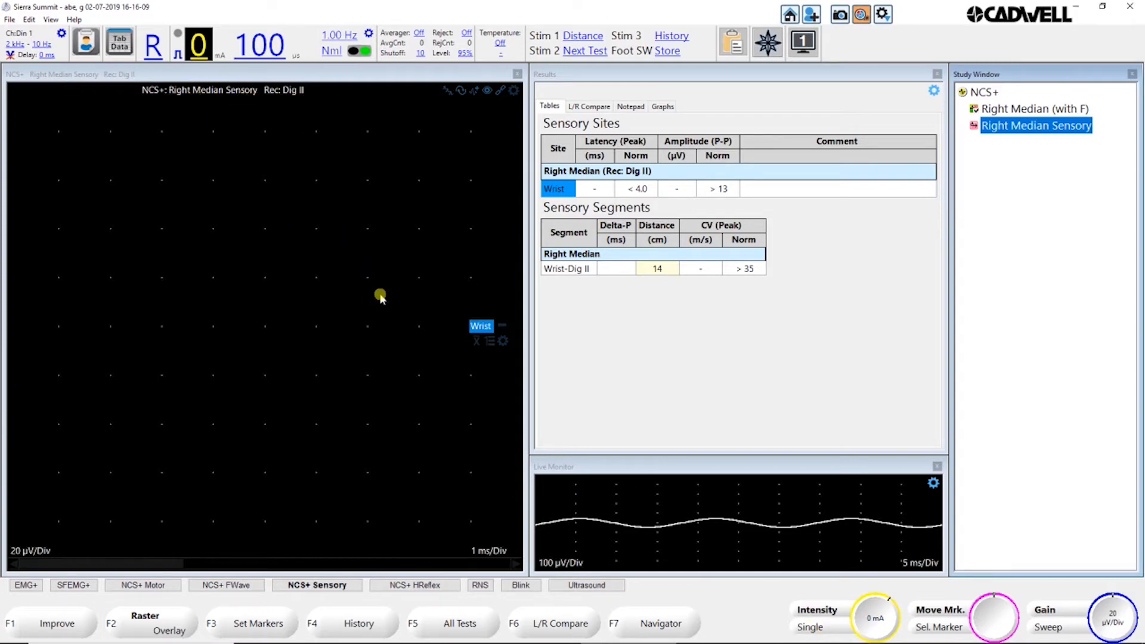
{"action": "mouse_move", "coordinate": [450, 327]}
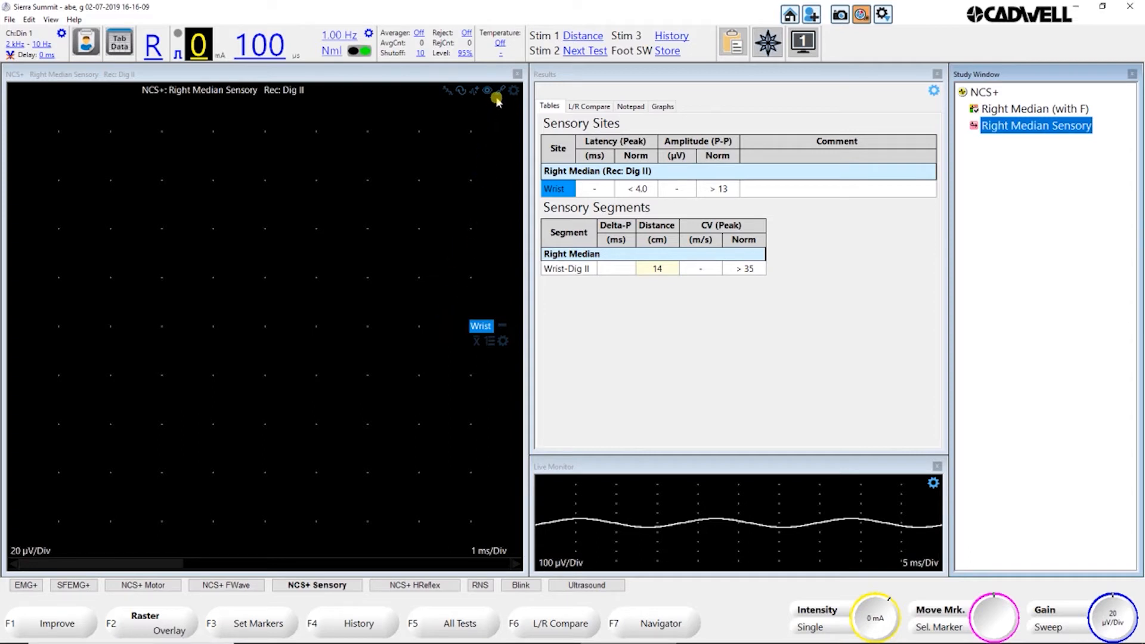
{"action": "mouse_move", "coordinate": [493, 93]}
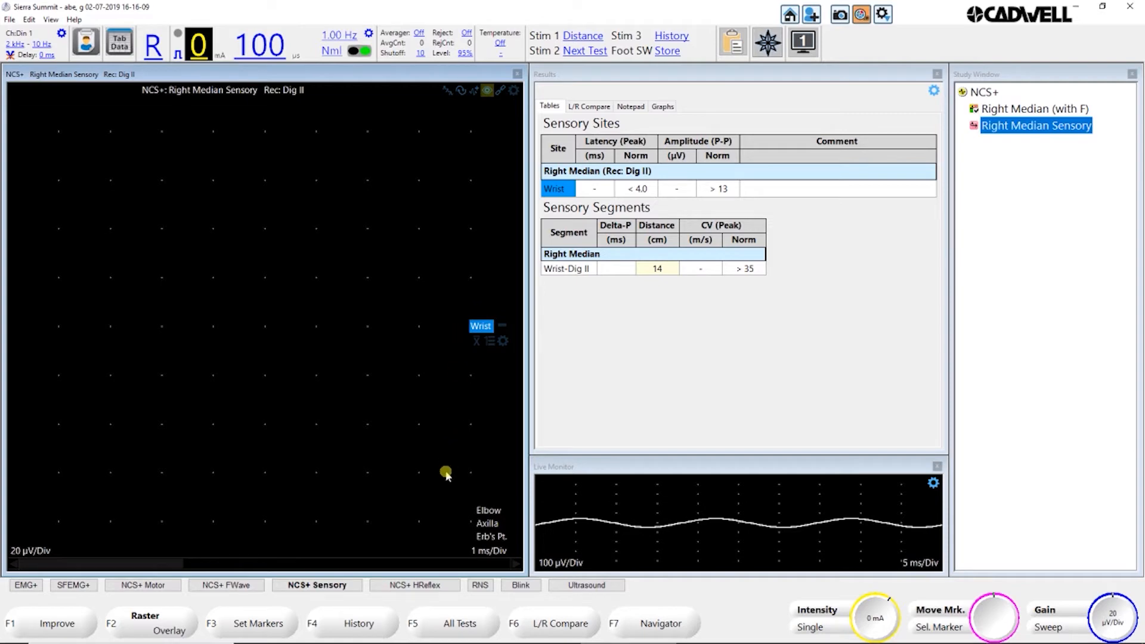
{"action": "mouse_move", "coordinate": [470, 539]}
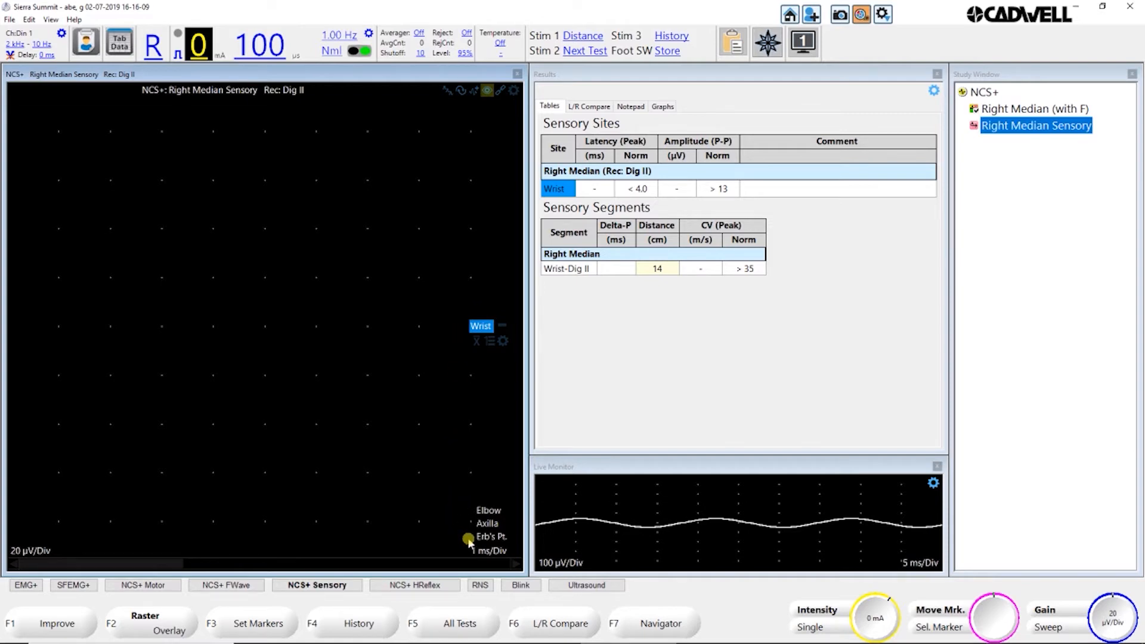
{"action": "mouse_move", "coordinate": [432, 361]}
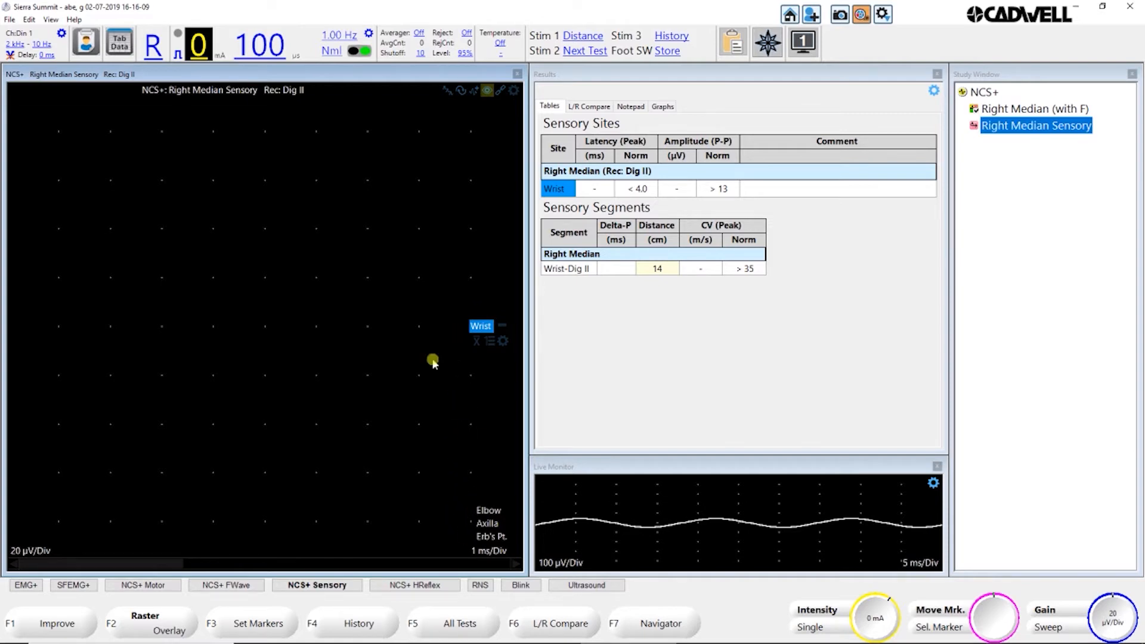
{"action": "mouse_move", "coordinate": [487, 91]}
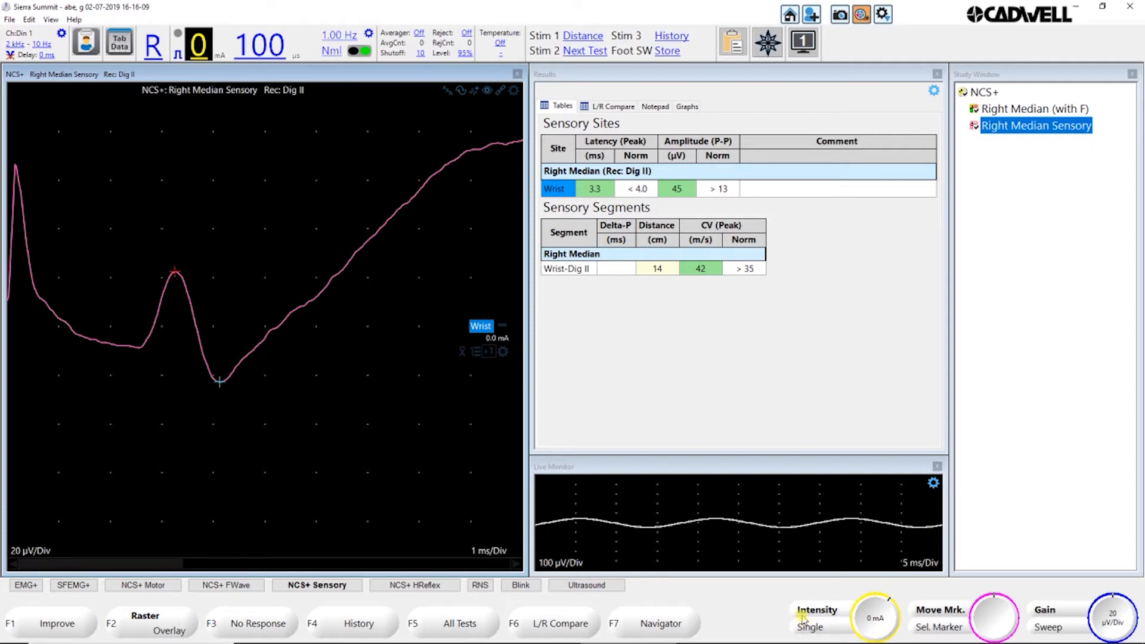
{"action": "mouse_move", "coordinate": [65, 504]}
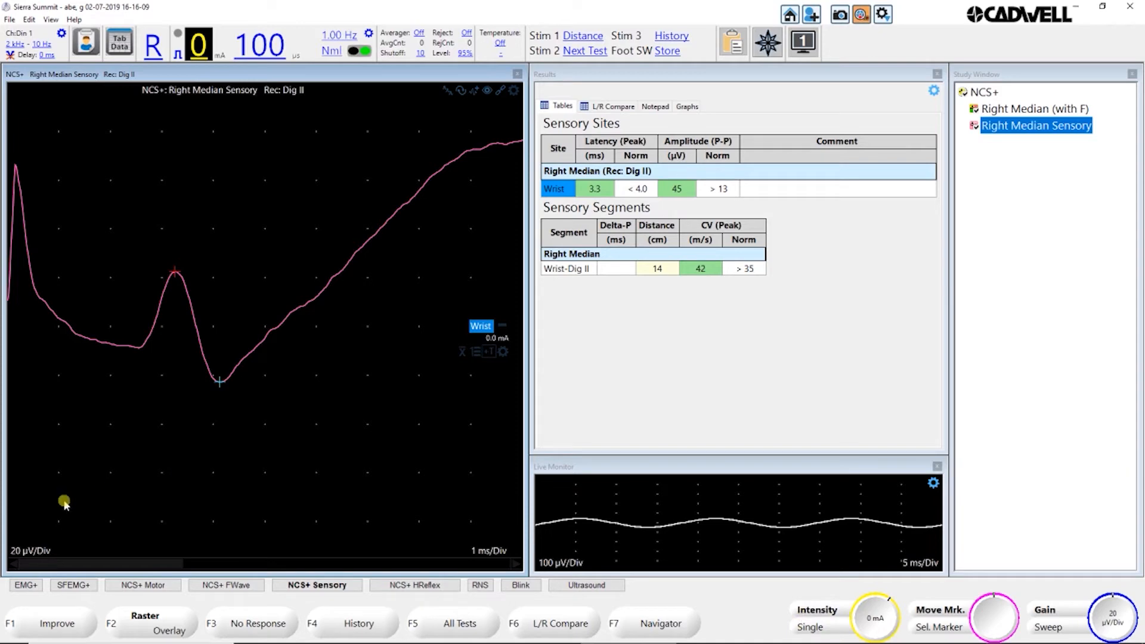
{"action": "mouse_move", "coordinate": [84, 627]}
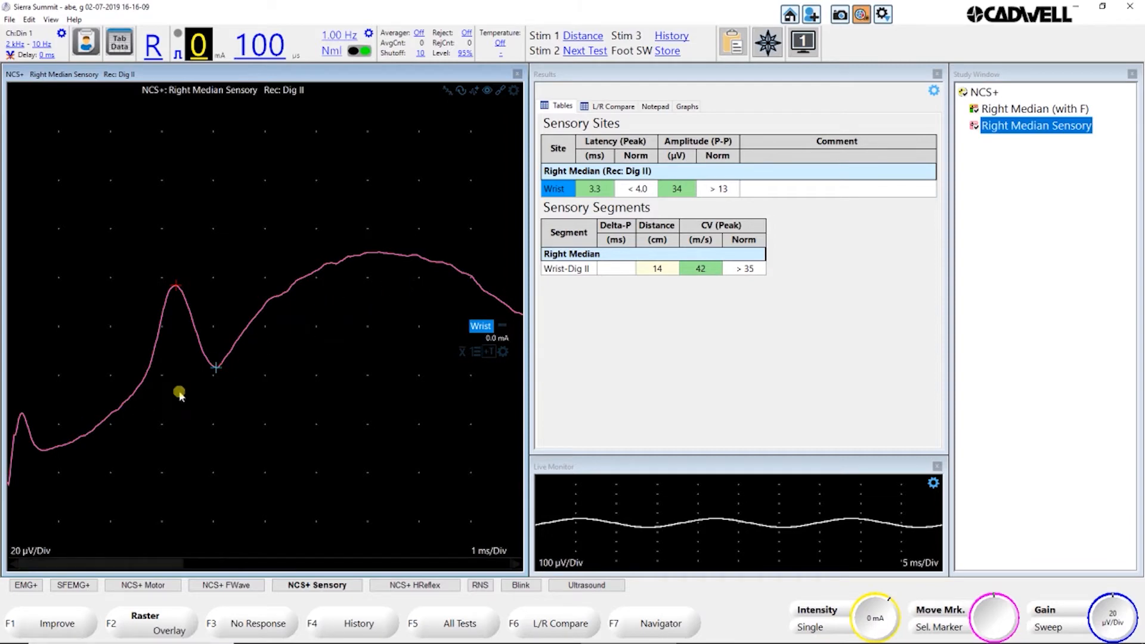
{"action": "mouse_move", "coordinate": [313, 321]}
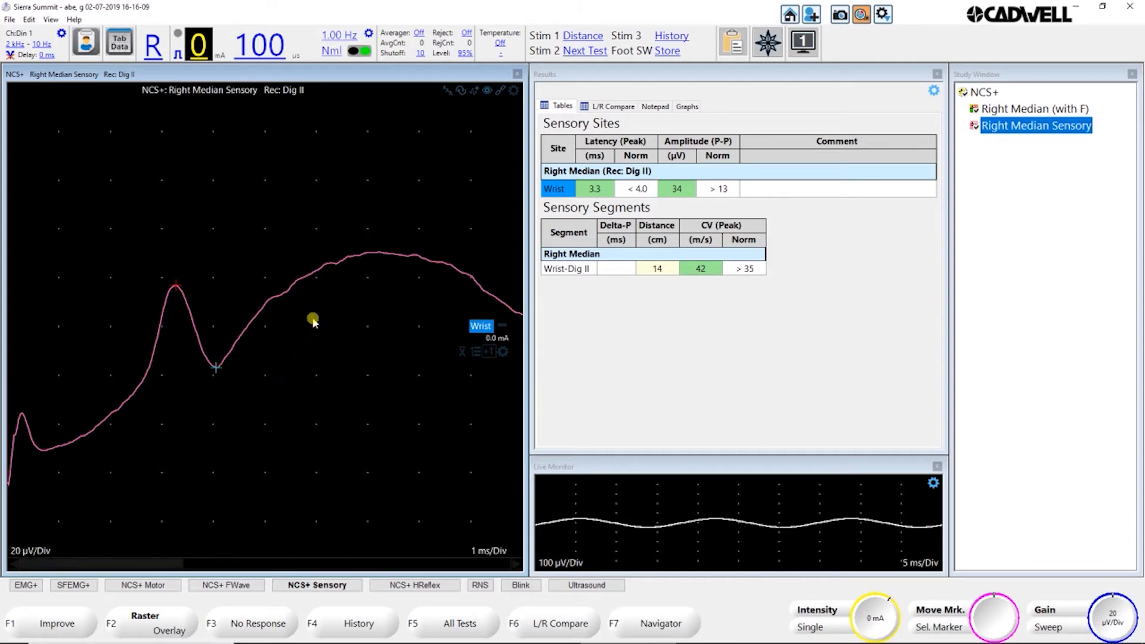
{"action": "mouse_move", "coordinate": [360, 297]}
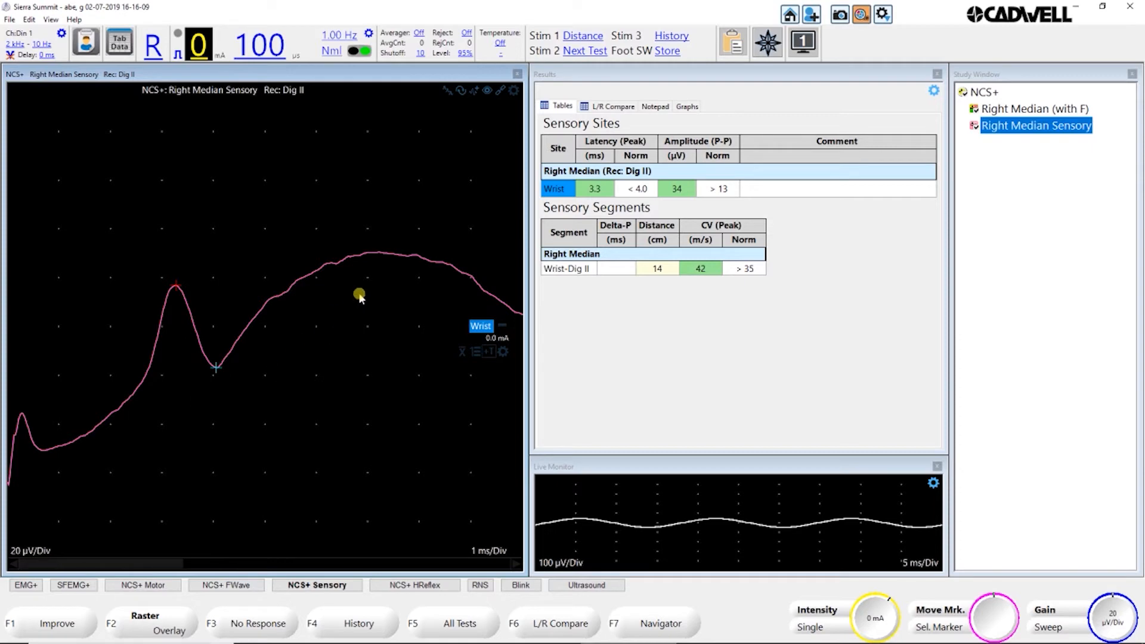
{"action": "mouse_move", "coordinate": [93, 467]}
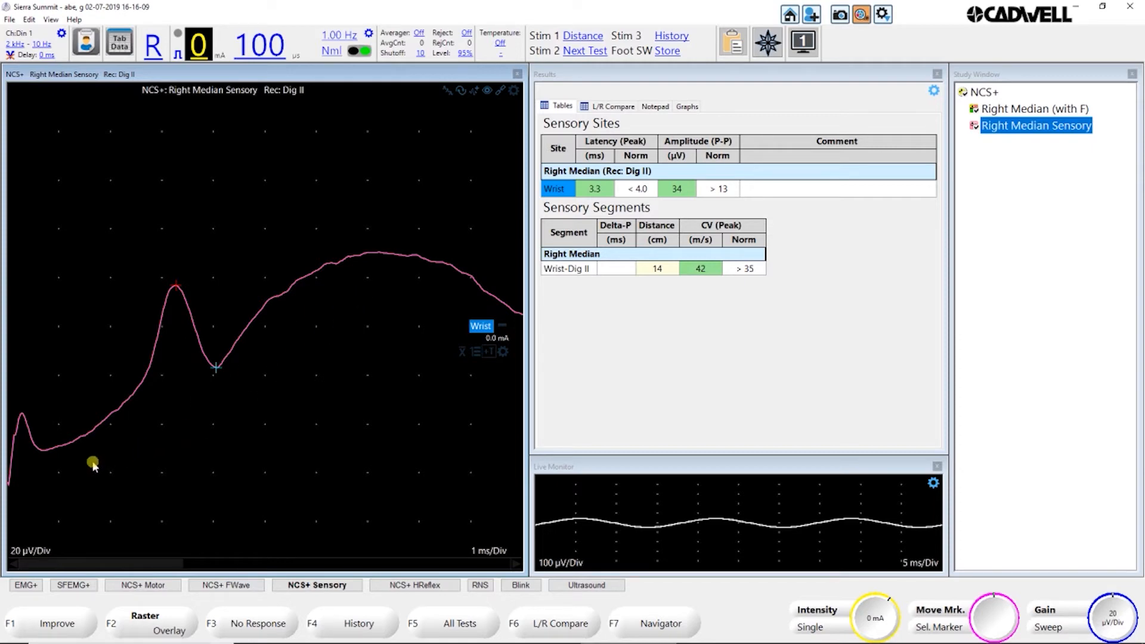
{"action": "mouse_move", "coordinate": [299, 340]}
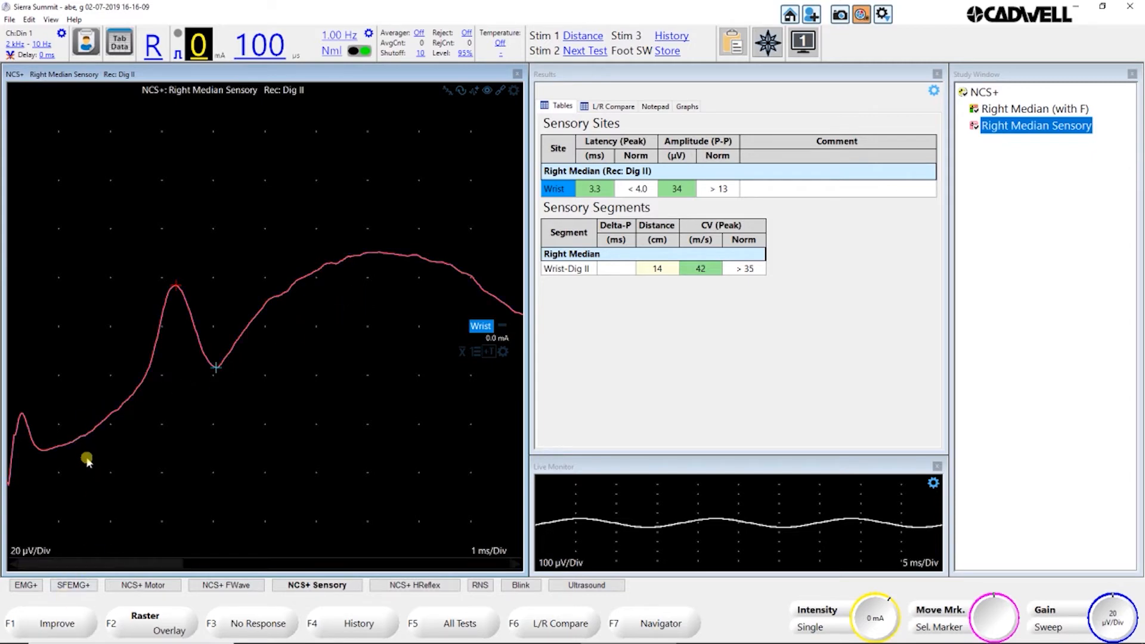
{"action": "mouse_move", "coordinate": [350, 314]}
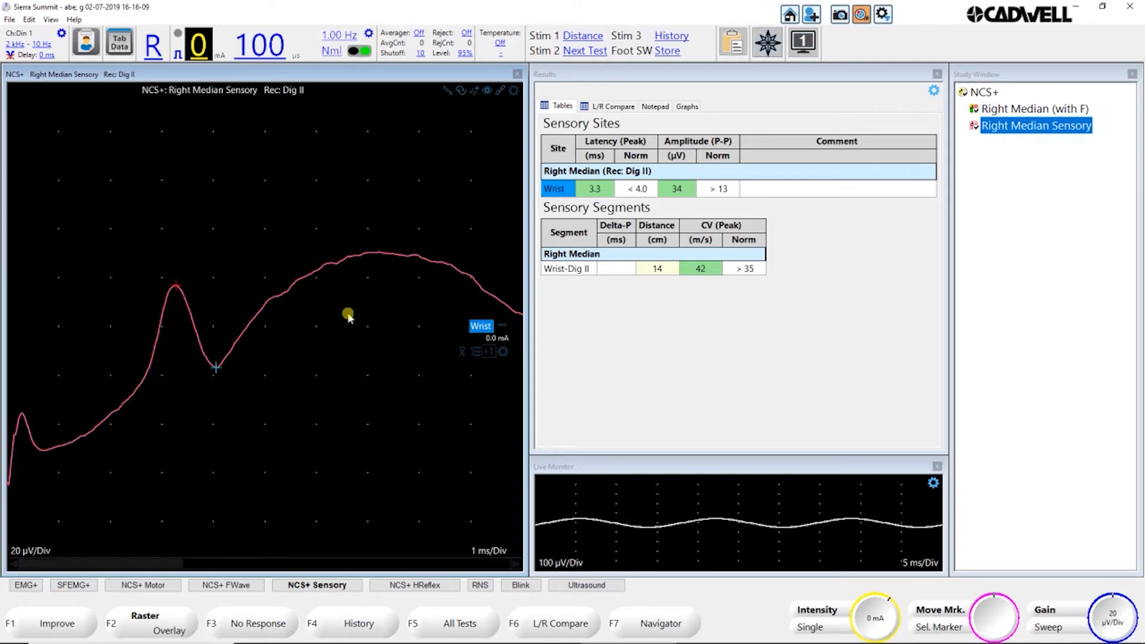
{"action": "mouse_move", "coordinate": [473, 385]}
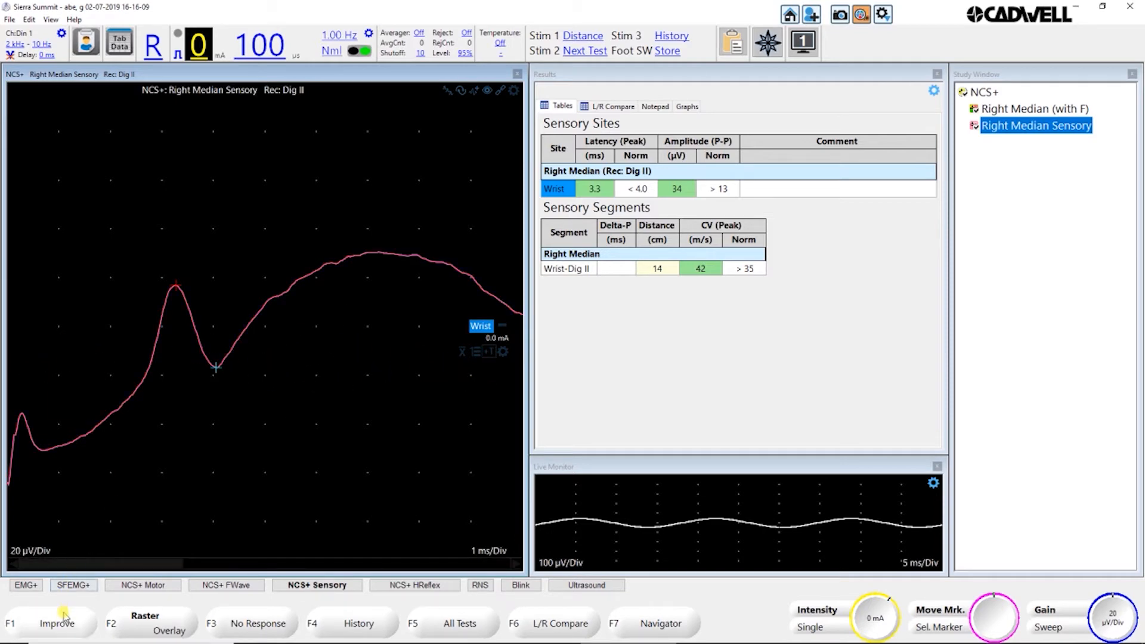
Step: Retake the wrist stimulation with F1 Improve for a cleaner sensory response
{"action": "left_click", "coordinate": [58, 623]}
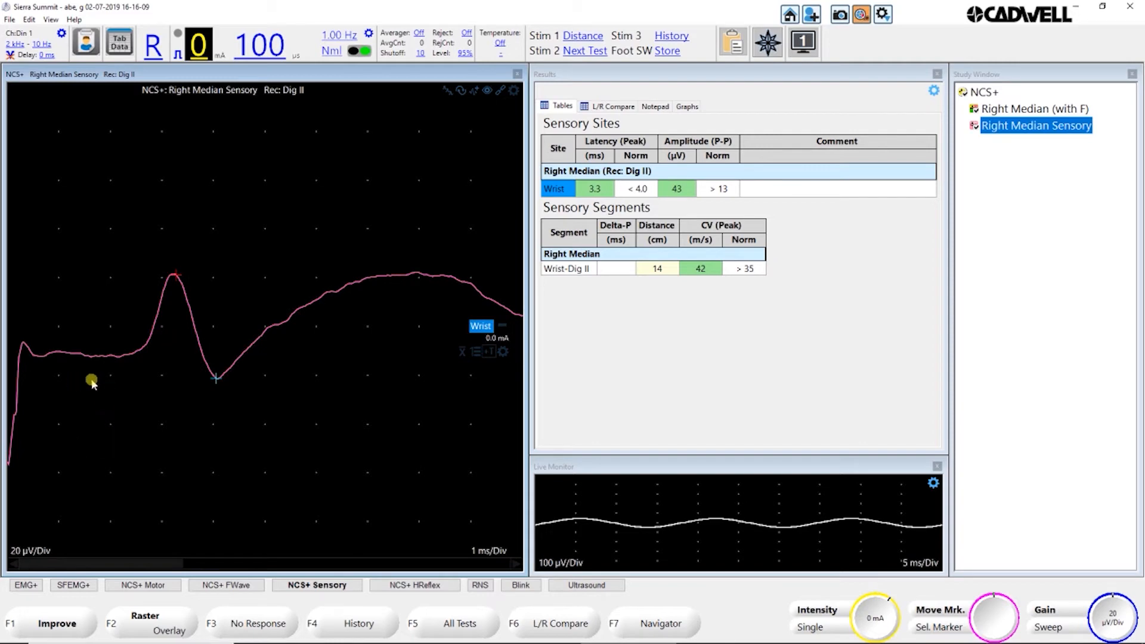
{"action": "mouse_move", "coordinate": [52, 386]}
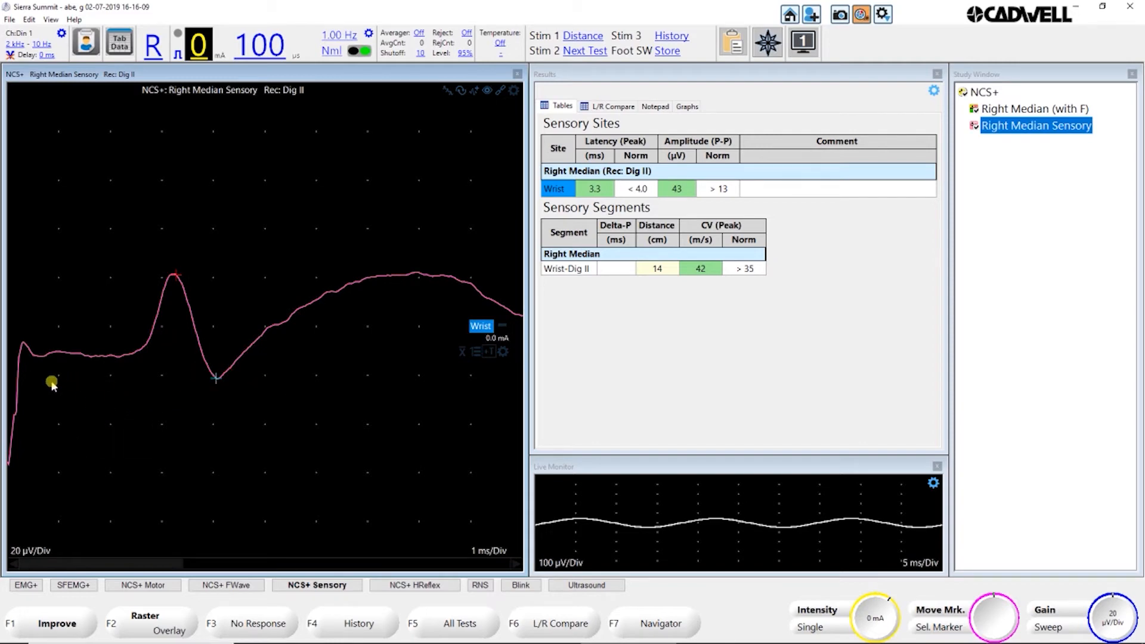
{"action": "mouse_move", "coordinate": [114, 383]}
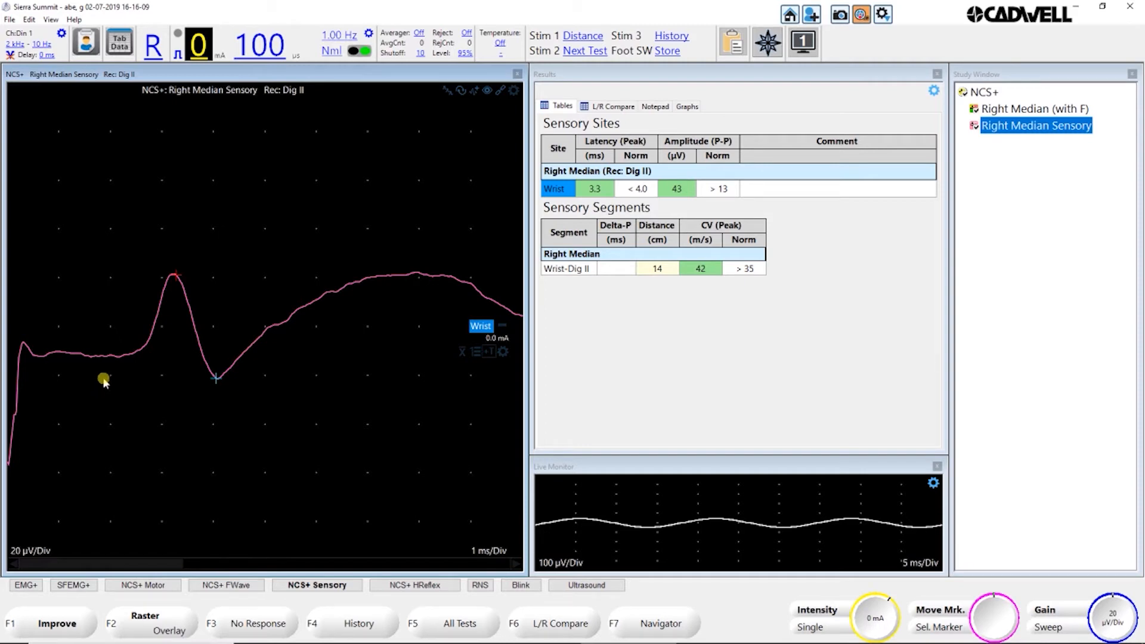
{"action": "mouse_move", "coordinate": [380, 533]}
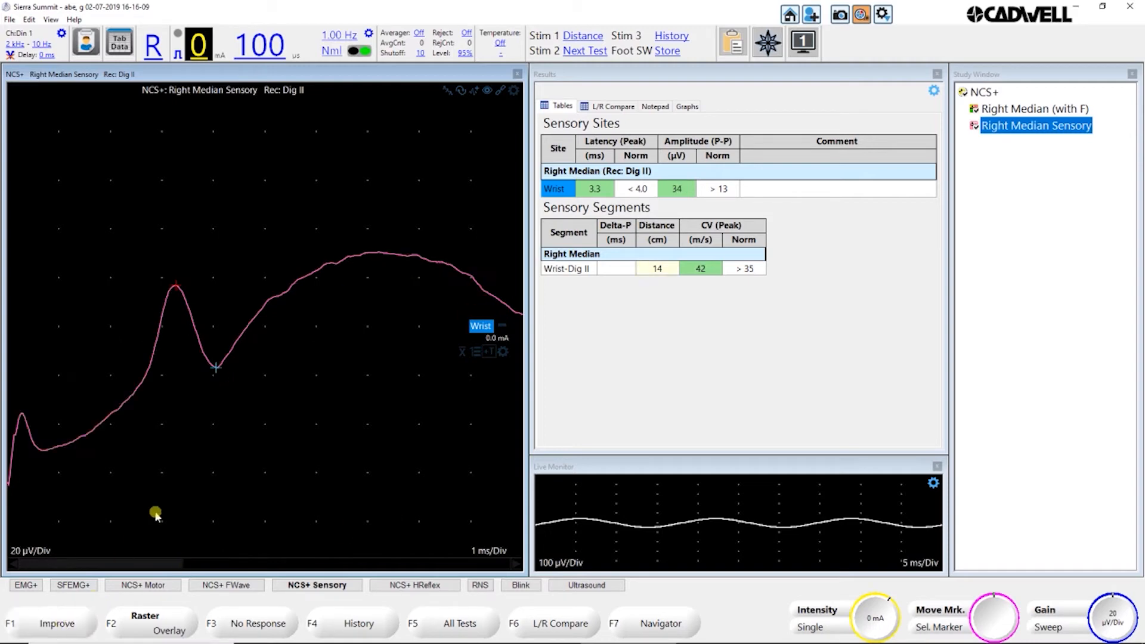
{"action": "mouse_move", "coordinate": [175, 500]}
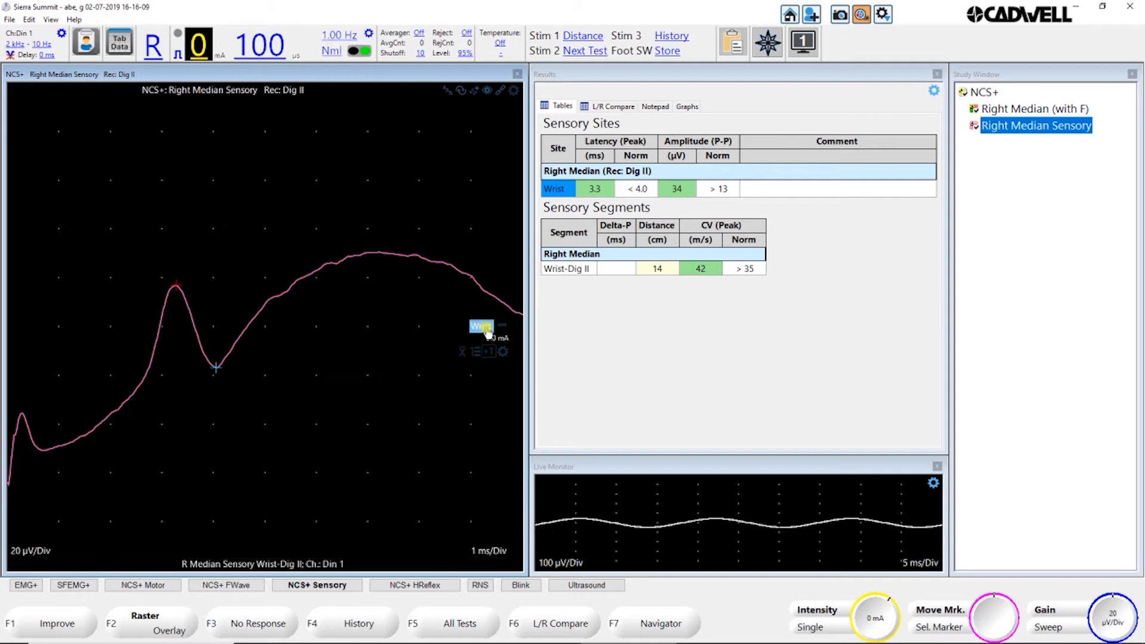
{"action": "mouse_move", "coordinate": [462, 358]}
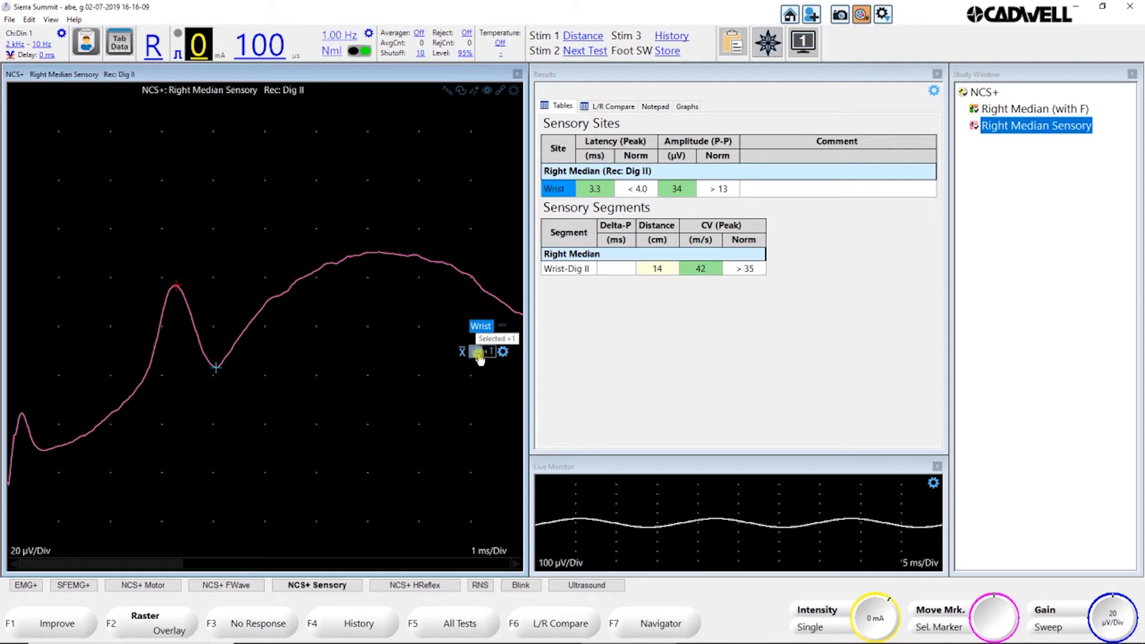
Step: Average several stored wrist sensory traces into one cleaner response reading 3.2 ms and 46 µV
{"action": "left_click", "coordinate": [478, 351]}
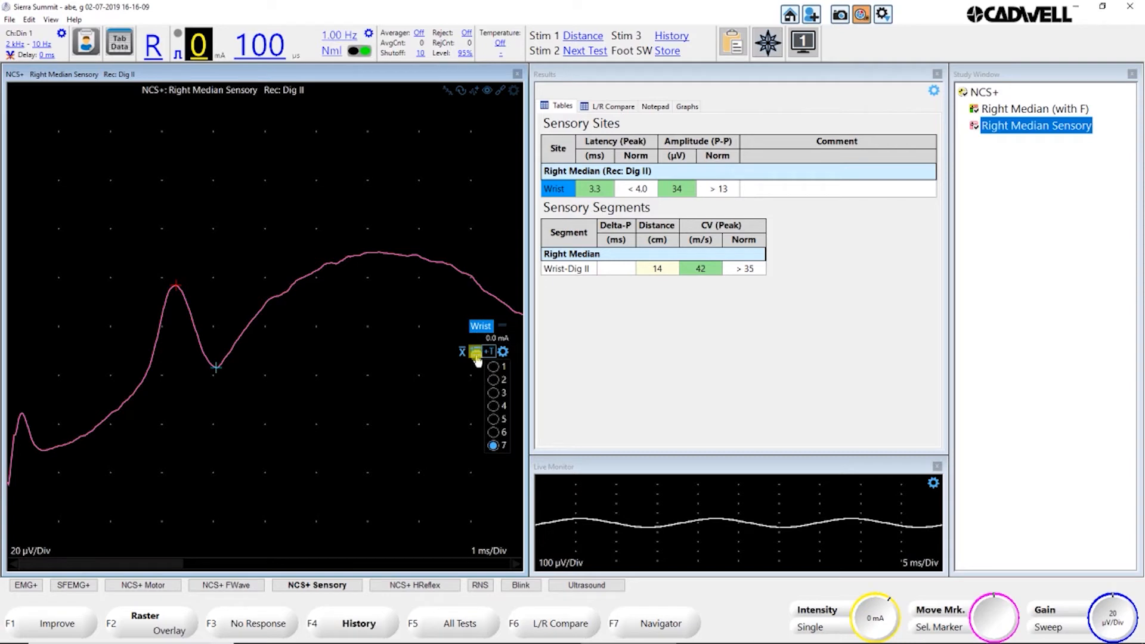
{"action": "left_click", "coordinate": [477, 350]}
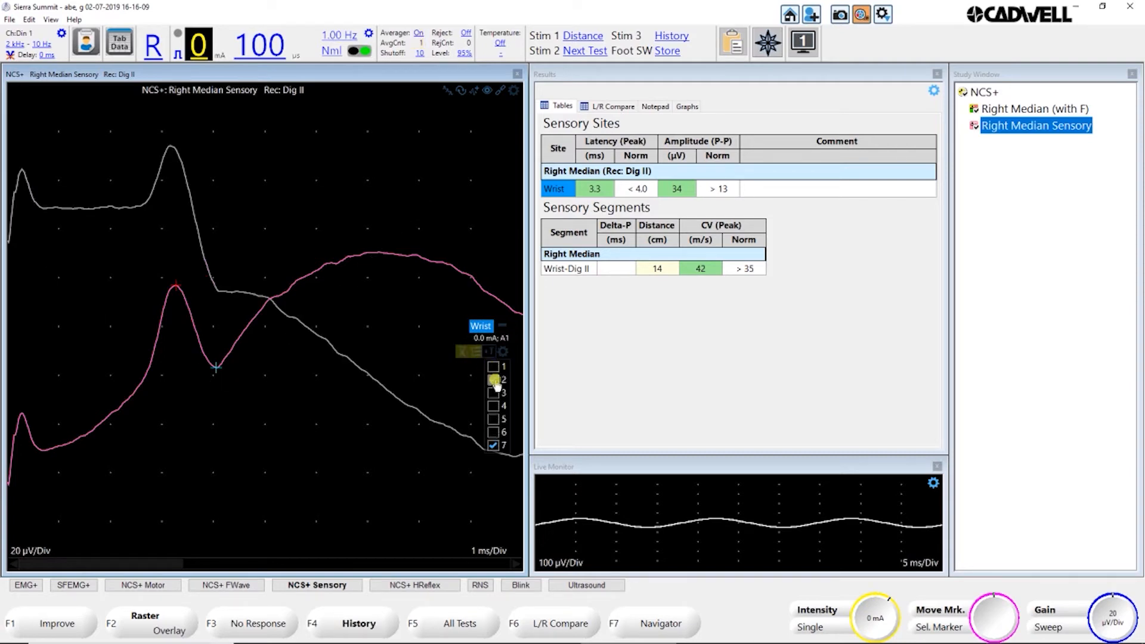
{"action": "left_click", "coordinate": [493, 379]}
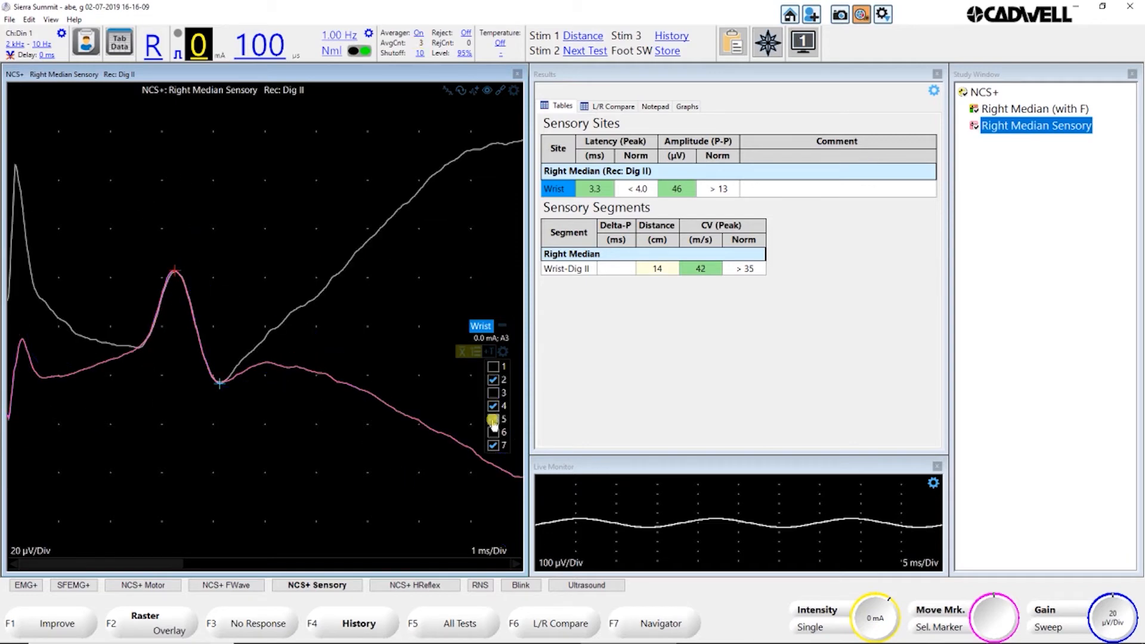
{"action": "left_click", "coordinate": [493, 419]}
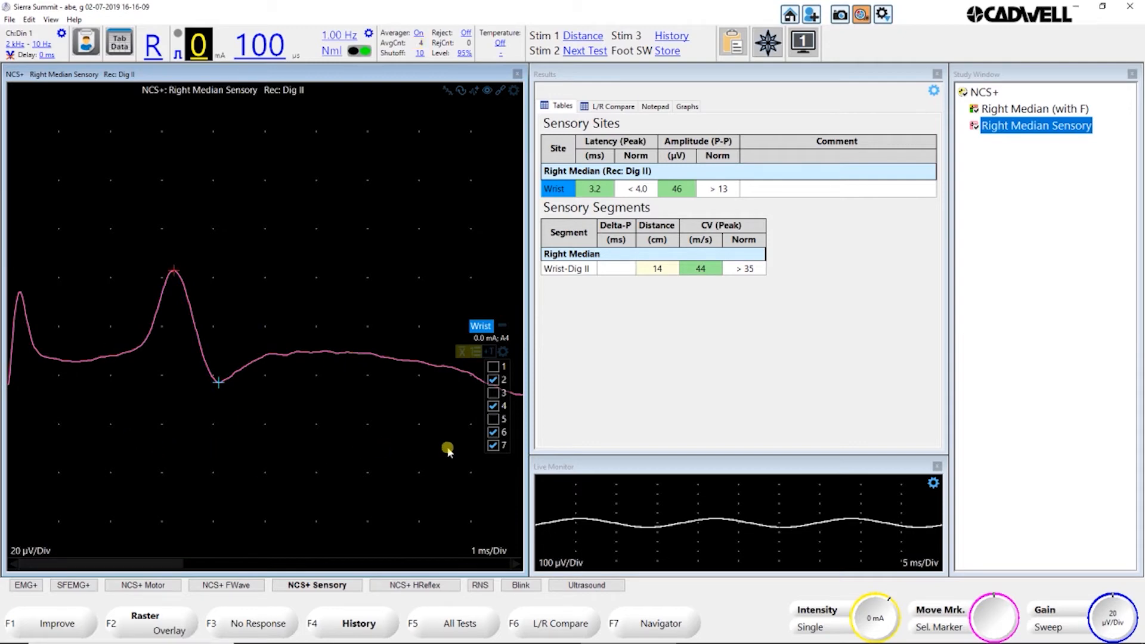
{"action": "mouse_move", "coordinate": [306, 454]}
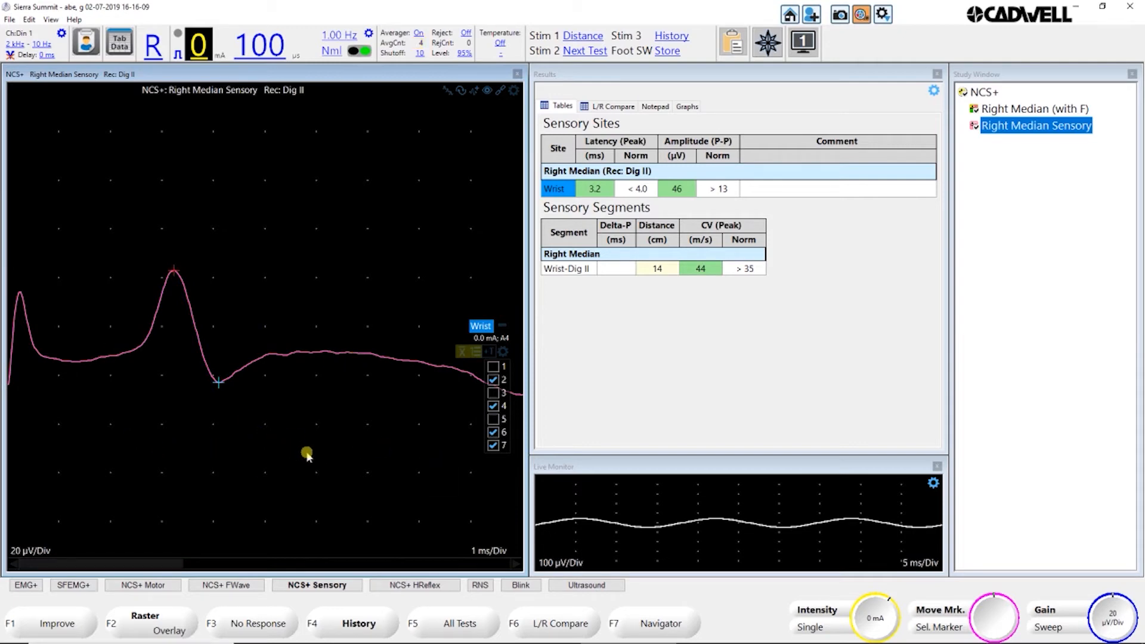
{"action": "mouse_move", "coordinate": [319, 457]}
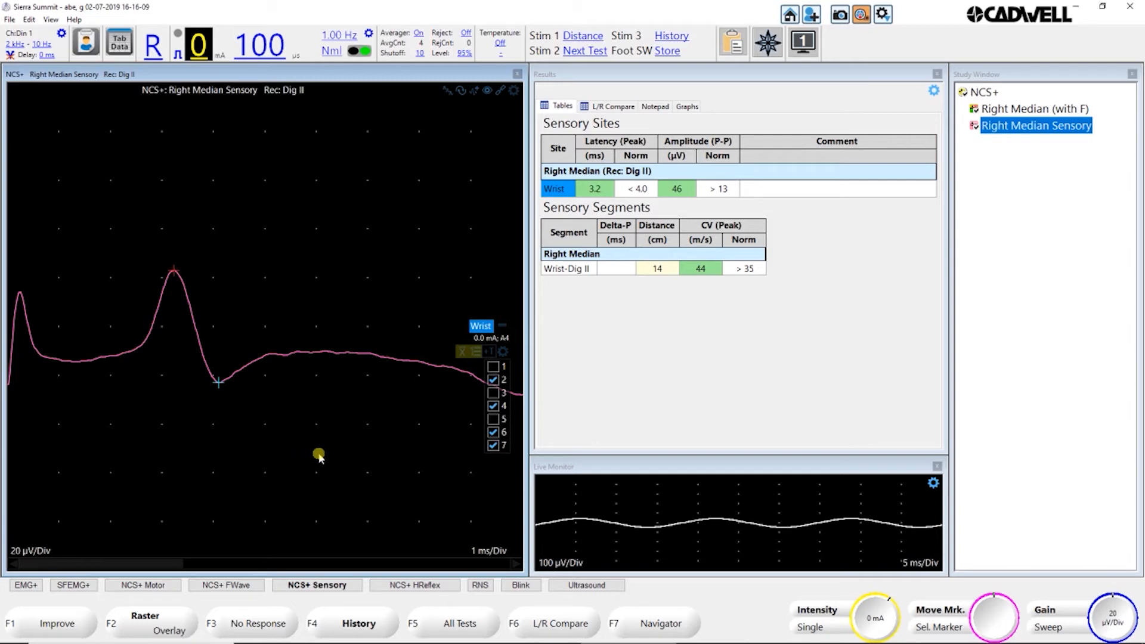
{"action": "mouse_move", "coordinate": [636, 281]}
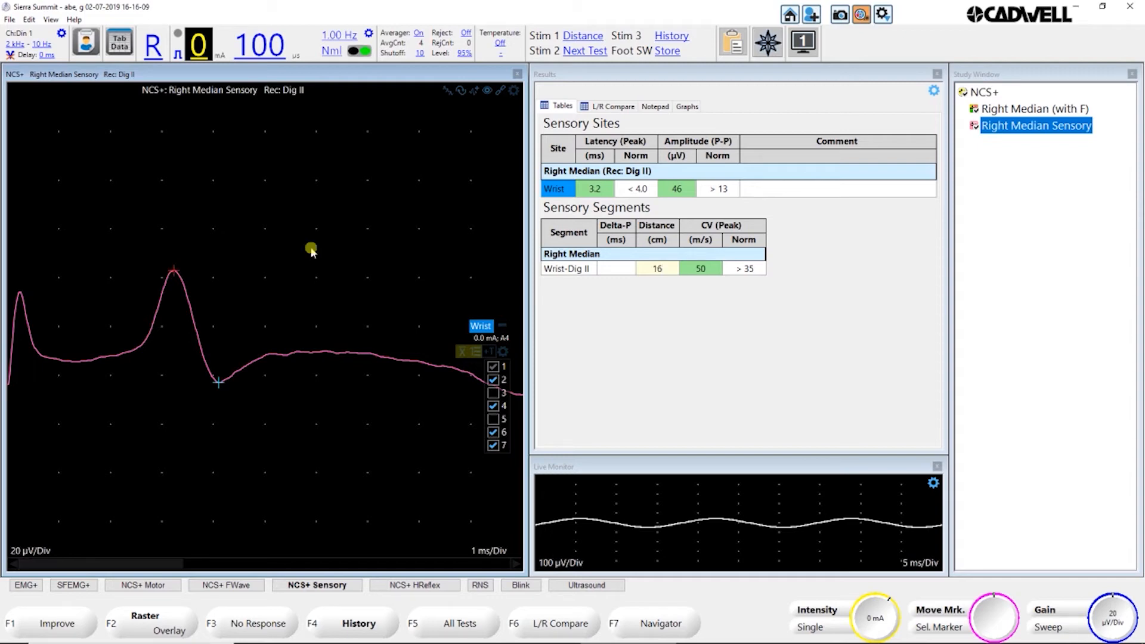
{"action": "mouse_move", "coordinate": [410, 247]}
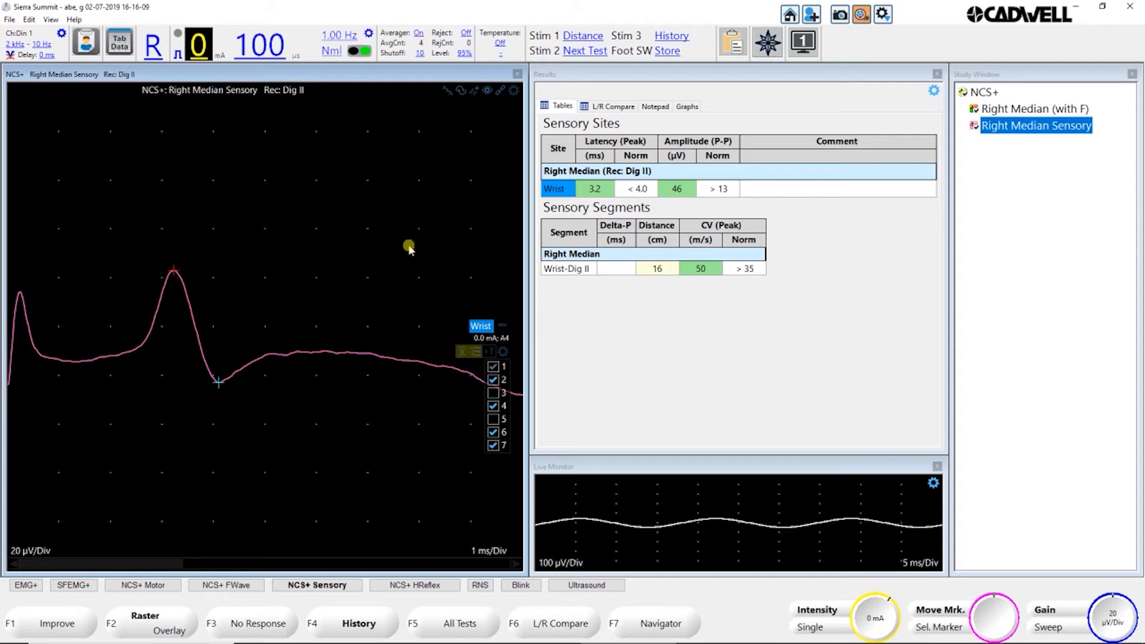
{"action": "mouse_move", "coordinate": [127, 196]}
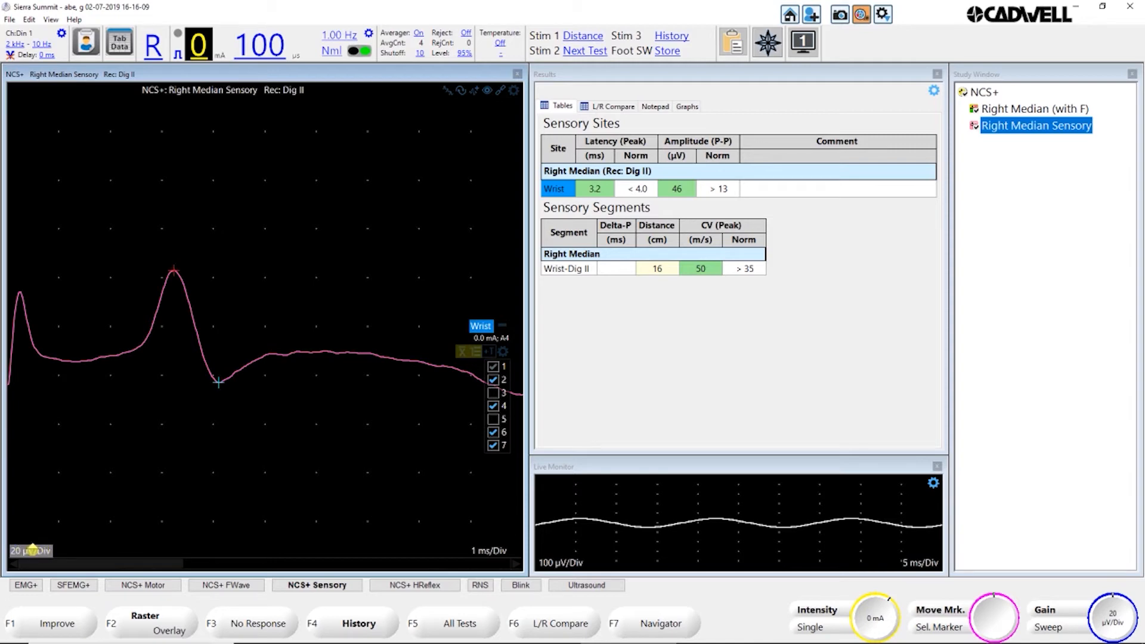
{"action": "mouse_move", "coordinate": [303, 300]}
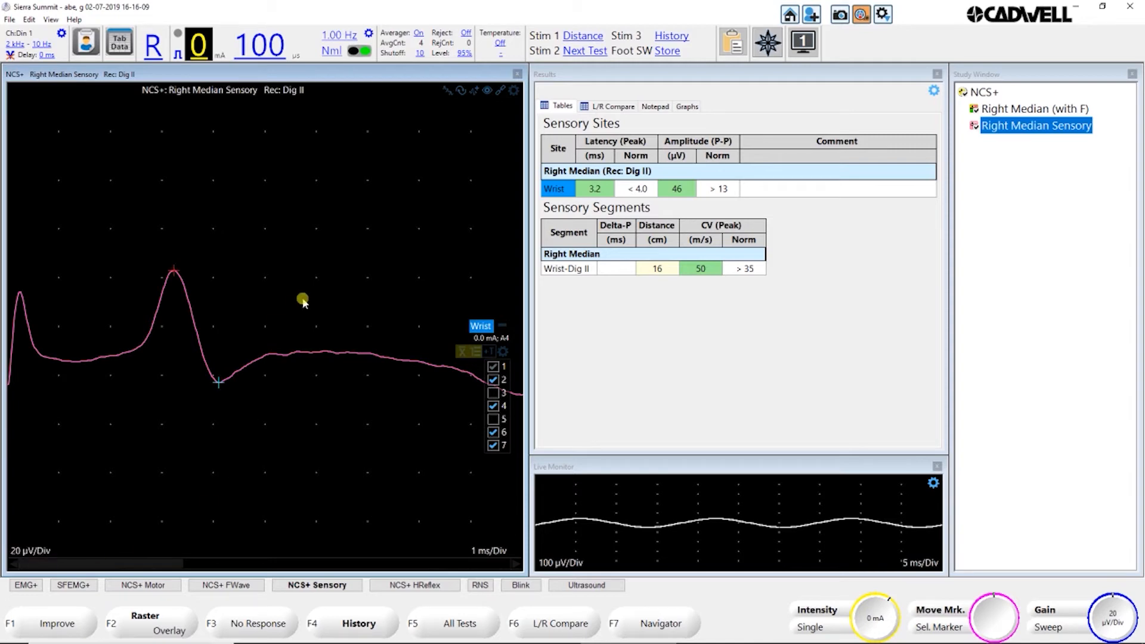
{"action": "mouse_move", "coordinate": [446, 92]}
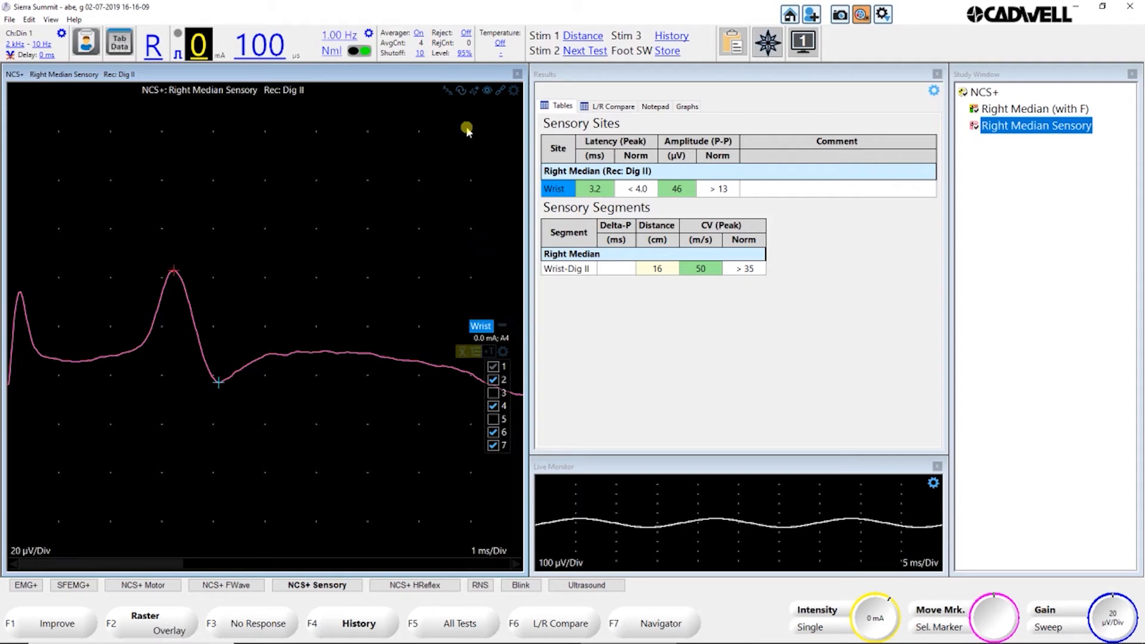
{"action": "mouse_move", "coordinate": [447, 93]}
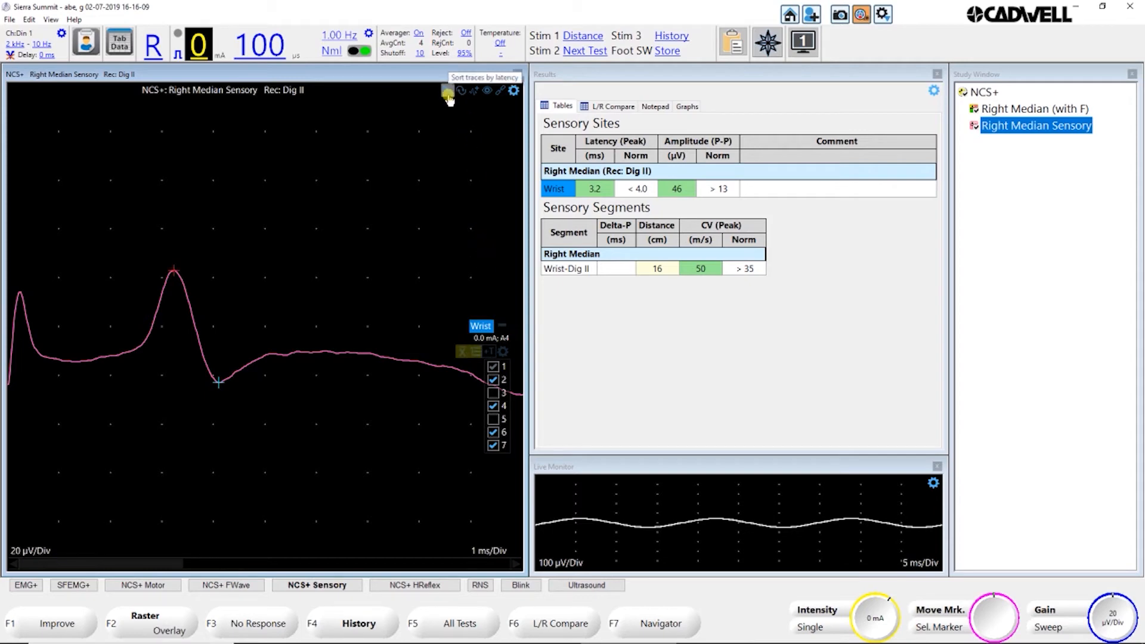
{"action": "mouse_move", "coordinate": [448, 92]}
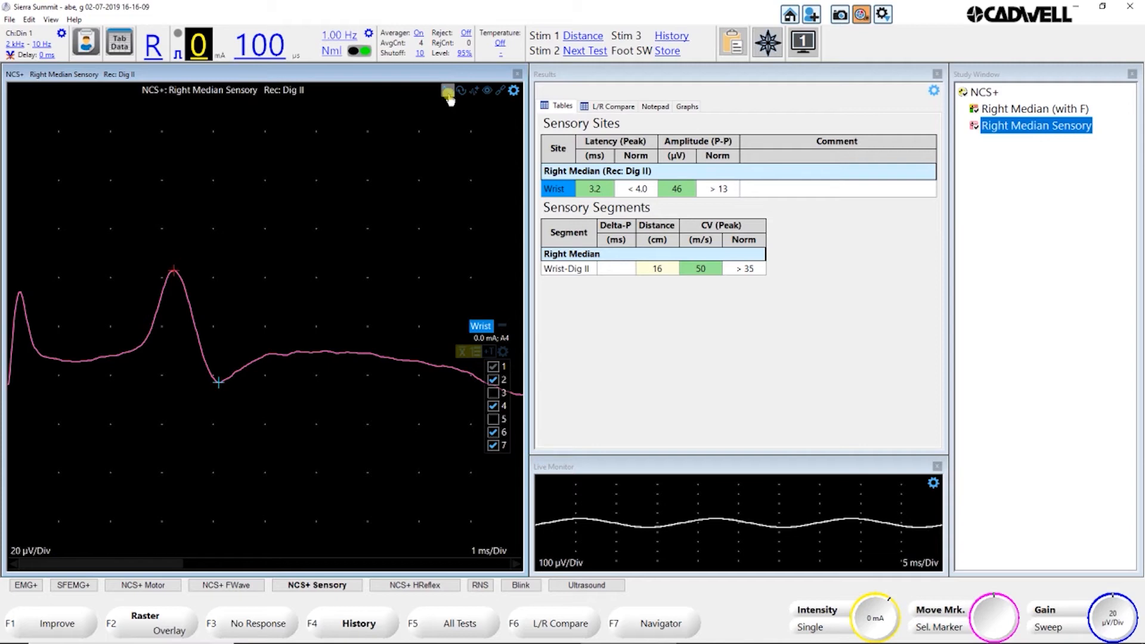
{"action": "mouse_move", "coordinate": [445, 91]}
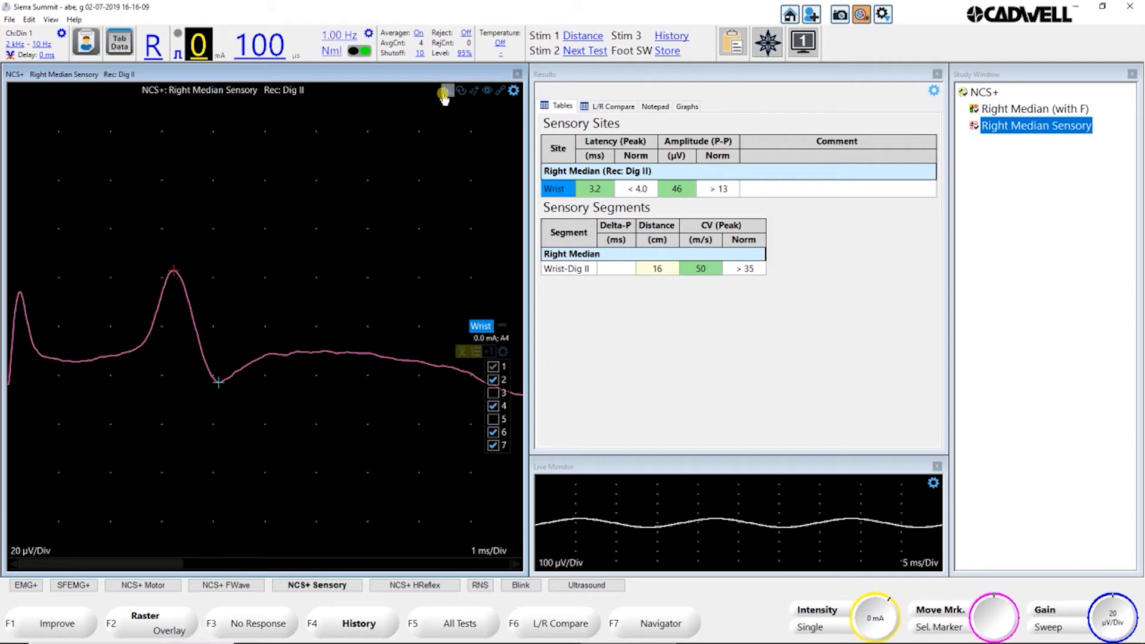
{"action": "mouse_move", "coordinate": [465, 92]}
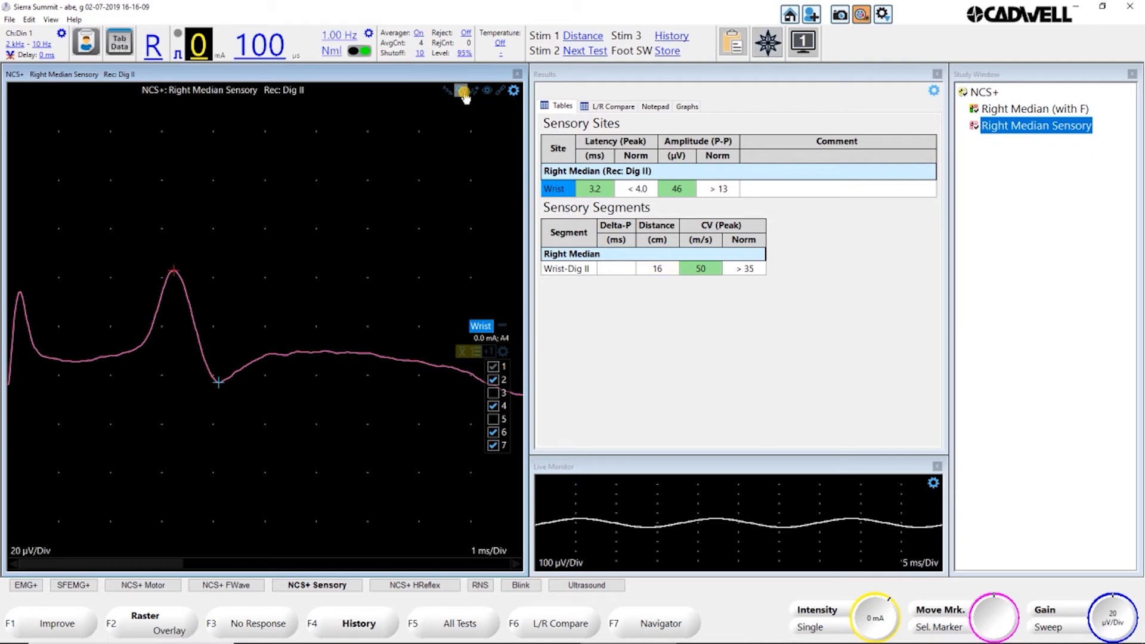
Step: Toggle the side to create a Left Median Sensory test
{"action": "left_click", "coordinate": [1031, 142]}
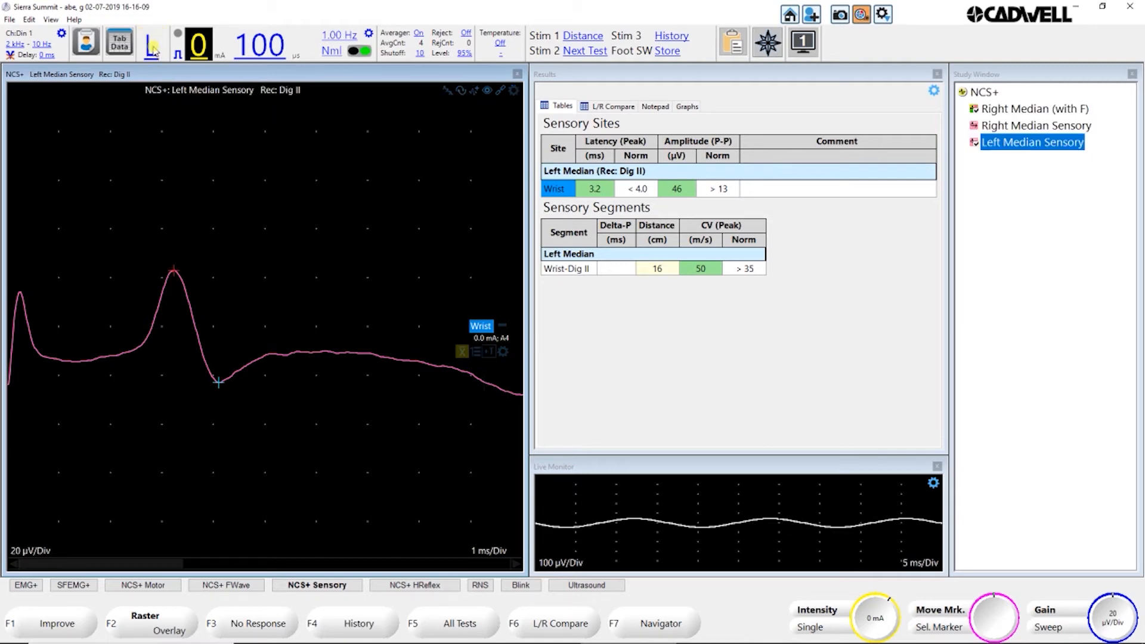
{"action": "mouse_move", "coordinate": [457, 95]}
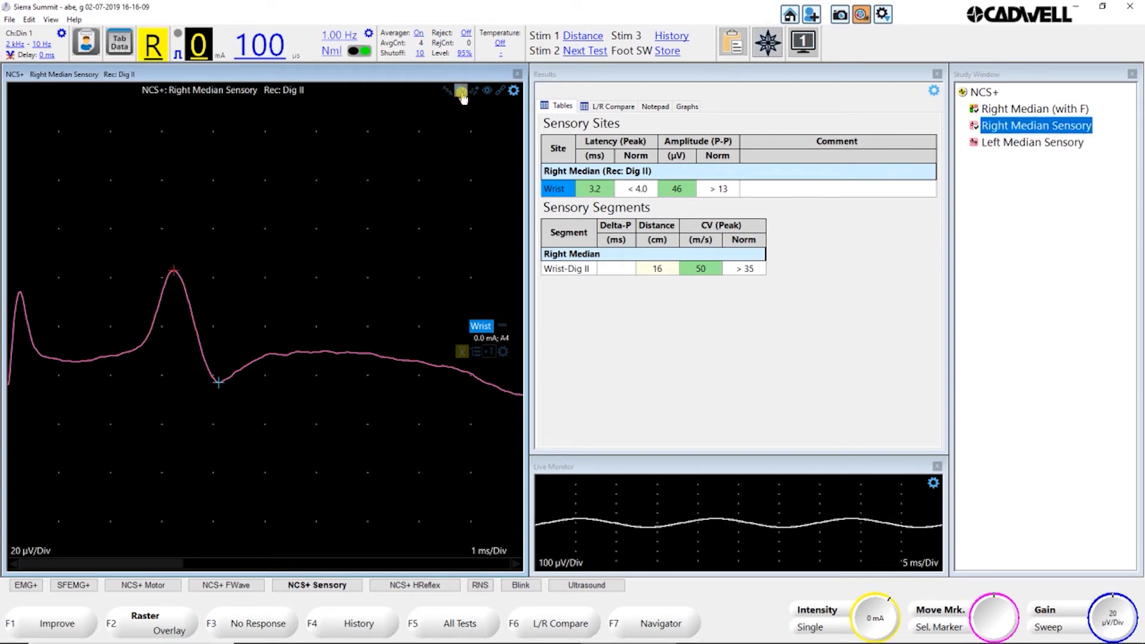
{"action": "mouse_move", "coordinate": [473, 93]}
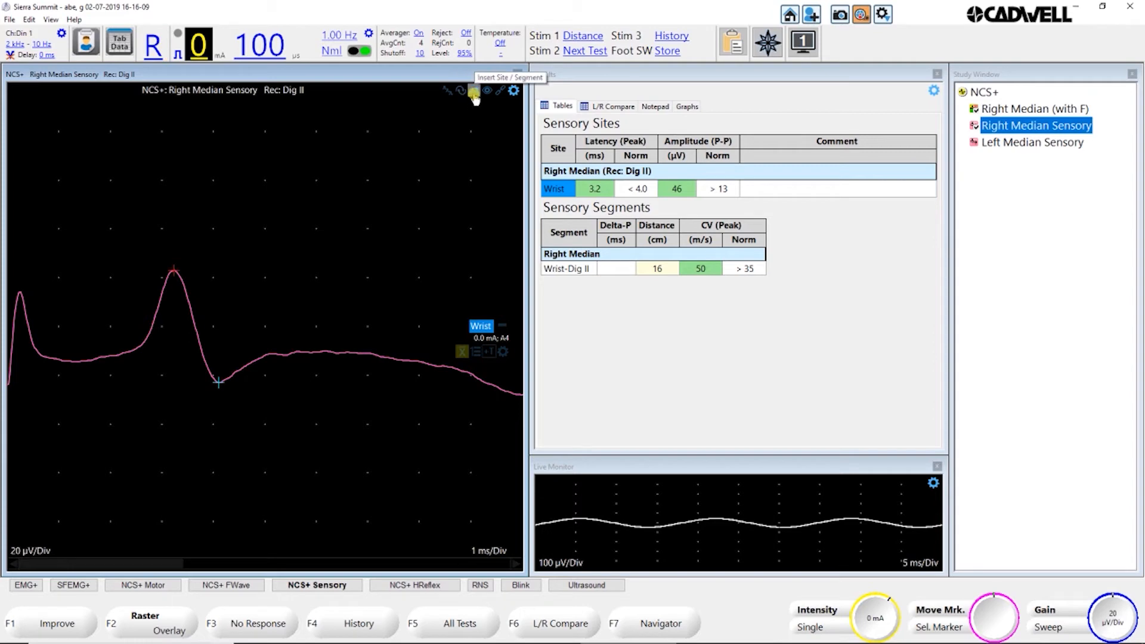
{"action": "mouse_move", "coordinate": [434, 240]}
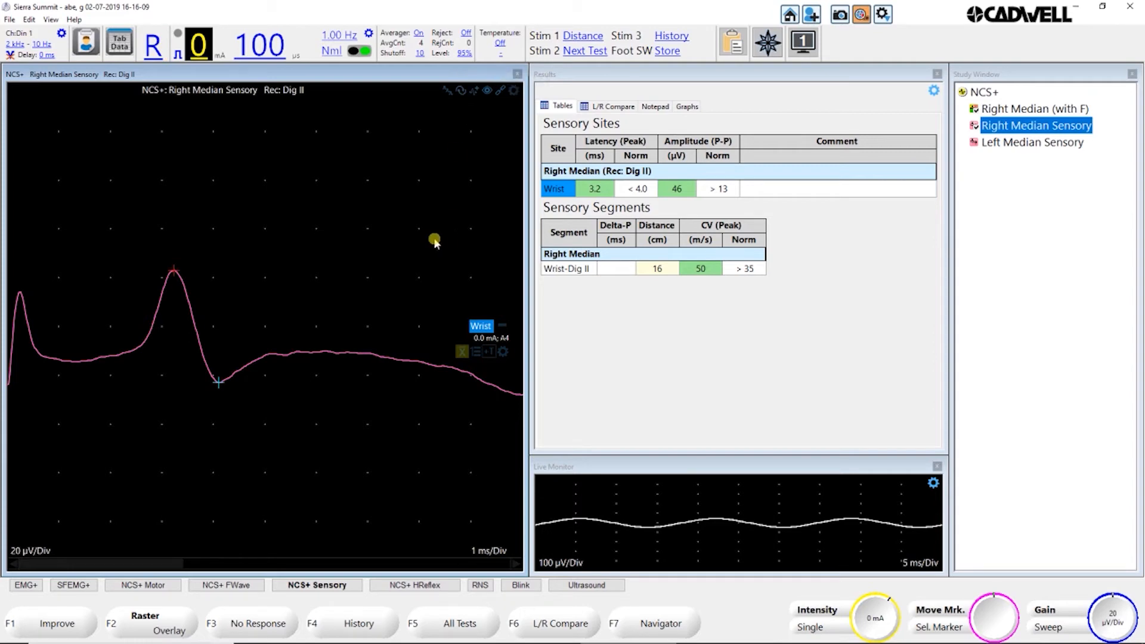
{"action": "mouse_move", "coordinate": [438, 278]}
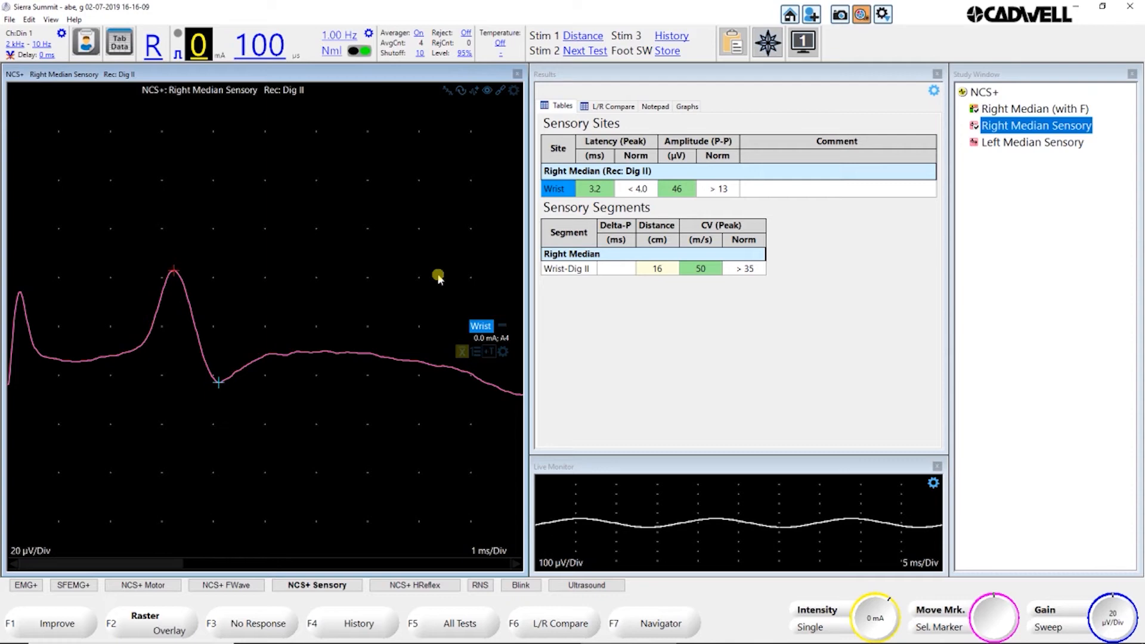
{"action": "mouse_move", "coordinate": [489, 123]}
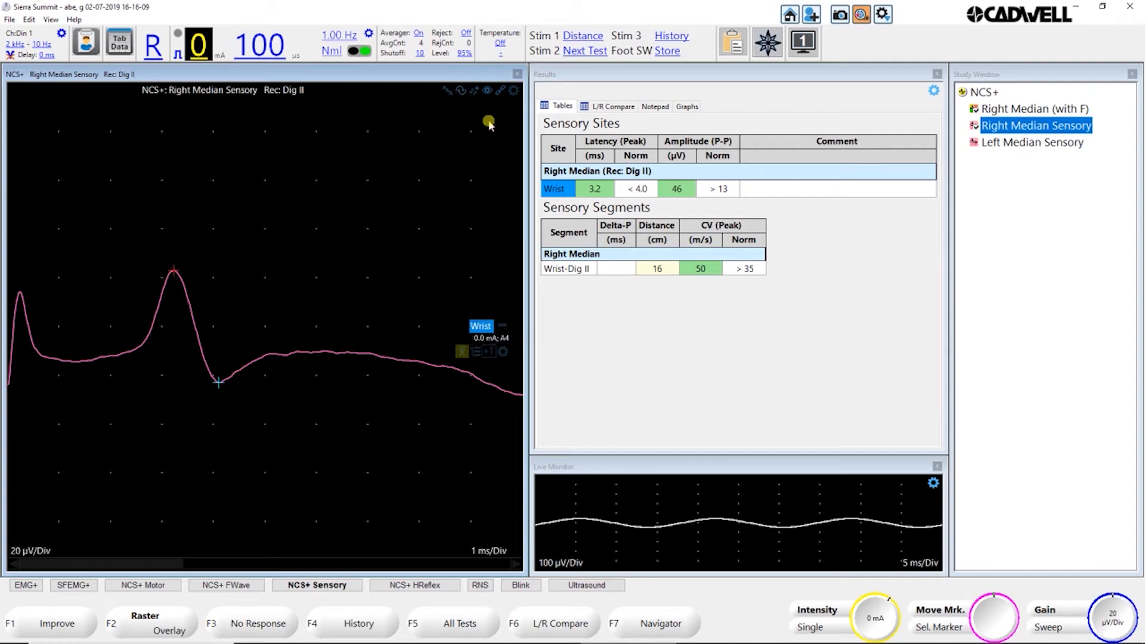
Step: Insert a Mid forearm site with a Mid forearm–Wrist segment into the sensory test
{"action": "left_click", "coordinate": [474, 91]}
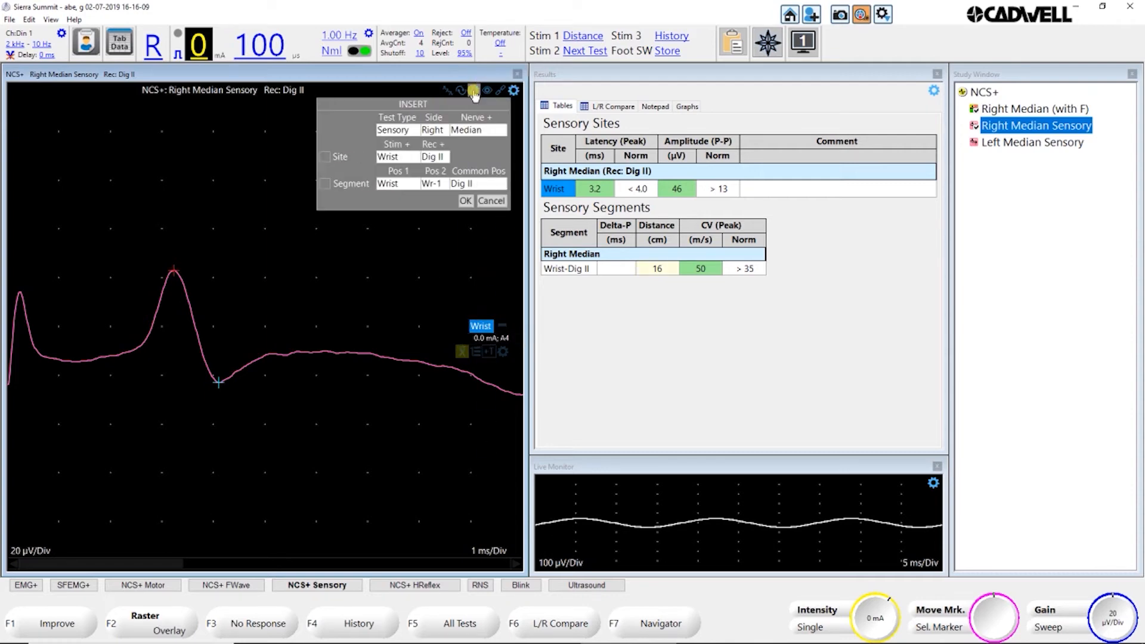
{"action": "mouse_move", "coordinate": [403, 158]}
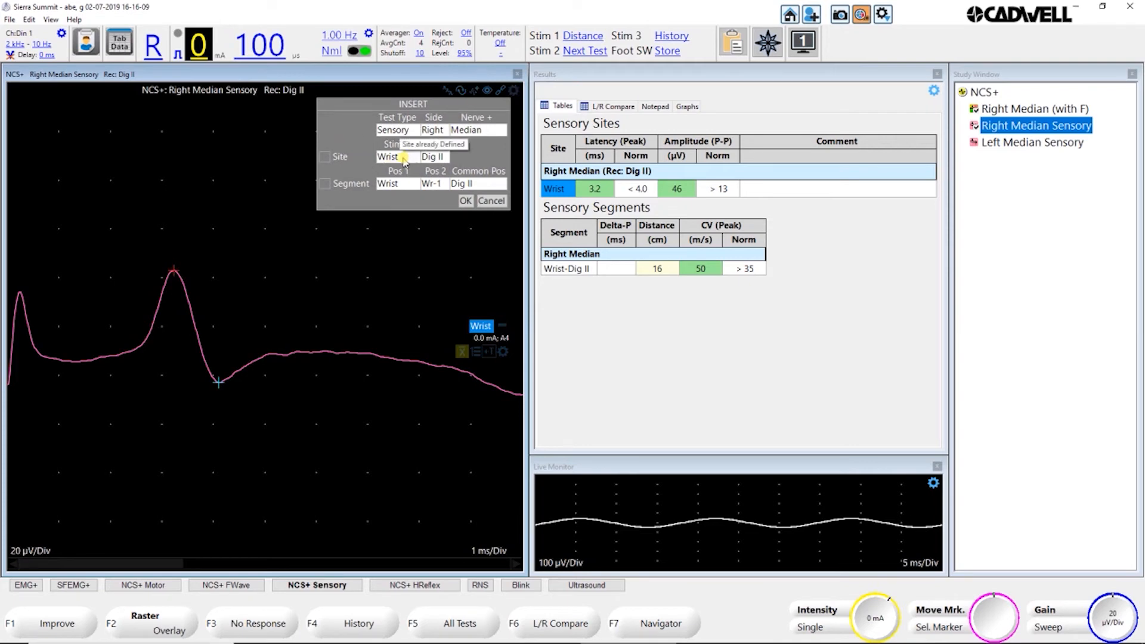
{"action": "left_click", "coordinate": [415, 159]}
{"action": "type", "text": "Mid forearm"}
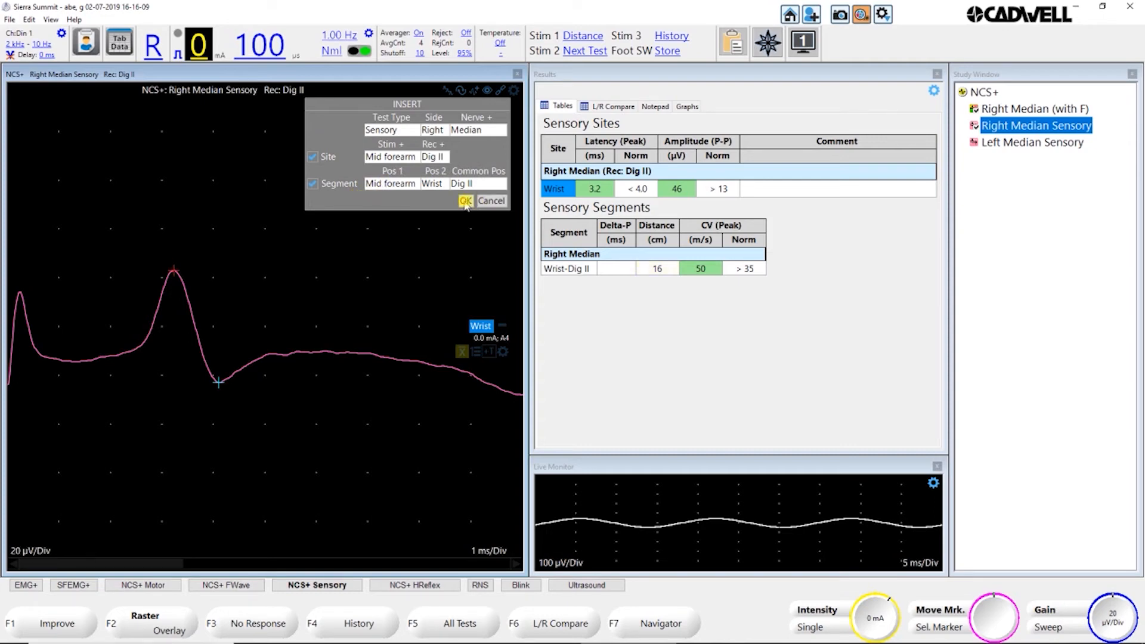
{"action": "left_click", "coordinate": [464, 201]}
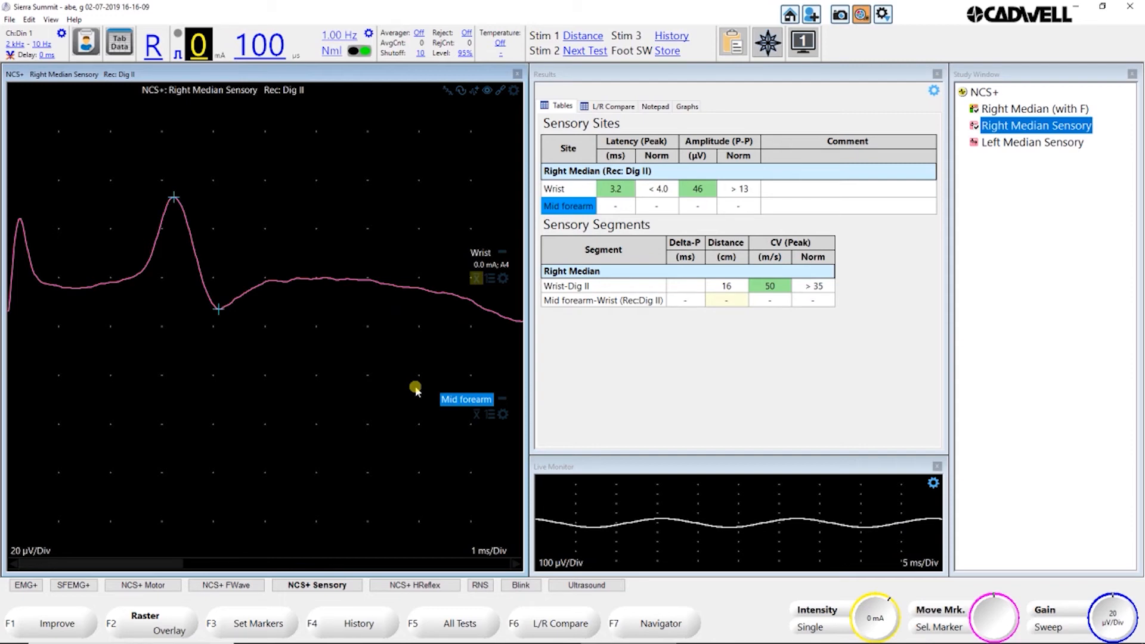
{"action": "mouse_move", "coordinate": [476, 91]}
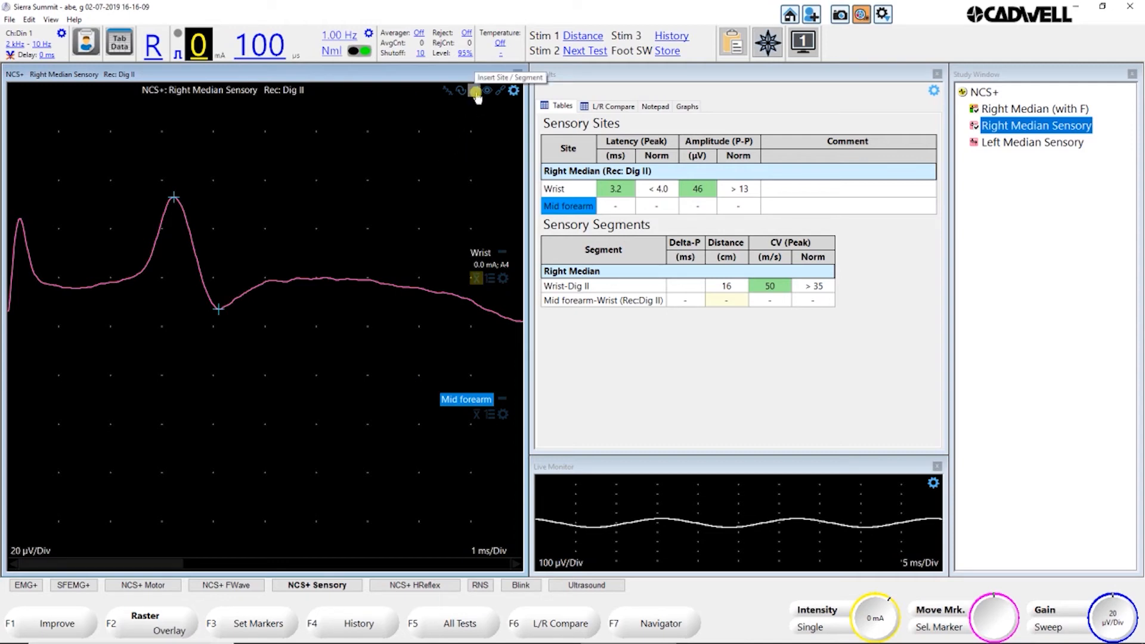
{"action": "mouse_move", "coordinate": [488, 100]}
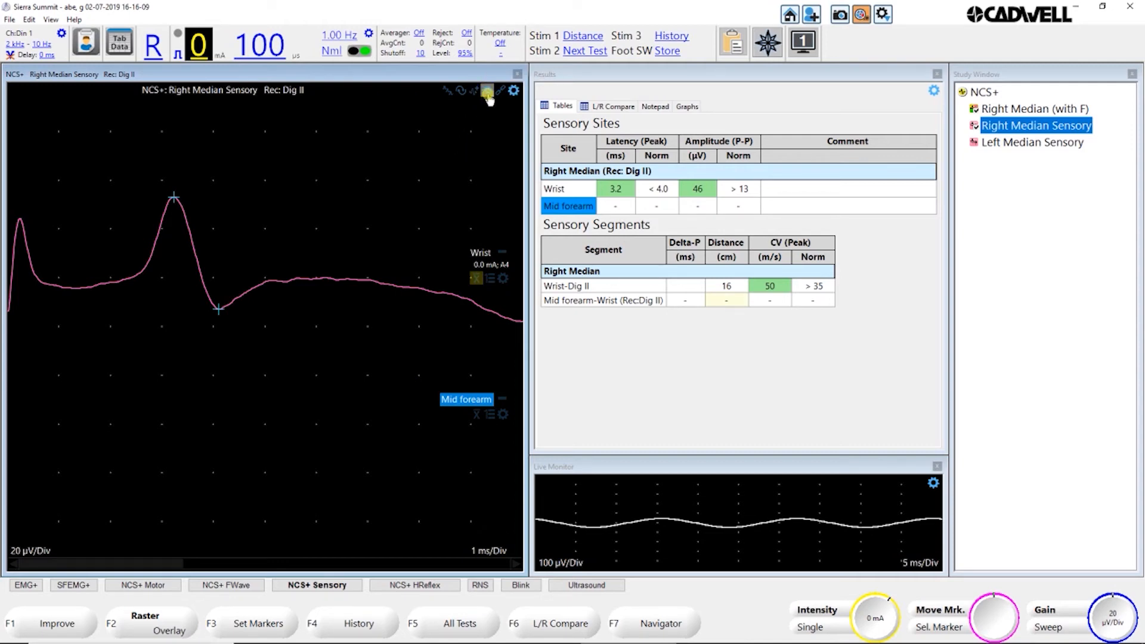
{"action": "mouse_move", "coordinate": [499, 90]}
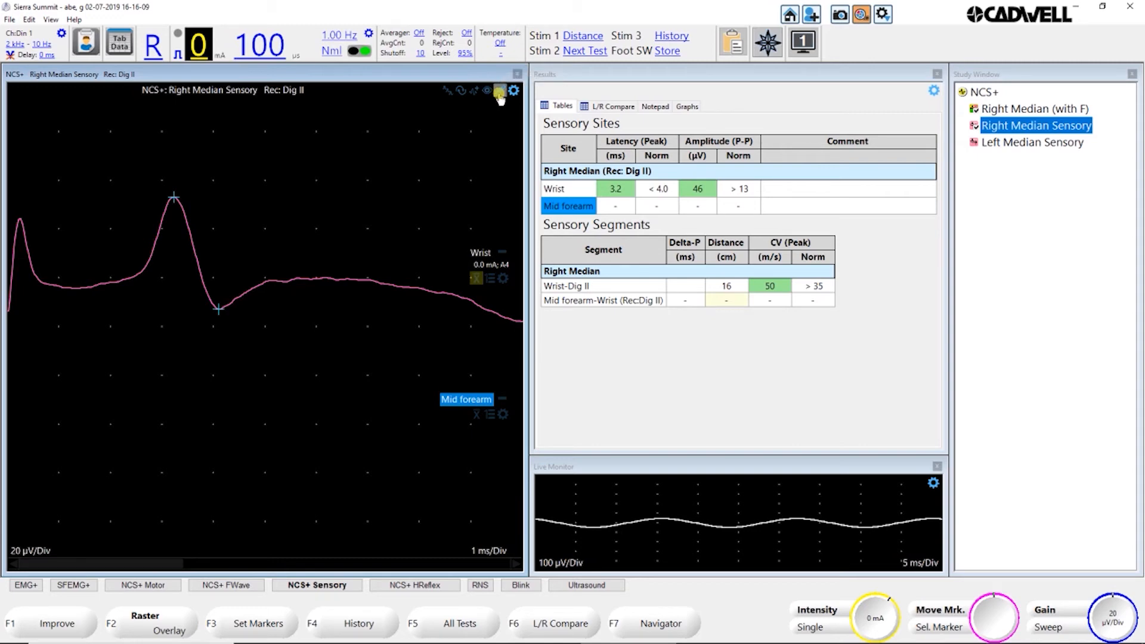
{"action": "left_click", "coordinate": [500, 90]}
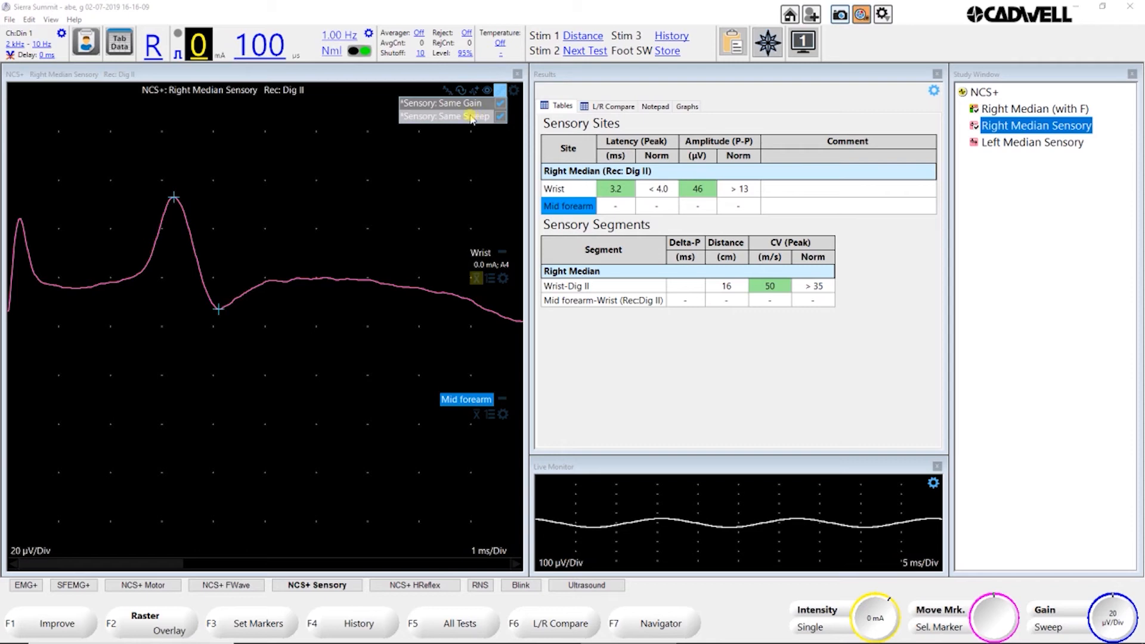
{"action": "mouse_move", "coordinate": [515, 93]}
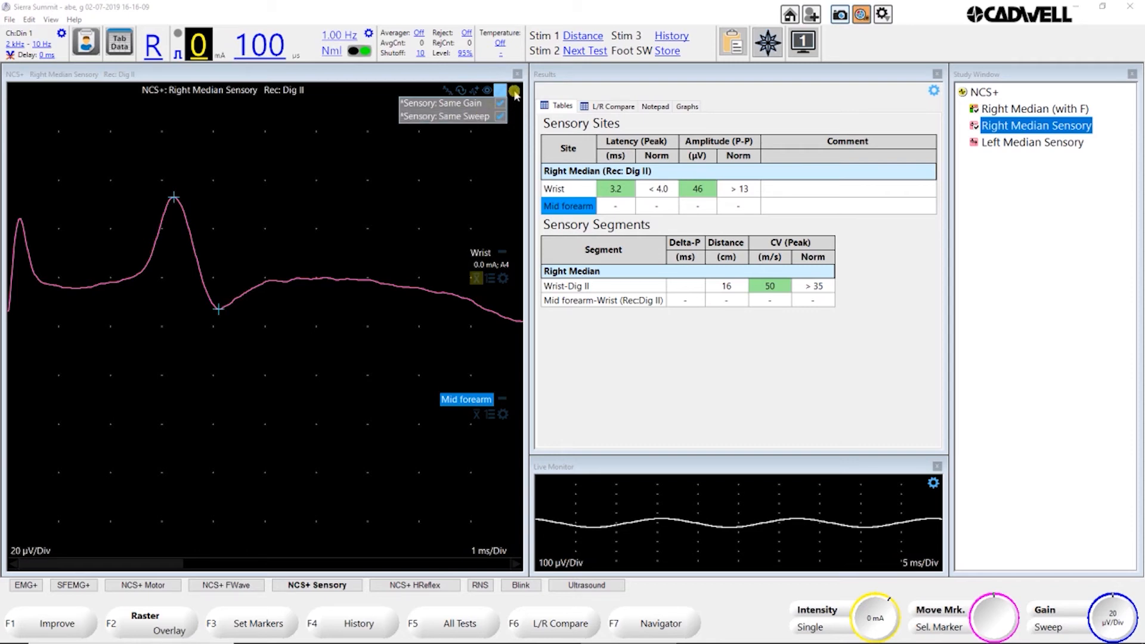
{"action": "left_click", "coordinate": [512, 90]}
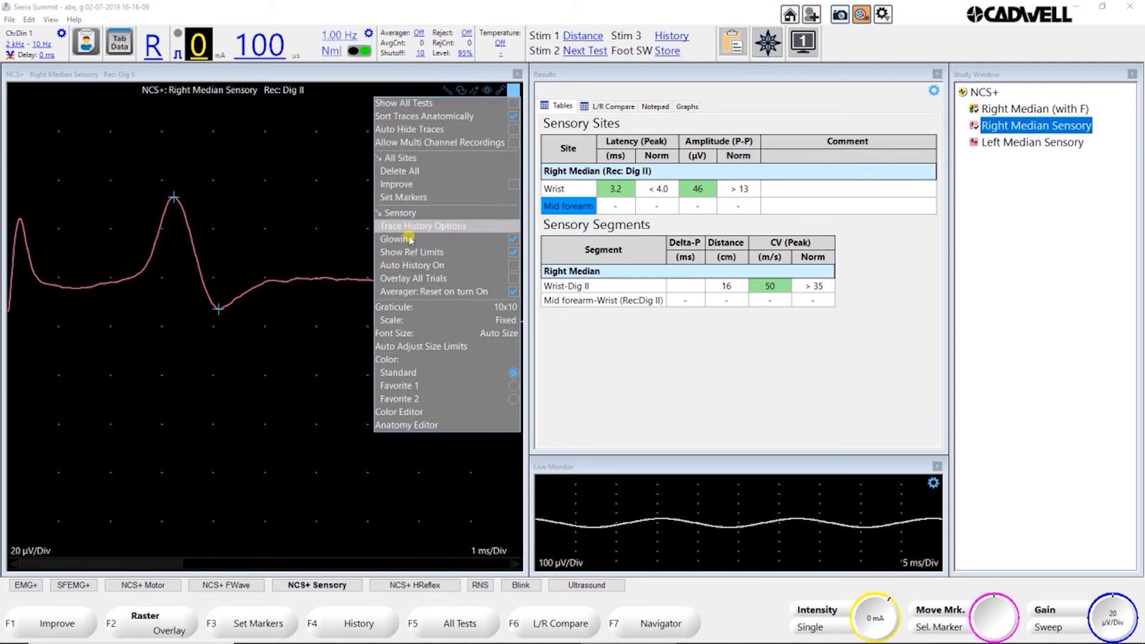
{"action": "mouse_move", "coordinate": [432, 129]}
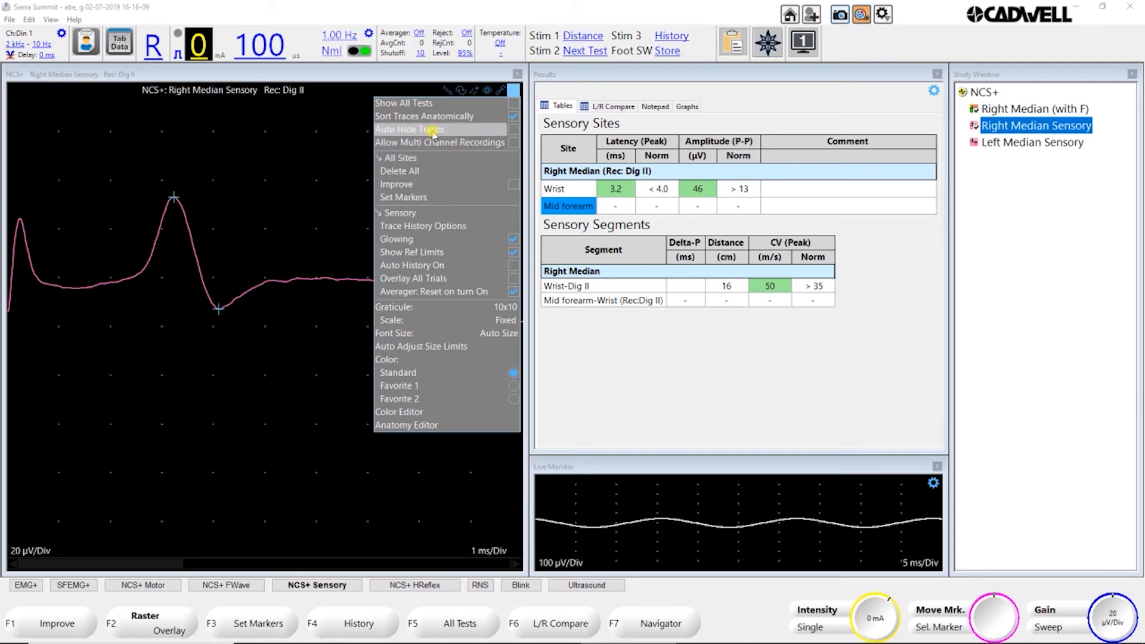
{"action": "mouse_move", "coordinate": [440, 386]}
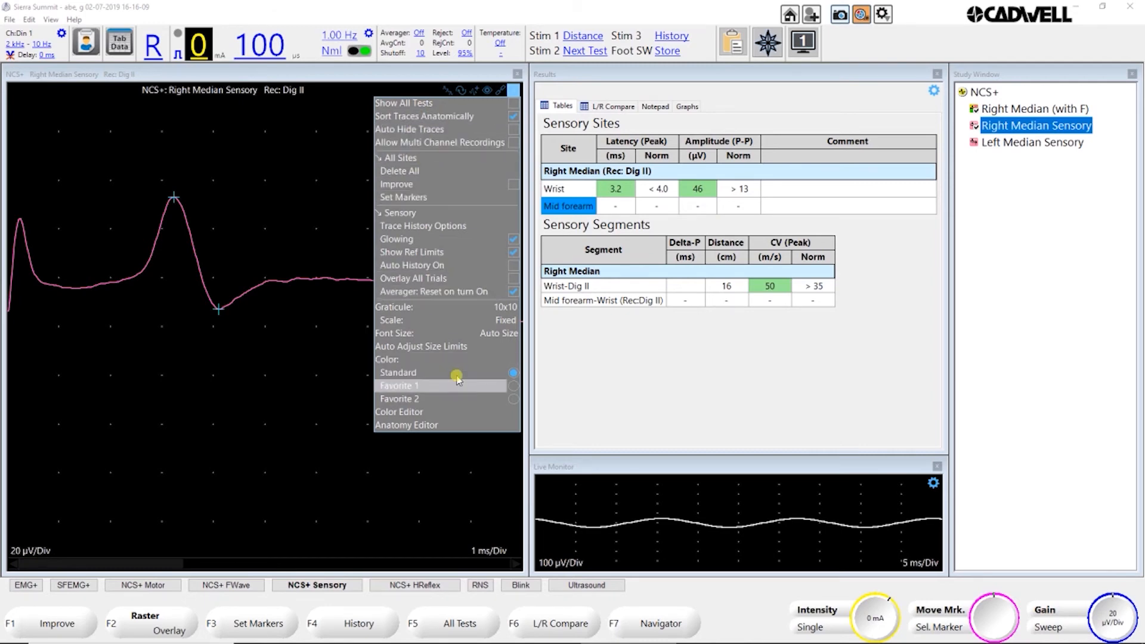
{"action": "left_click", "coordinate": [400, 386]}
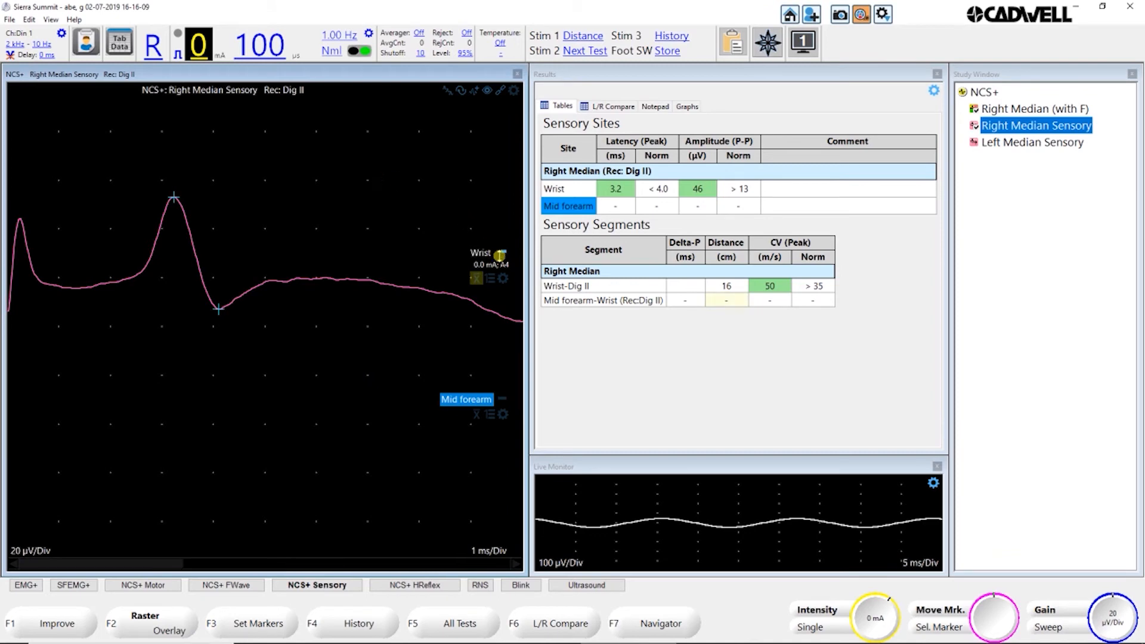
{"action": "mouse_move", "coordinate": [506, 279]}
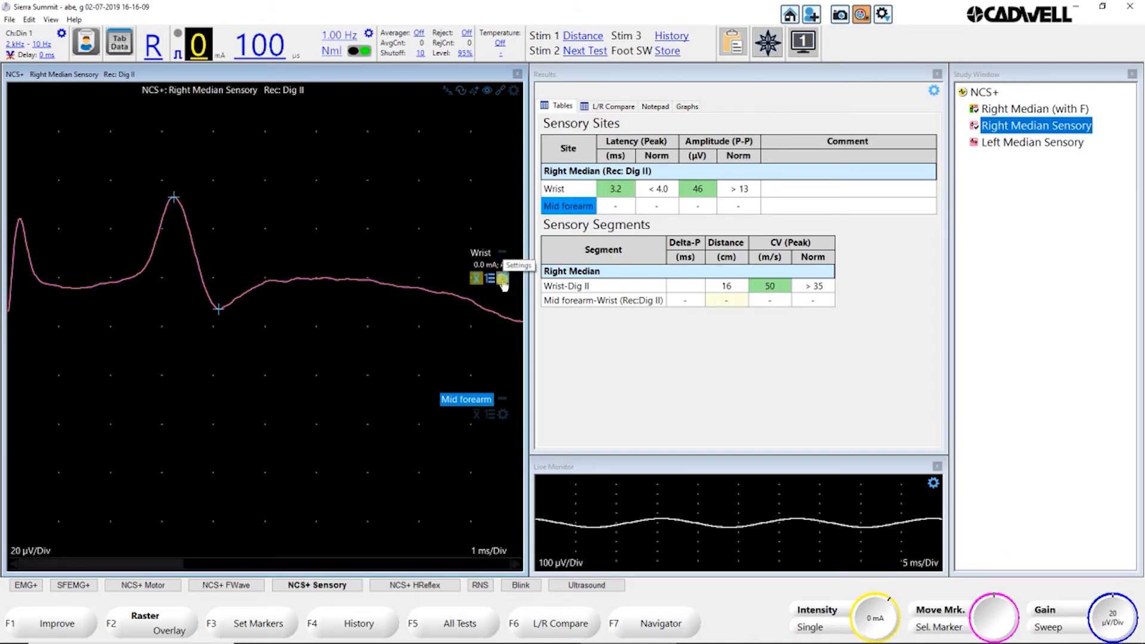
Step: Delete the empty Mid forearm trials from the Wrist trace menu, leaving only Wrist and Wrist-Dig II
{"action": "left_click", "coordinate": [492, 278]}
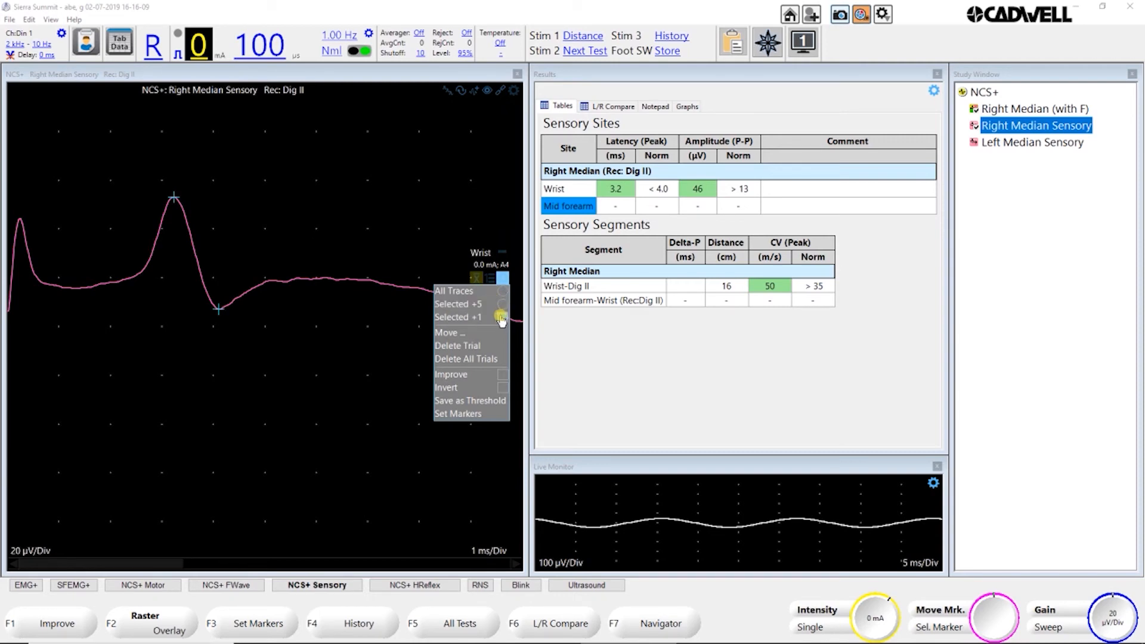
{"action": "mouse_move", "coordinate": [451, 333]}
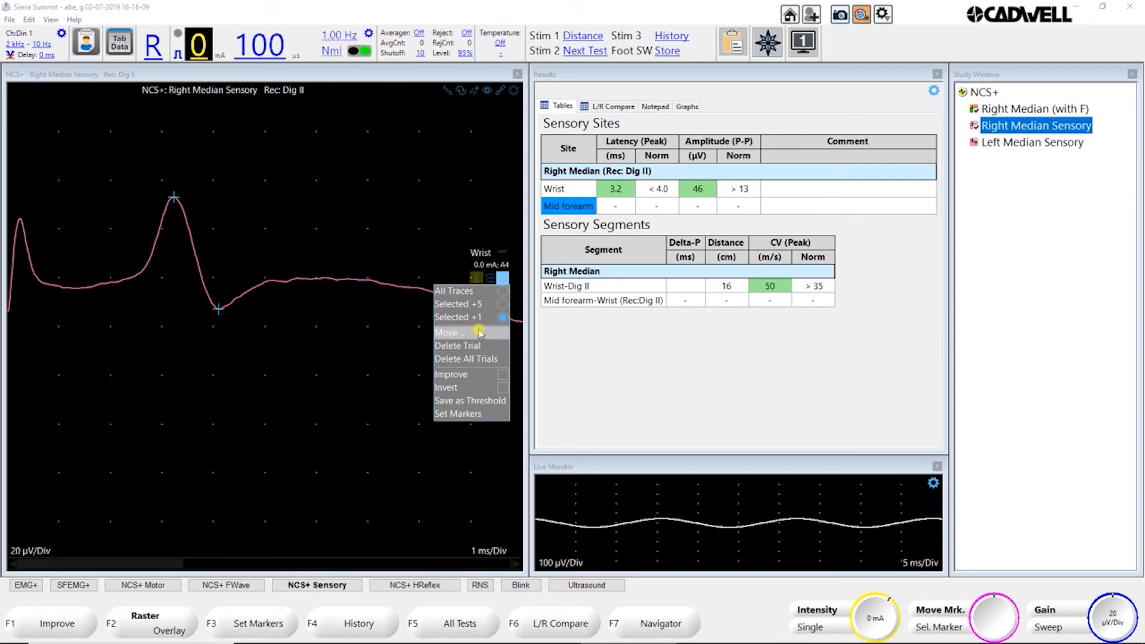
{"action": "mouse_move", "coordinate": [457, 346]}
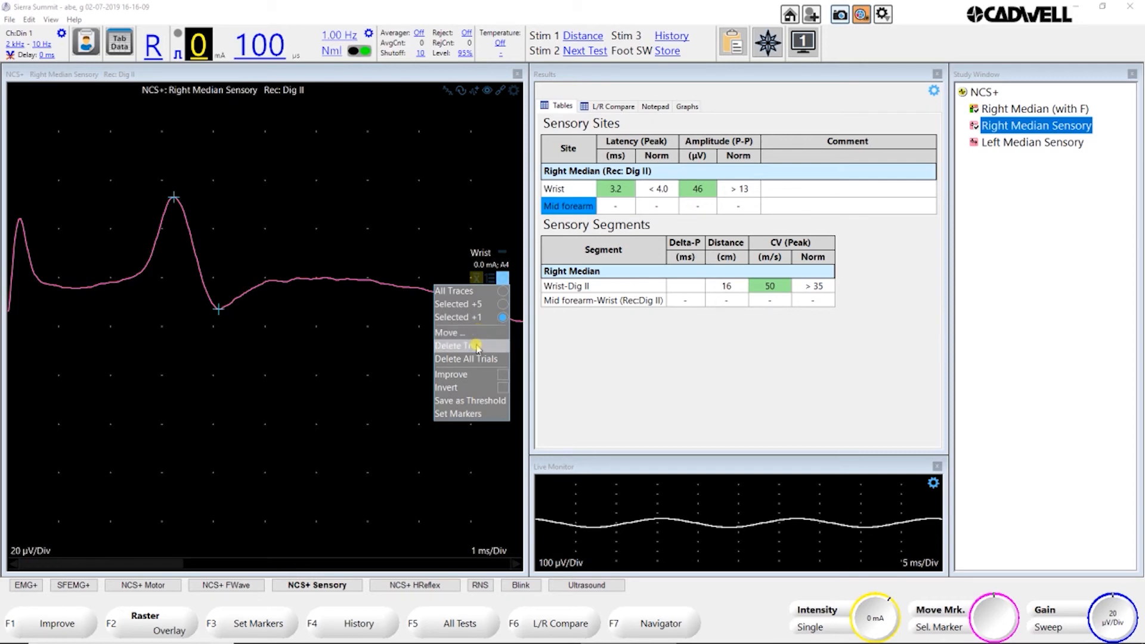
{"action": "mouse_move", "coordinate": [479, 368]}
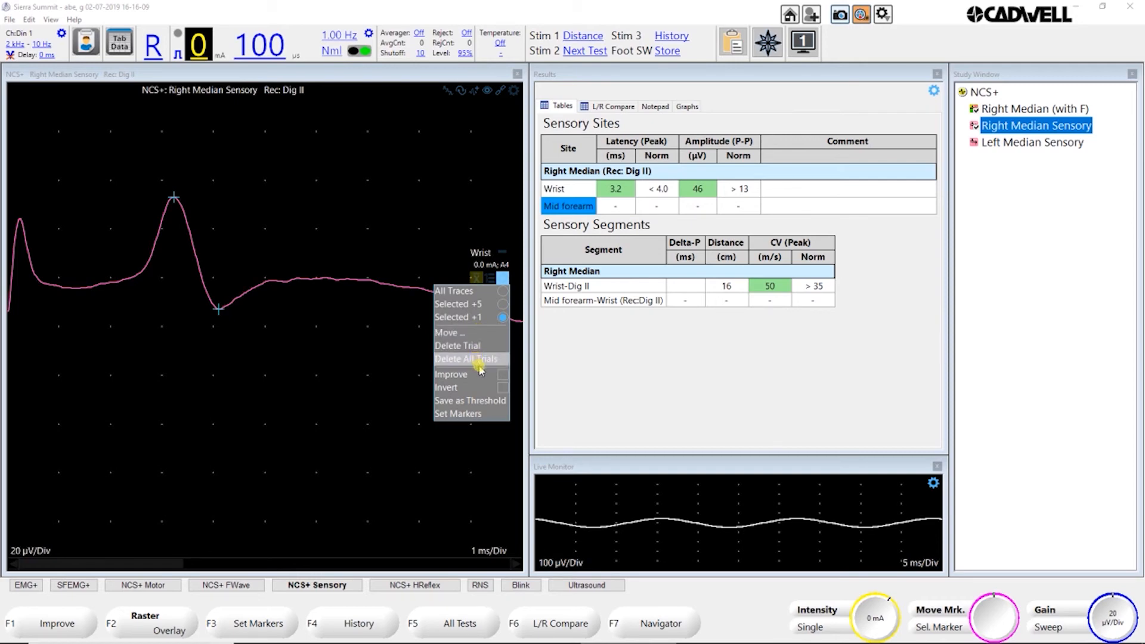
{"action": "mouse_move", "coordinate": [467, 386]}
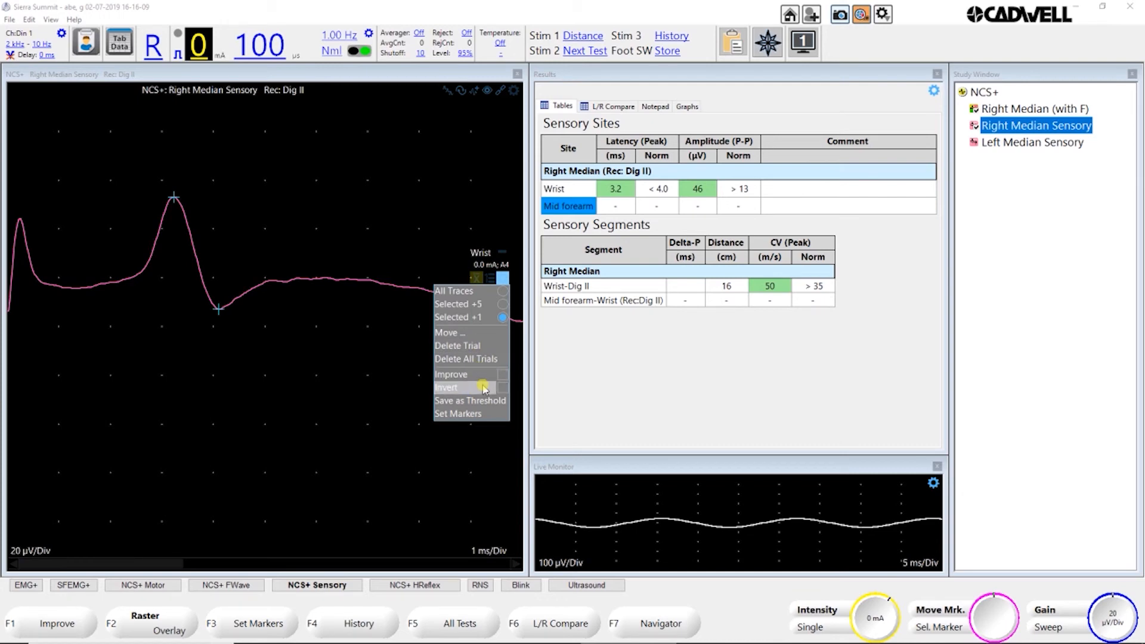
{"action": "mouse_move", "coordinate": [460, 387]}
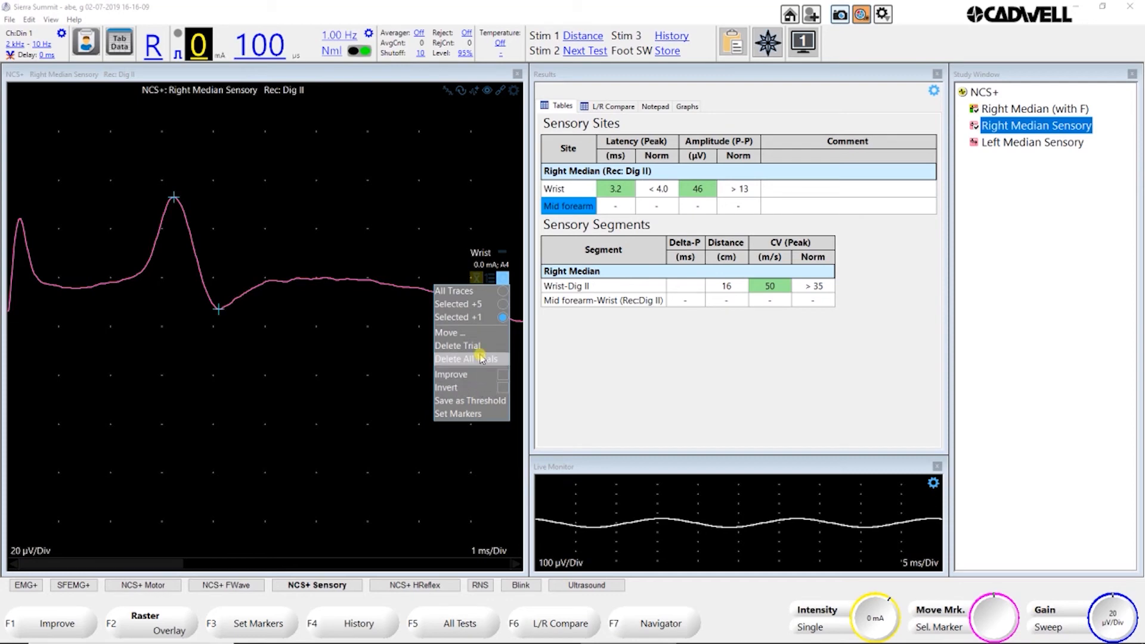
{"action": "mouse_move", "coordinate": [450, 333]}
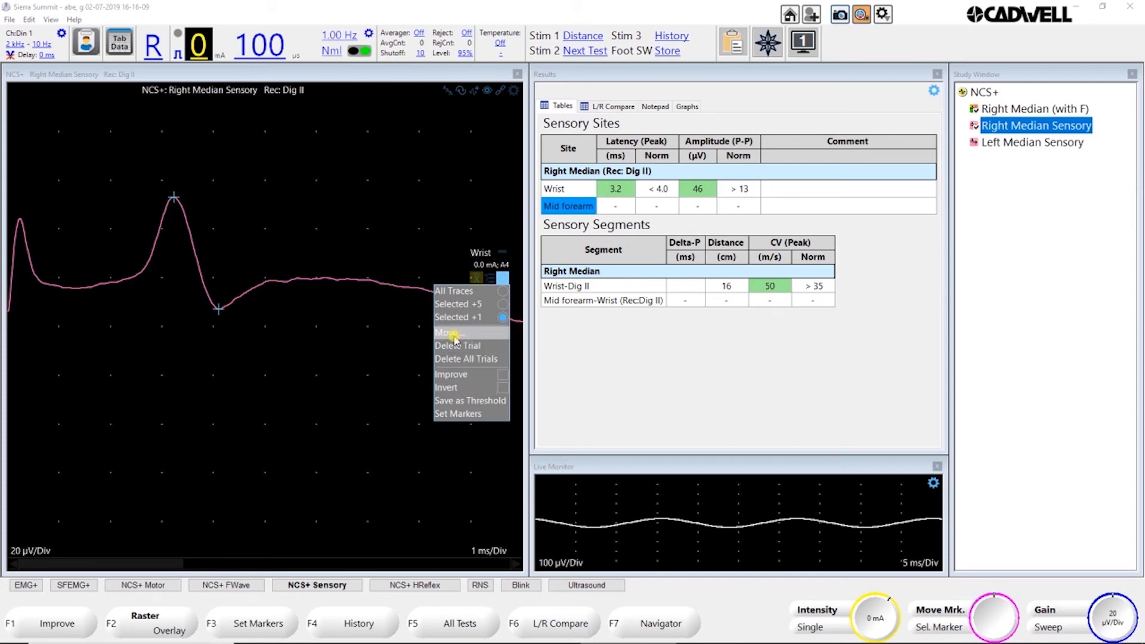
{"action": "mouse_move", "coordinate": [351, 220]}
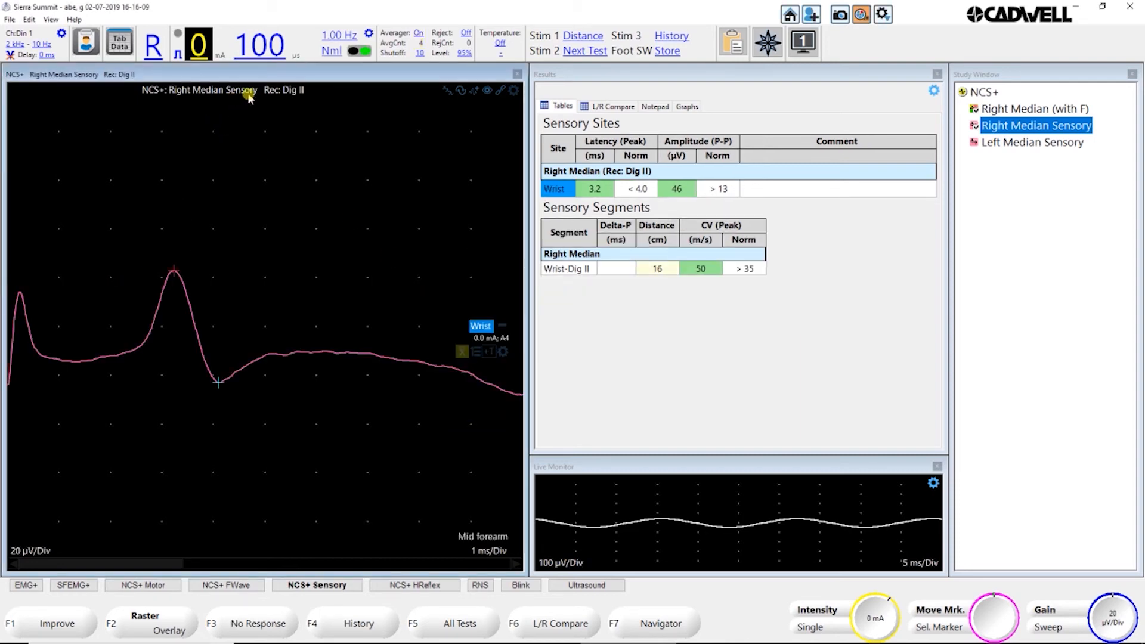
{"action": "mouse_move", "coordinate": [511, 347]}
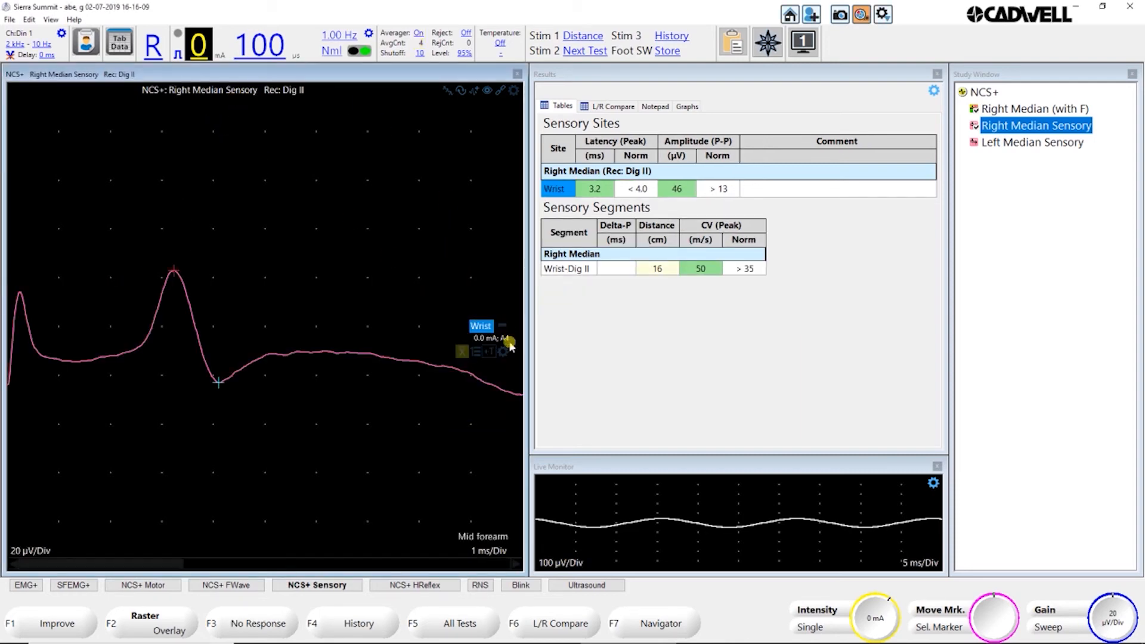
{"action": "right_click", "coordinate": [502, 351]}
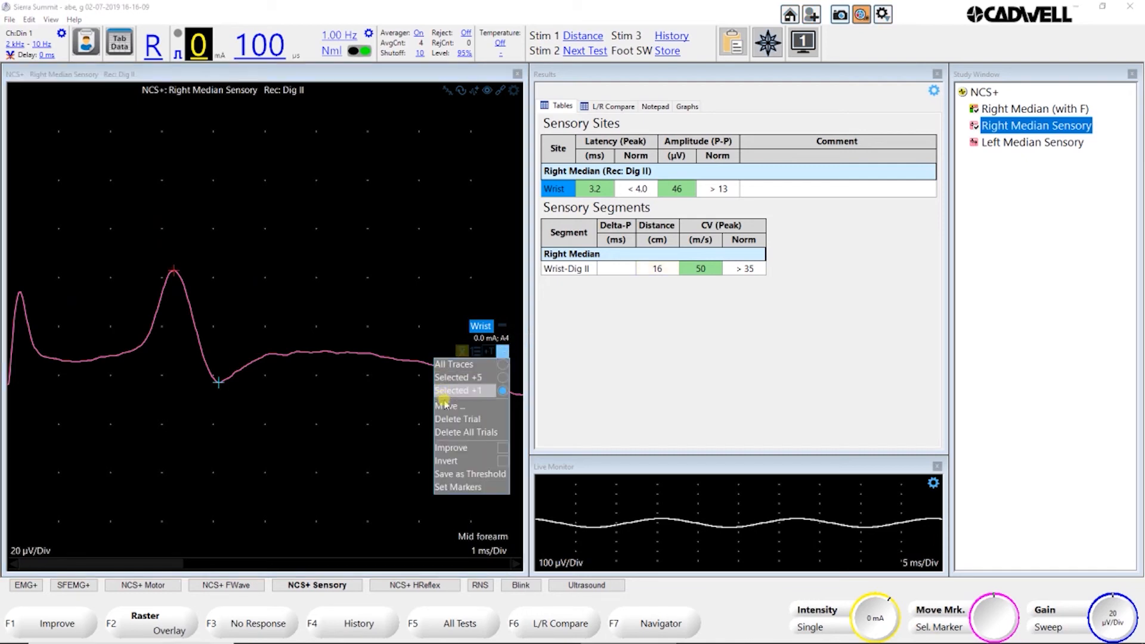
{"action": "mouse_move", "coordinate": [448, 407]}
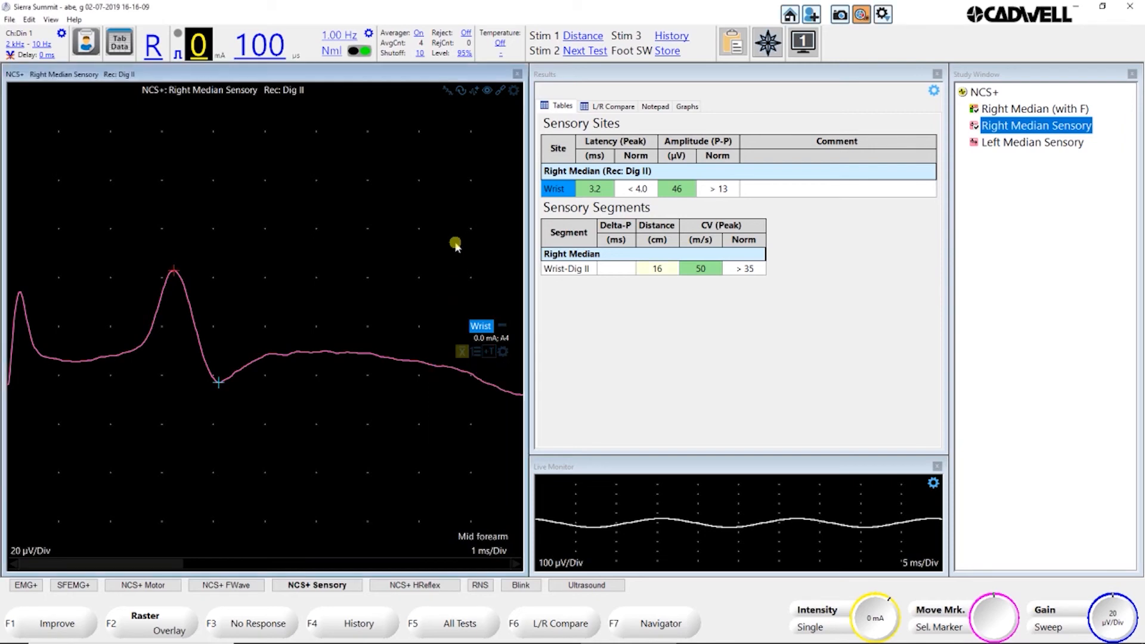
{"action": "mouse_move", "coordinate": [230, 244]}
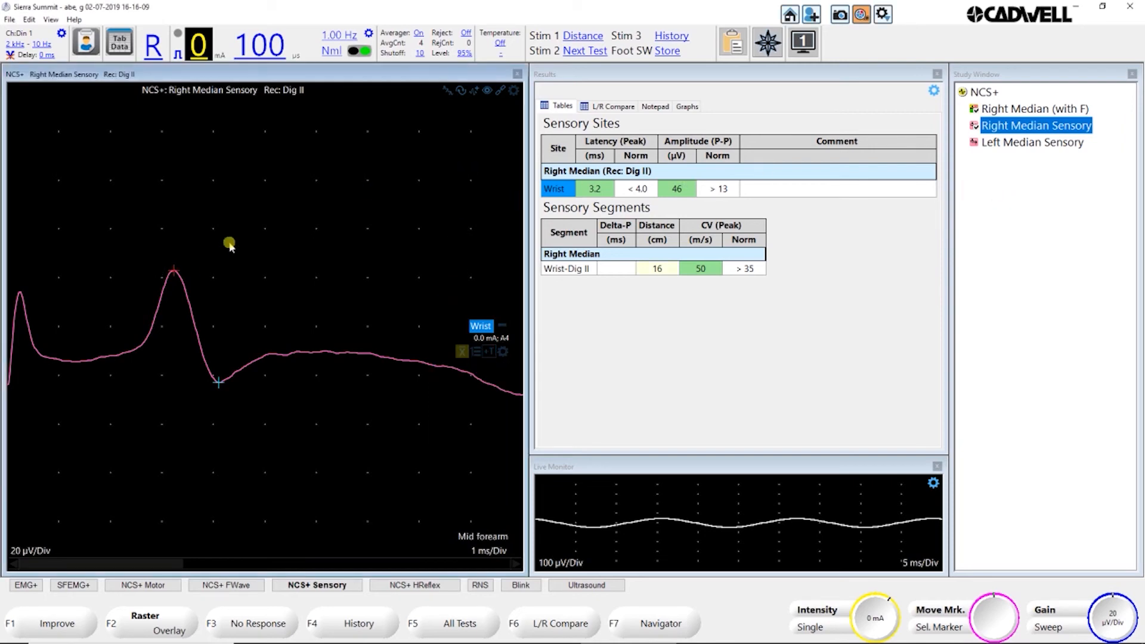
{"action": "mouse_move", "coordinate": [1023, 200]}
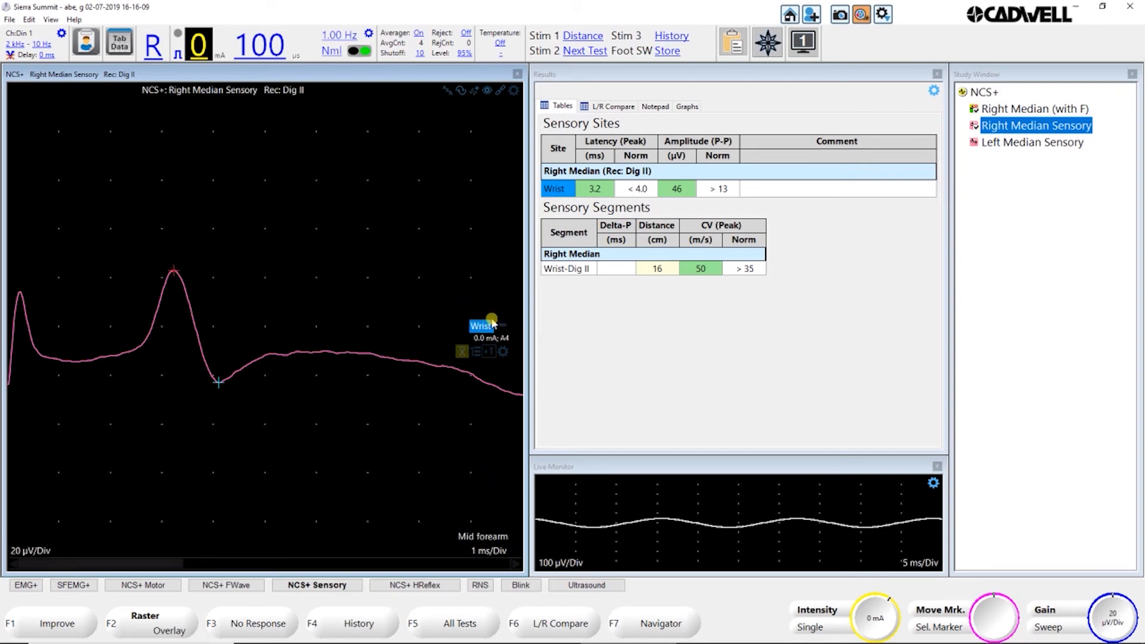
Step: Add an antidromic Ulnar sensory test, side Right, to the study via the F7 Navigator
{"action": "left_click", "coordinate": [660, 623]}
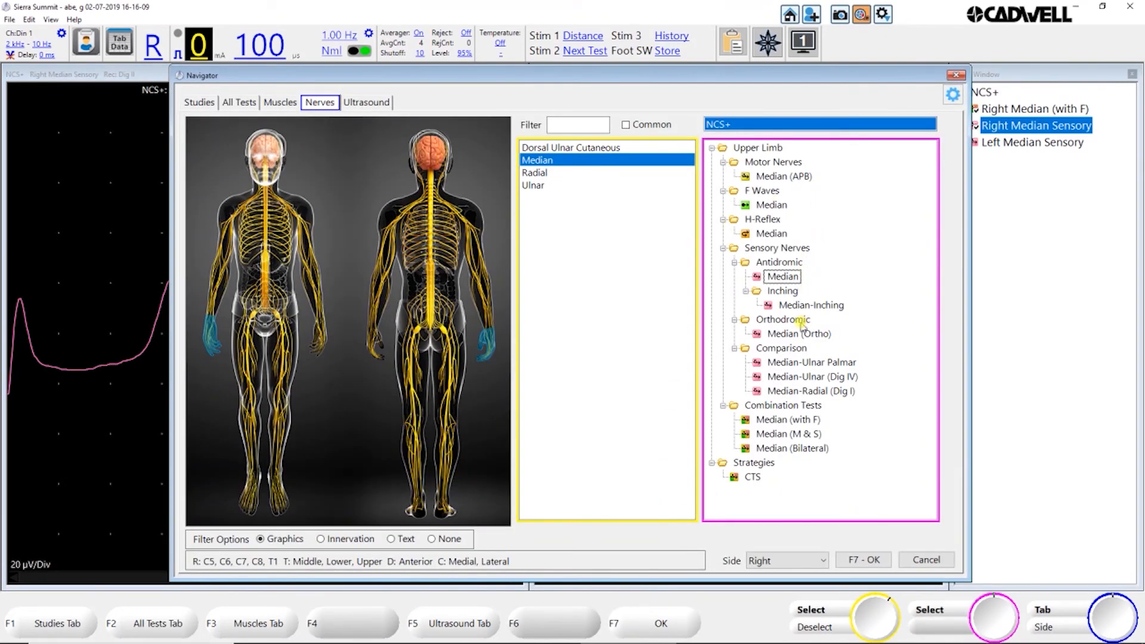
{"action": "mouse_move", "coordinate": [726, 230]}
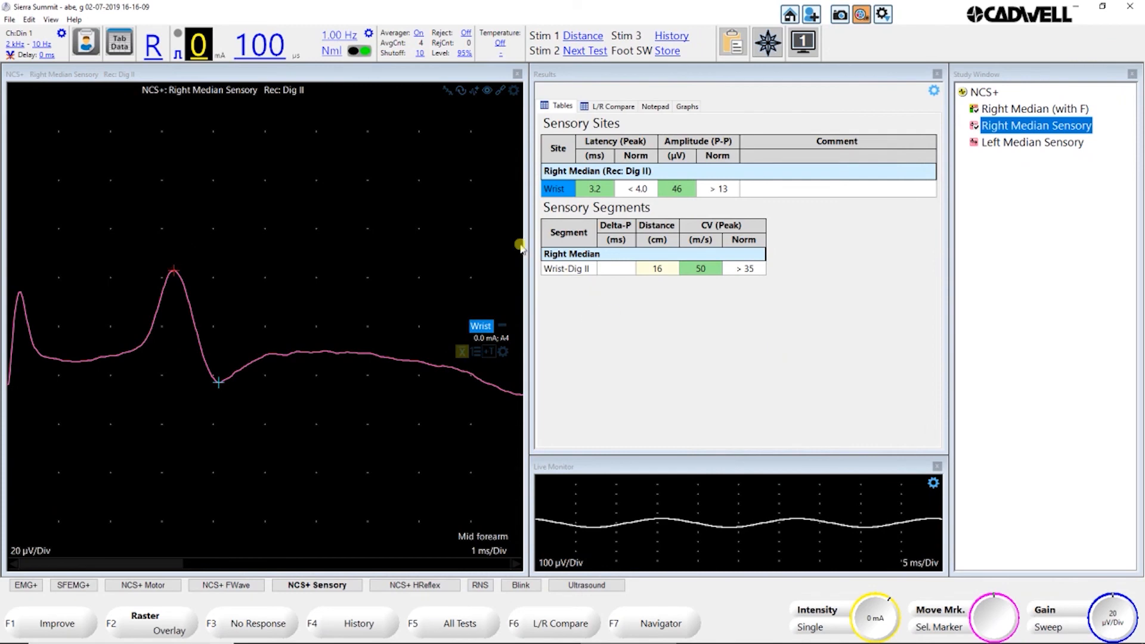
{"action": "mouse_move", "coordinate": [579, 496]}
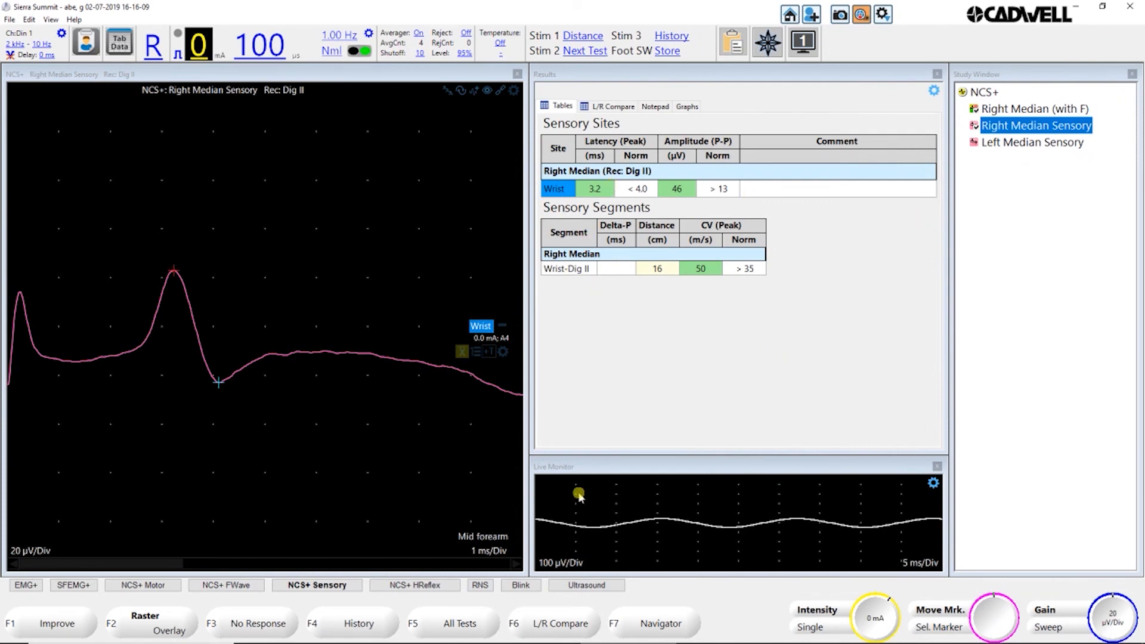
{"action": "left_click", "coordinate": [660, 623]}
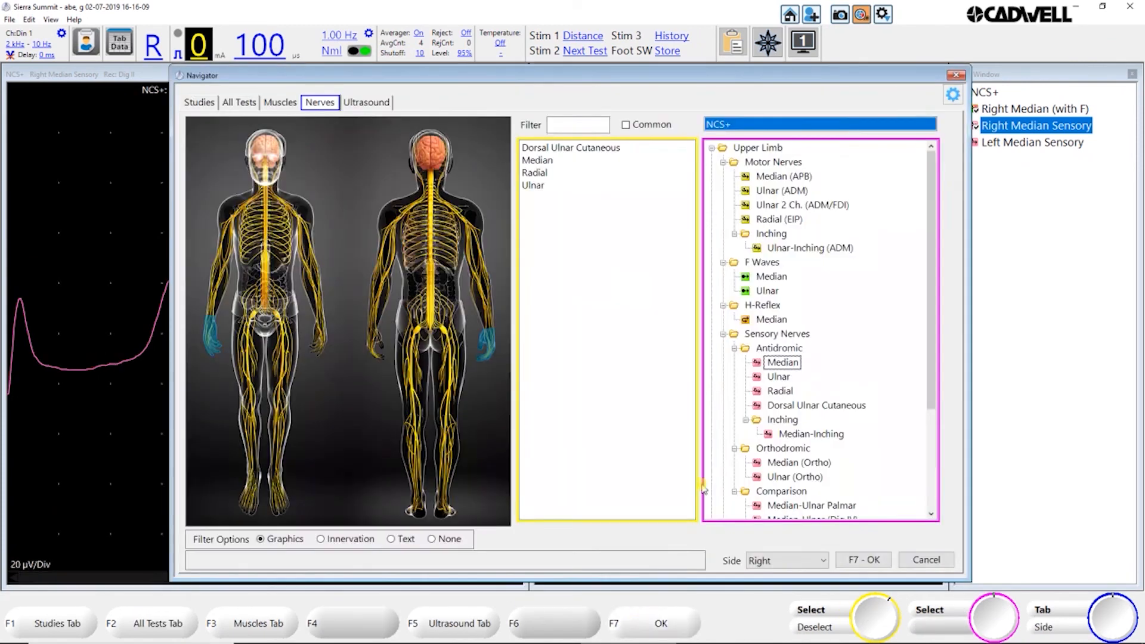
{"action": "left_click", "coordinate": [779, 376]}
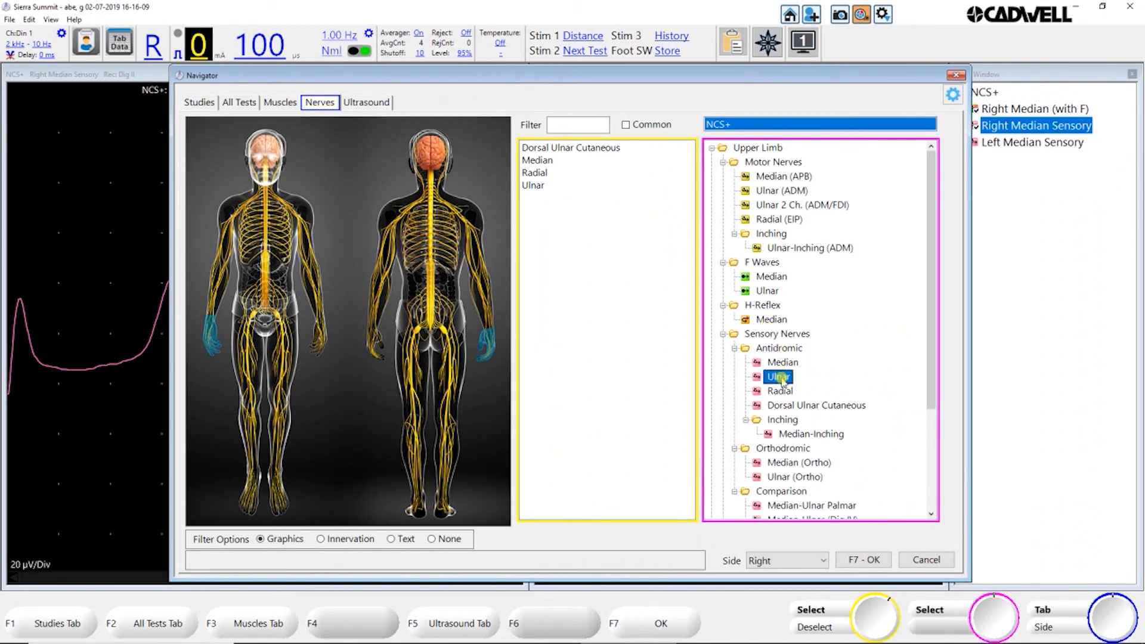
{"action": "left_click", "coordinate": [863, 559]}
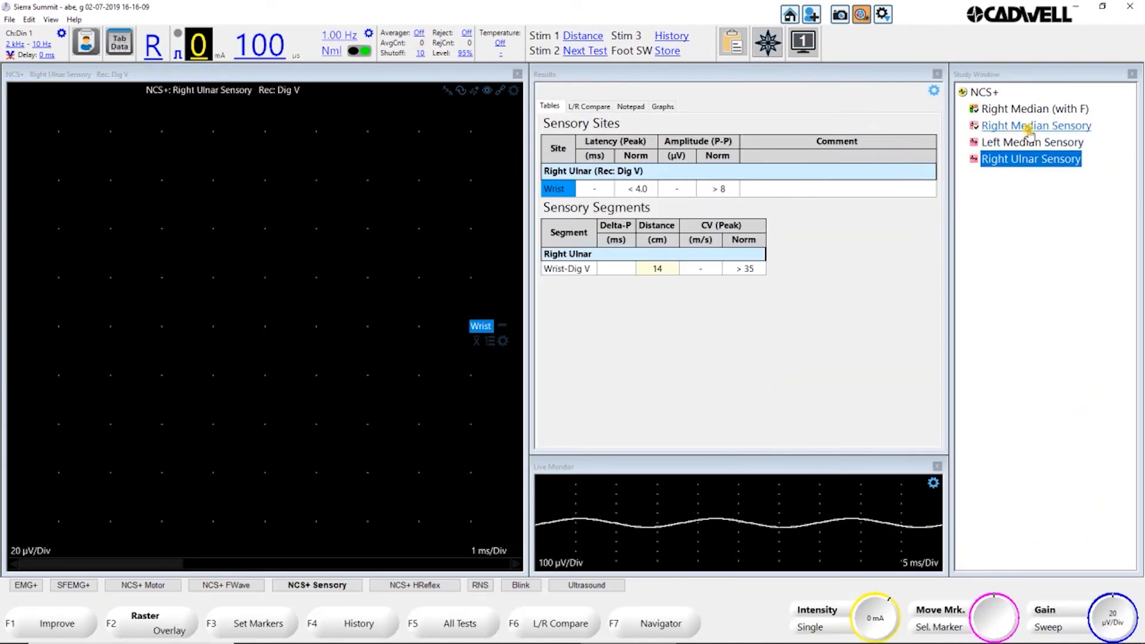
Step: Move the Right Median Sensory wrist site data into the Right Ulnar Sensory test
{"action": "left_click", "coordinate": [1036, 126]}
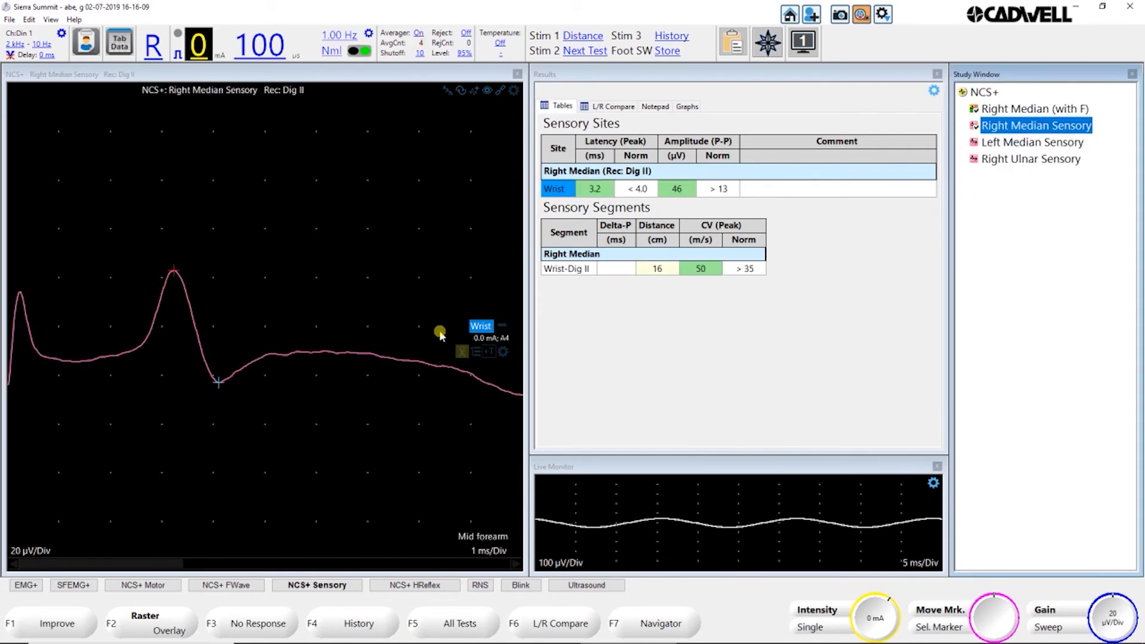
{"action": "mouse_move", "coordinate": [344, 347]}
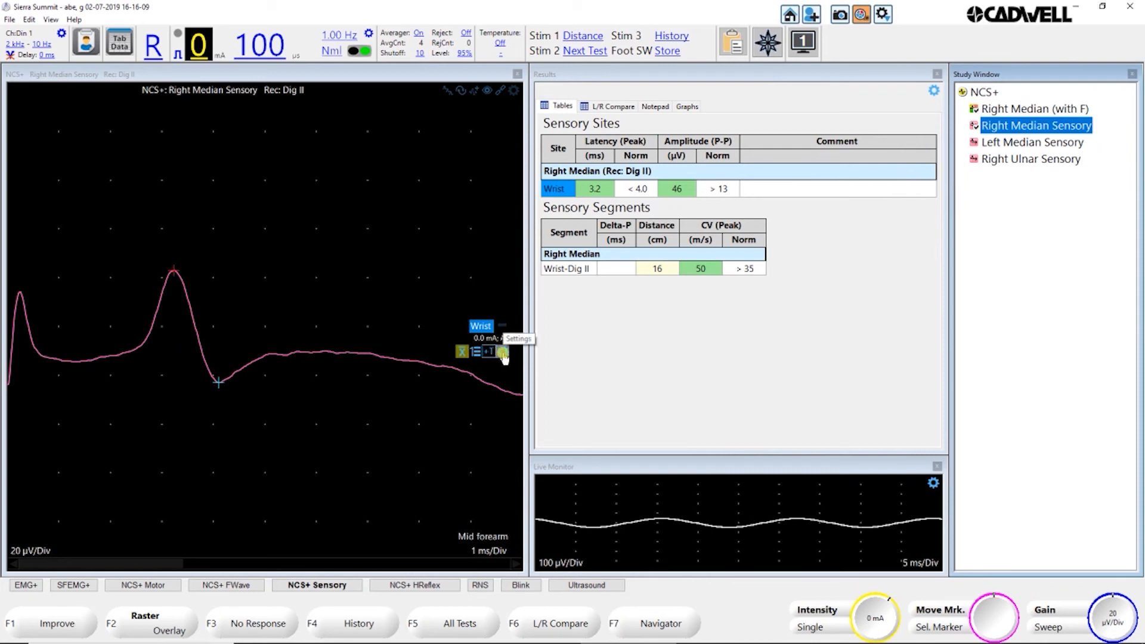
{"action": "left_click", "coordinate": [503, 351]}
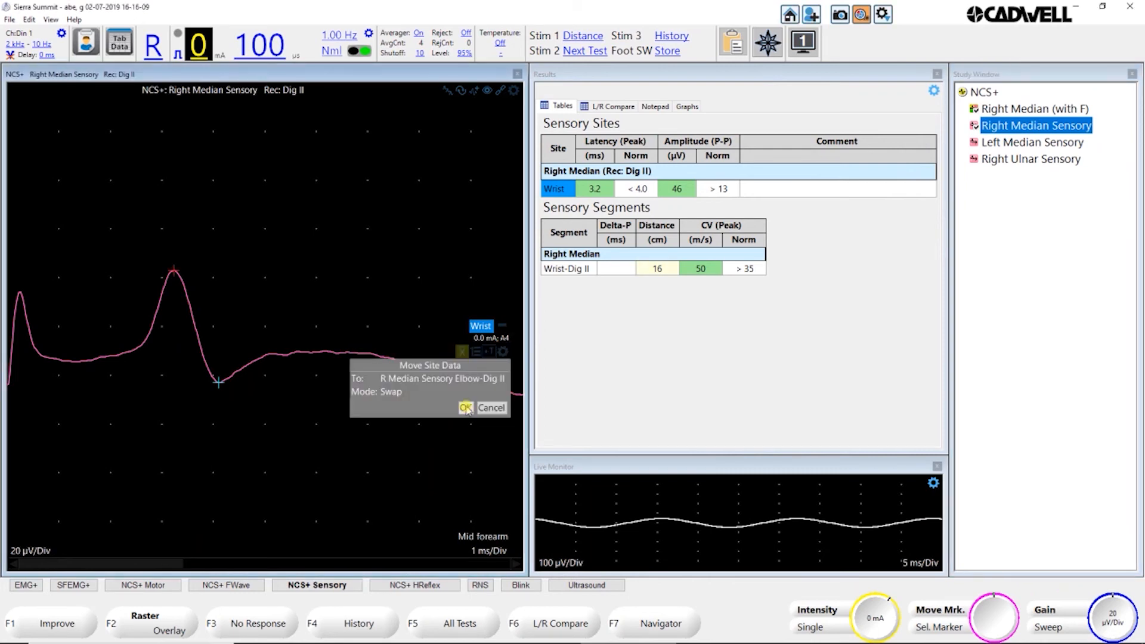
{"action": "left_click", "coordinate": [501, 380]}
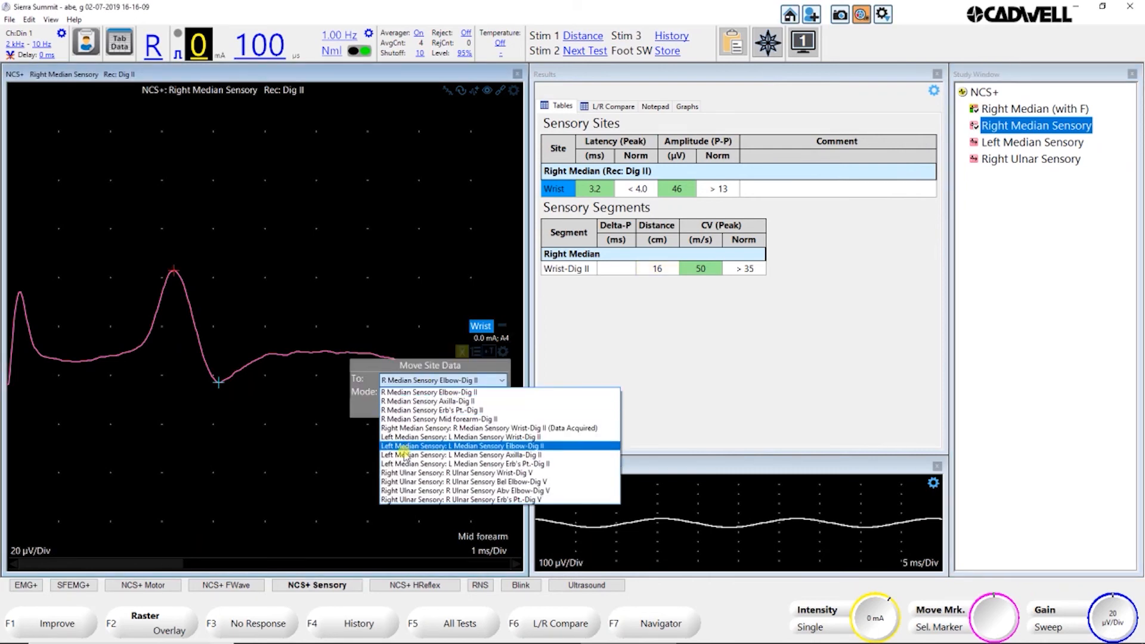
{"action": "mouse_move", "coordinate": [482, 474]}
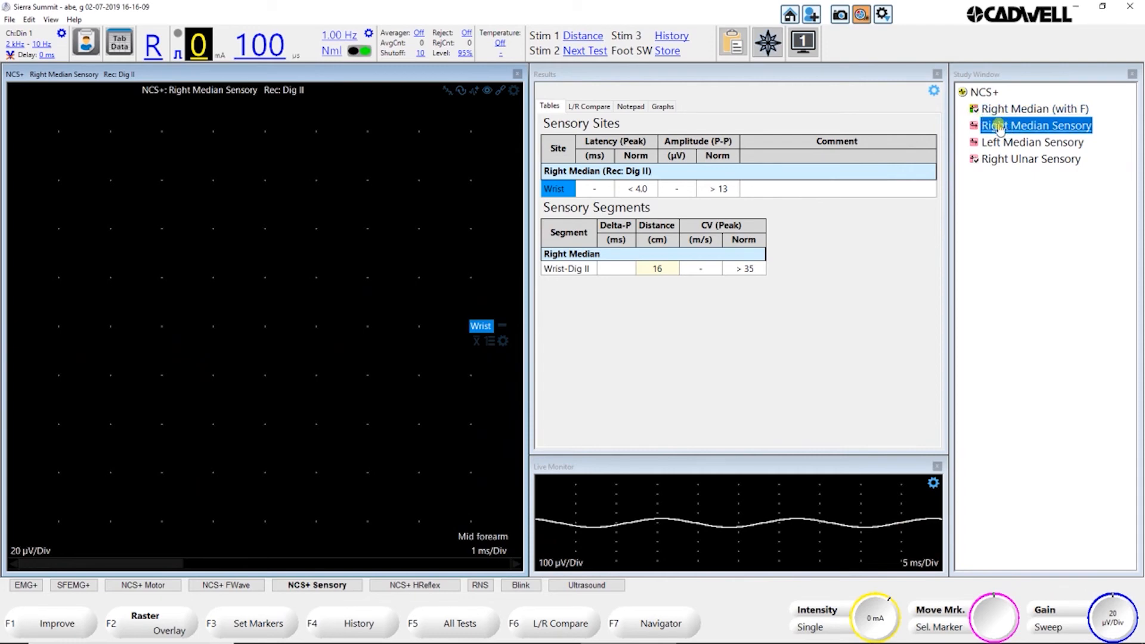
{"action": "left_click", "coordinate": [1031, 158]}
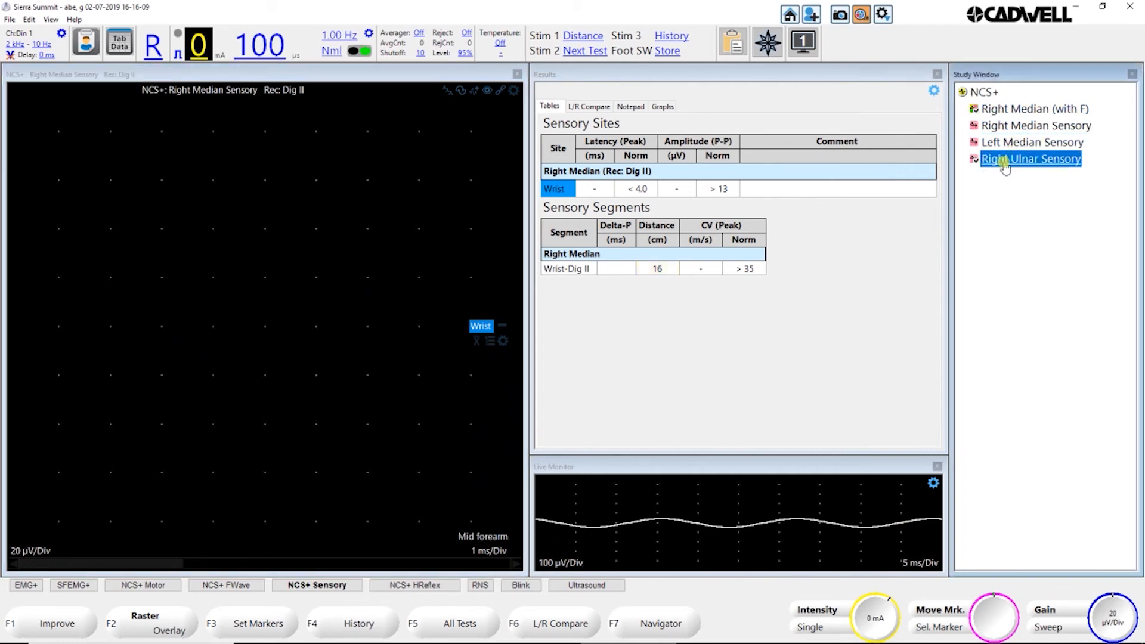
{"action": "left_click", "coordinate": [1031, 159]}
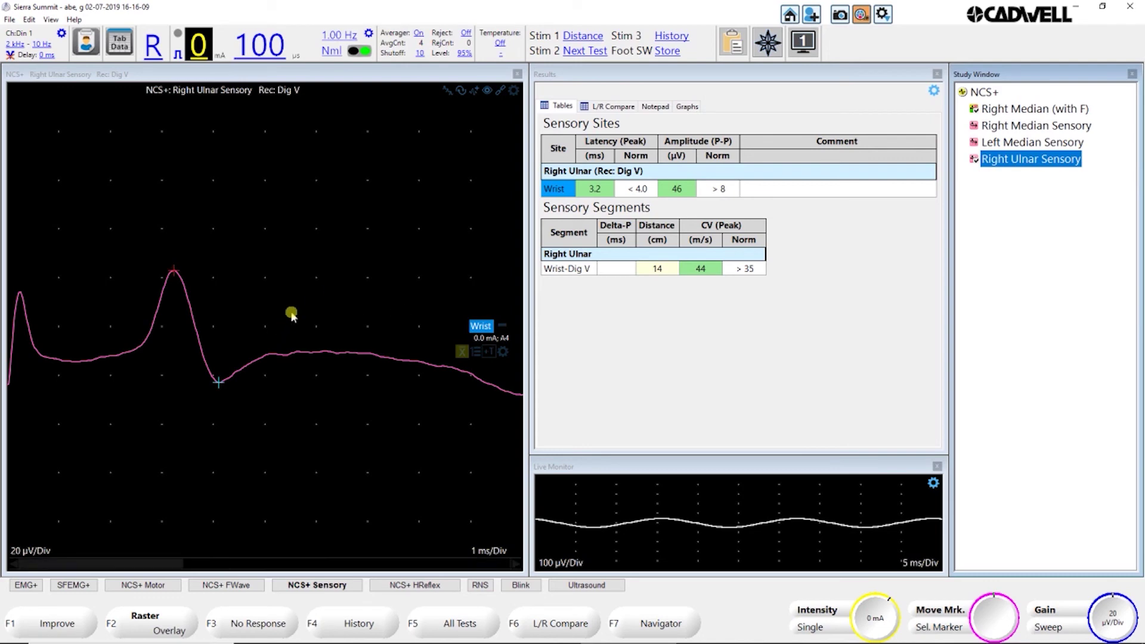
{"action": "mouse_move", "coordinate": [504, 357]}
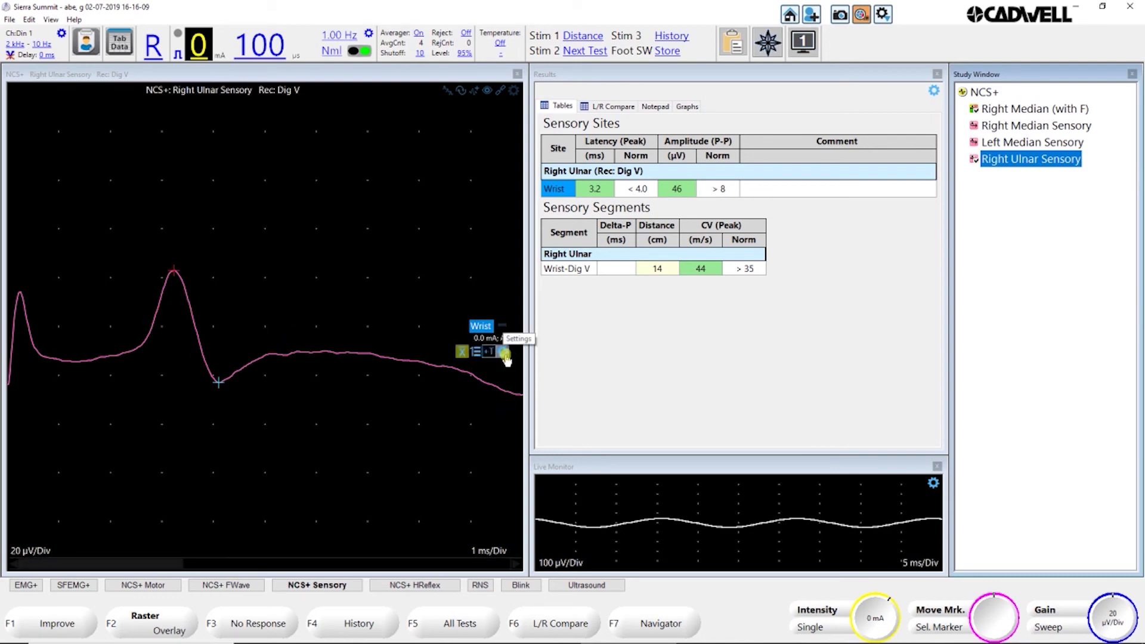
Step: Move the ulnar wrist data back to Right Median Sensory Wrist-Dig II and return to that test
{"action": "left_click", "coordinate": [504, 350]}
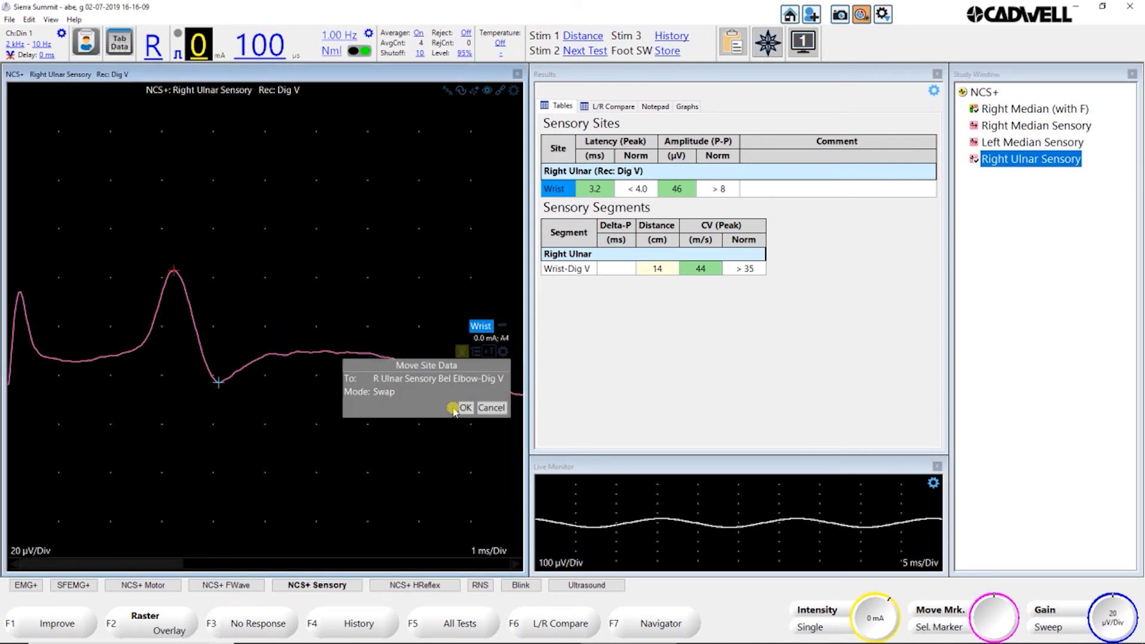
{"action": "left_click", "coordinate": [438, 379]}
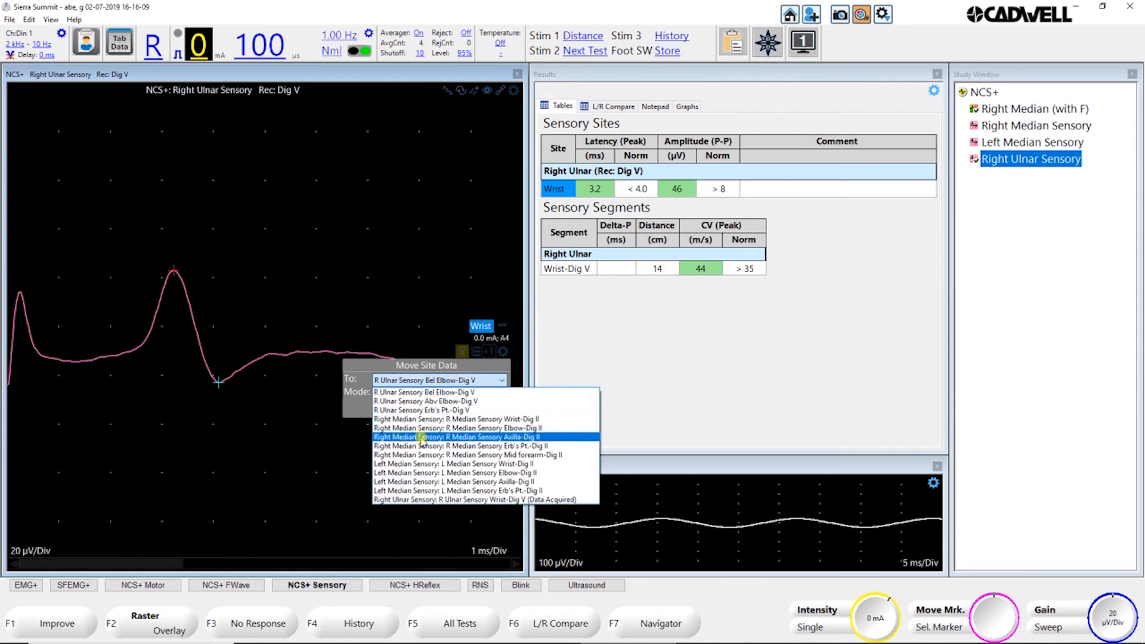
{"action": "left_click", "coordinate": [454, 436]}
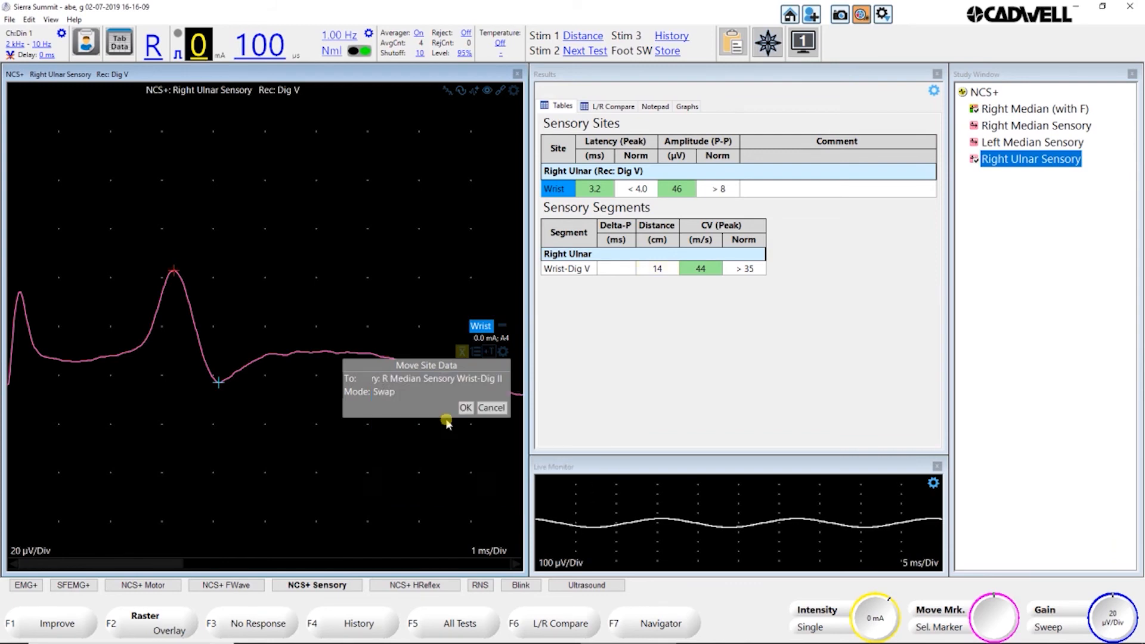
{"action": "left_click", "coordinate": [465, 408]}
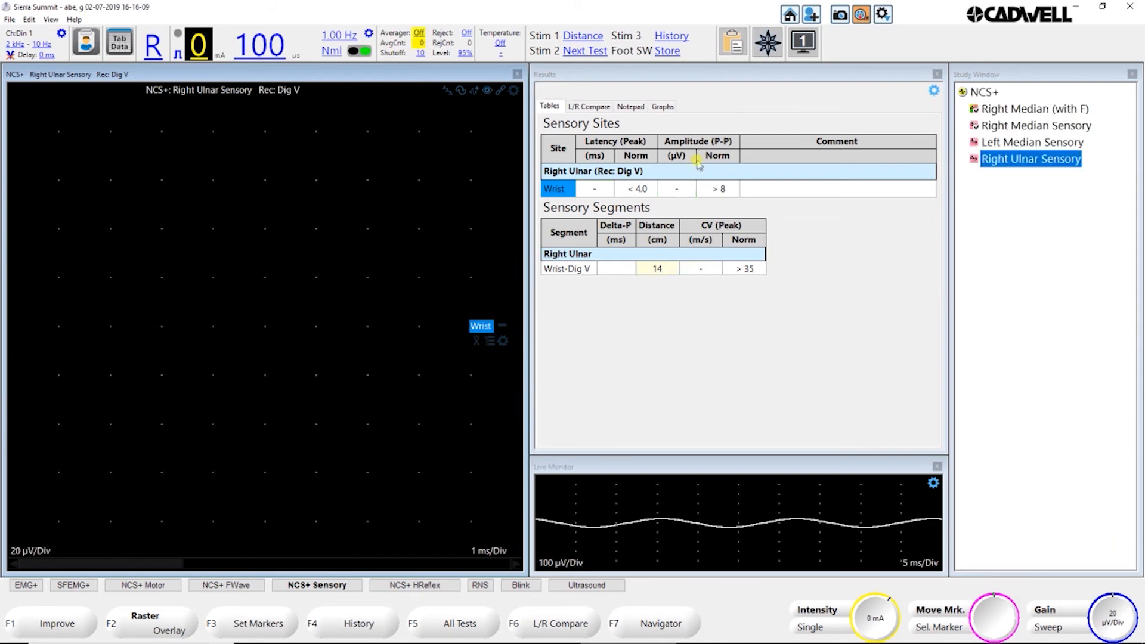
{"action": "left_click", "coordinate": [1034, 125]}
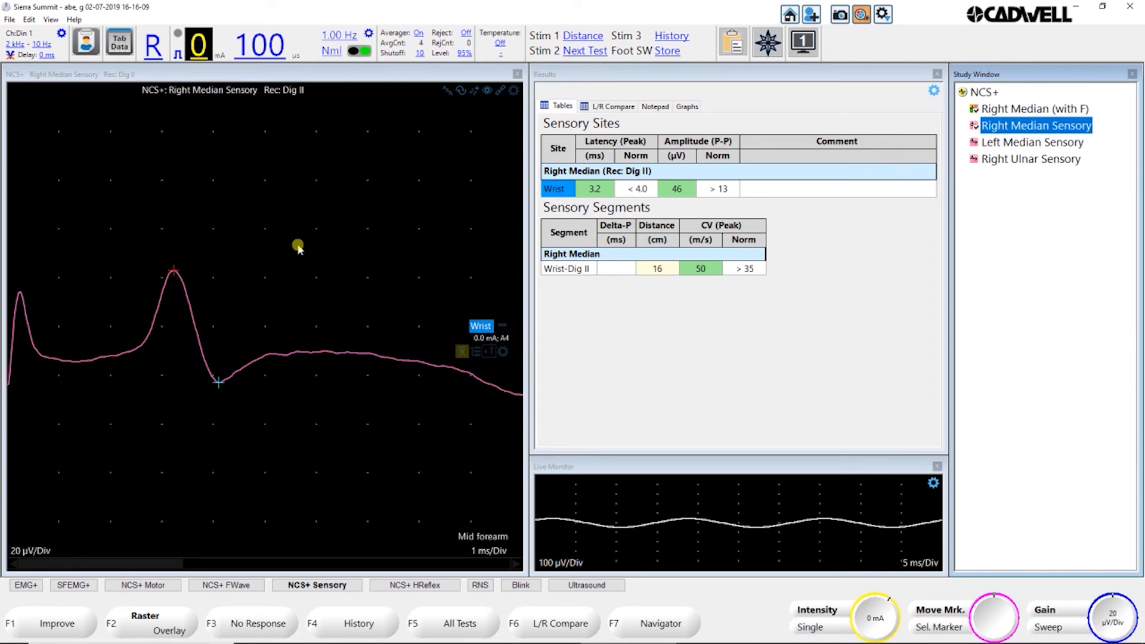
{"action": "mouse_move", "coordinate": [284, 245]}
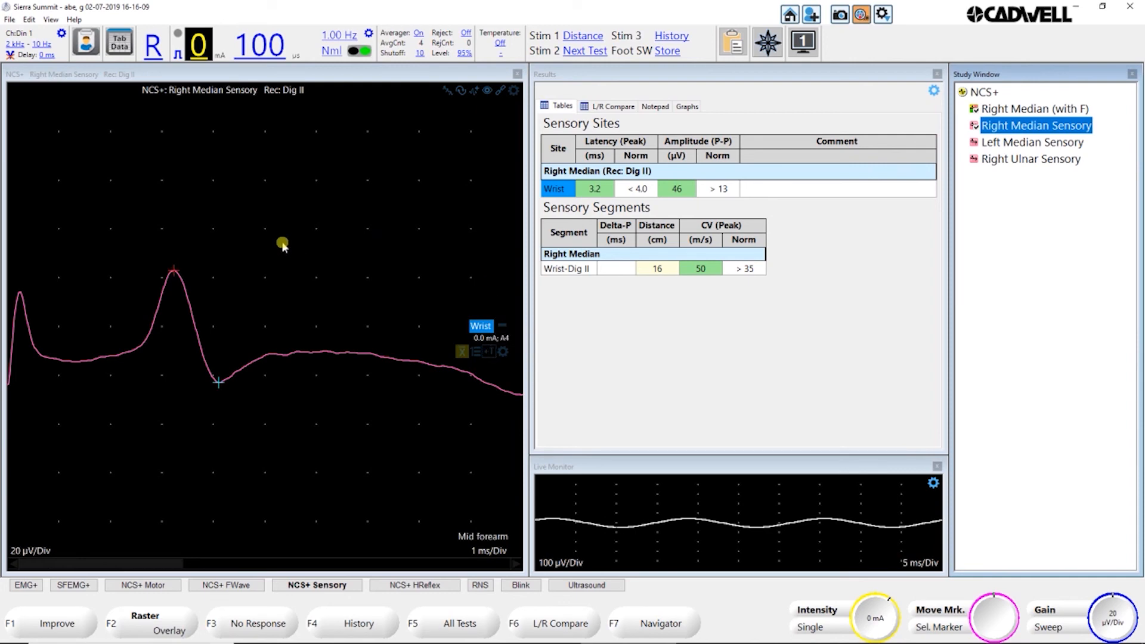
{"action": "mouse_move", "coordinate": [572, 304]}
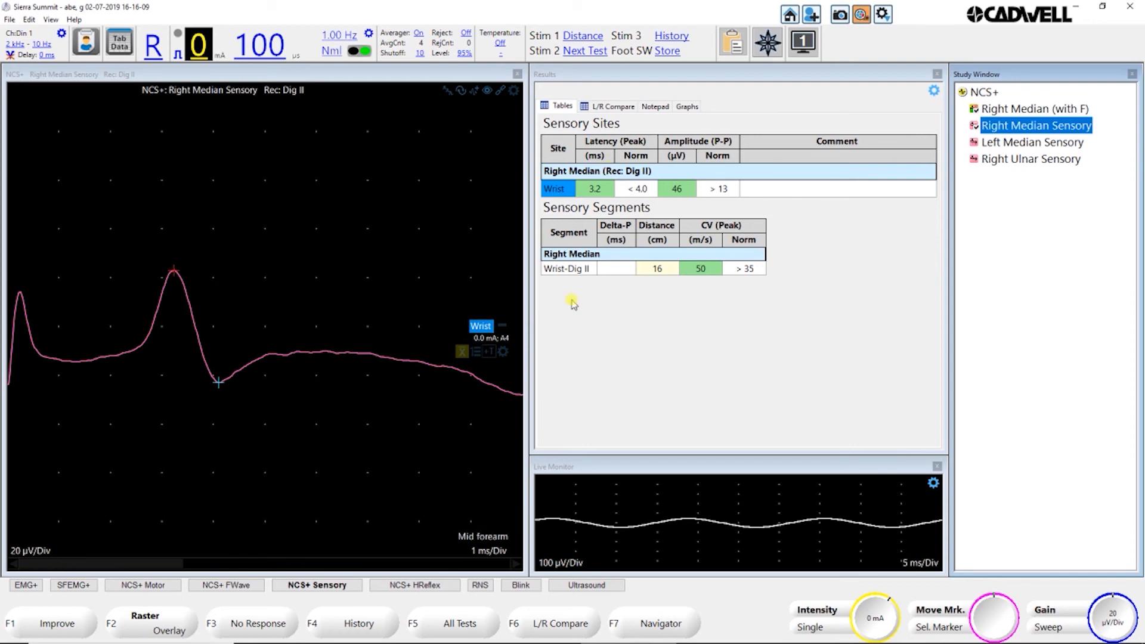
{"action": "mouse_move", "coordinate": [798, 257]}
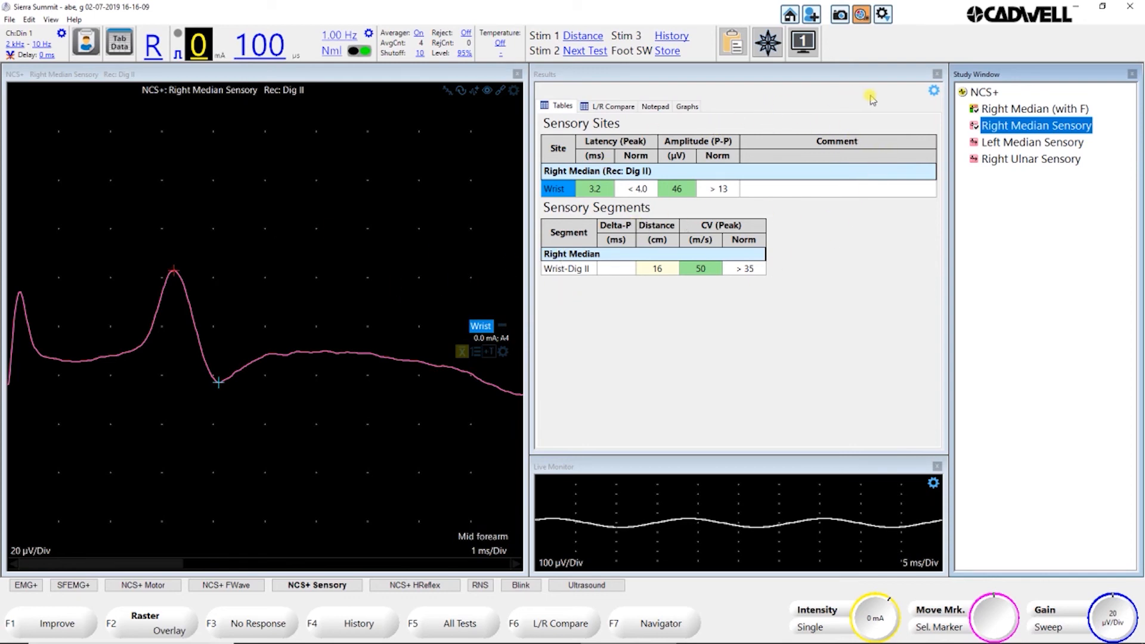
{"action": "mouse_move", "coordinate": [933, 96]}
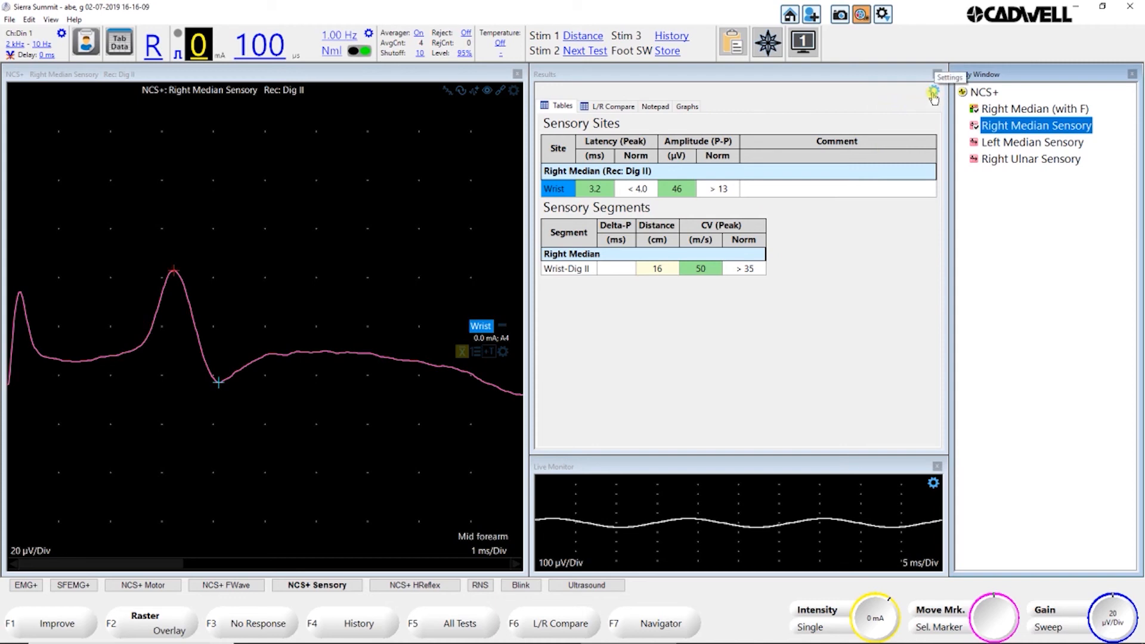
{"action": "left_click", "coordinate": [933, 91]}
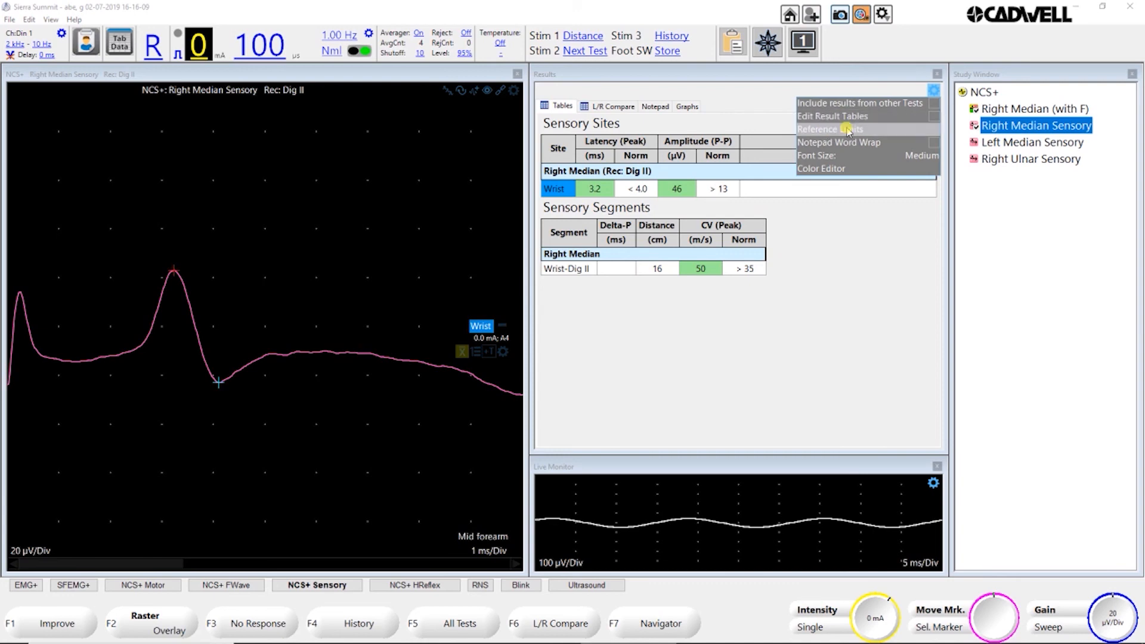
{"action": "mouse_move", "coordinate": [877, 166]}
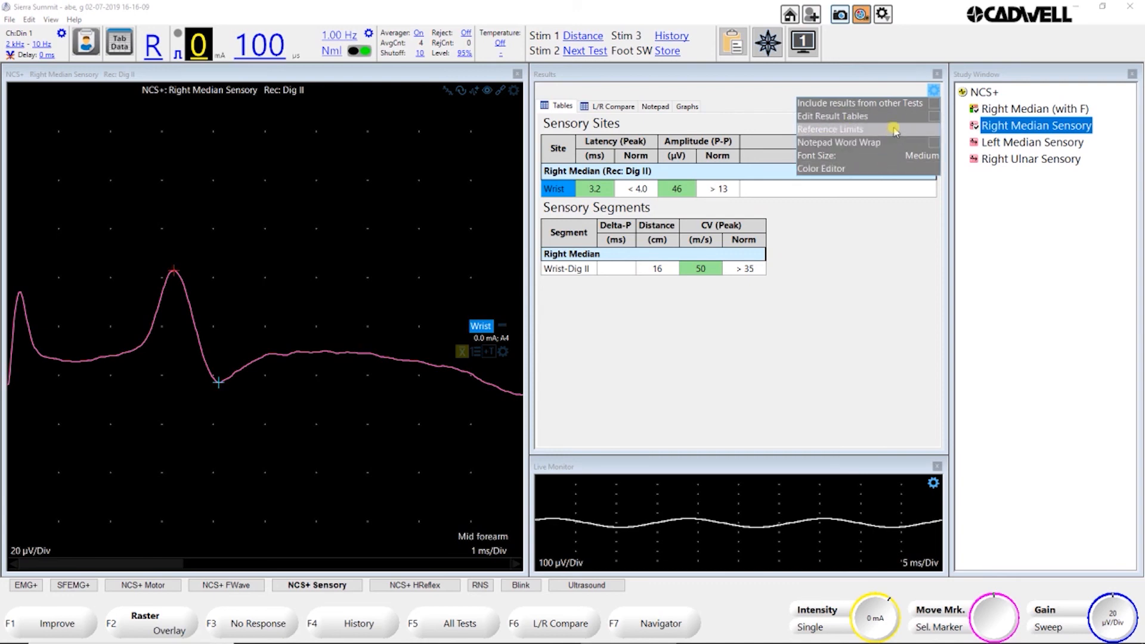
{"action": "mouse_move", "coordinate": [844, 148]}
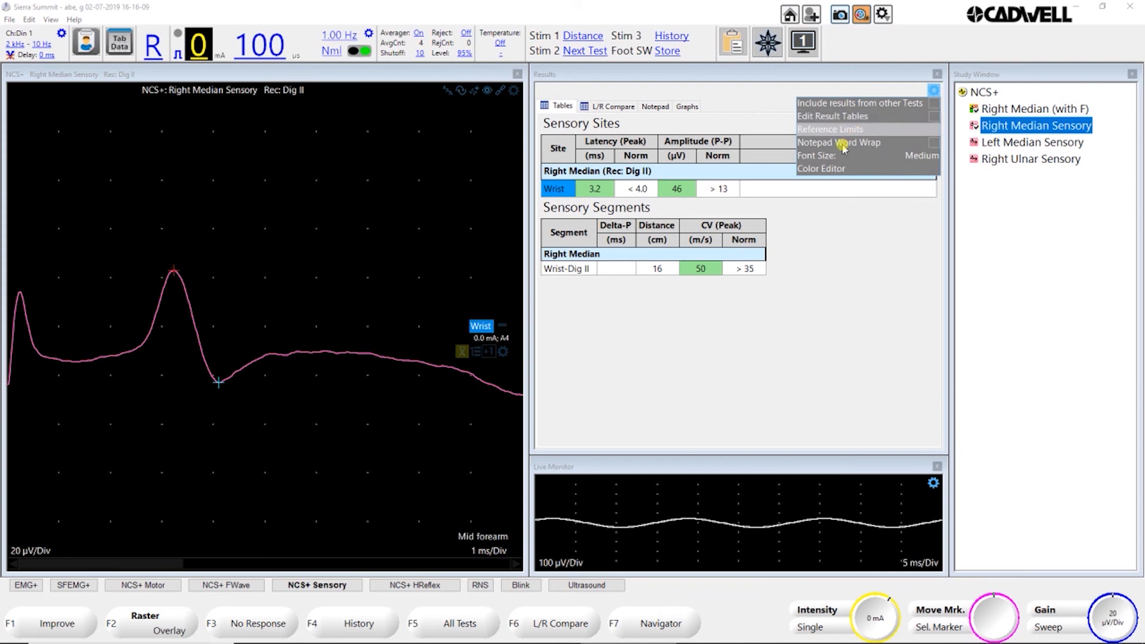
{"action": "left_click", "coordinate": [785, 107]}
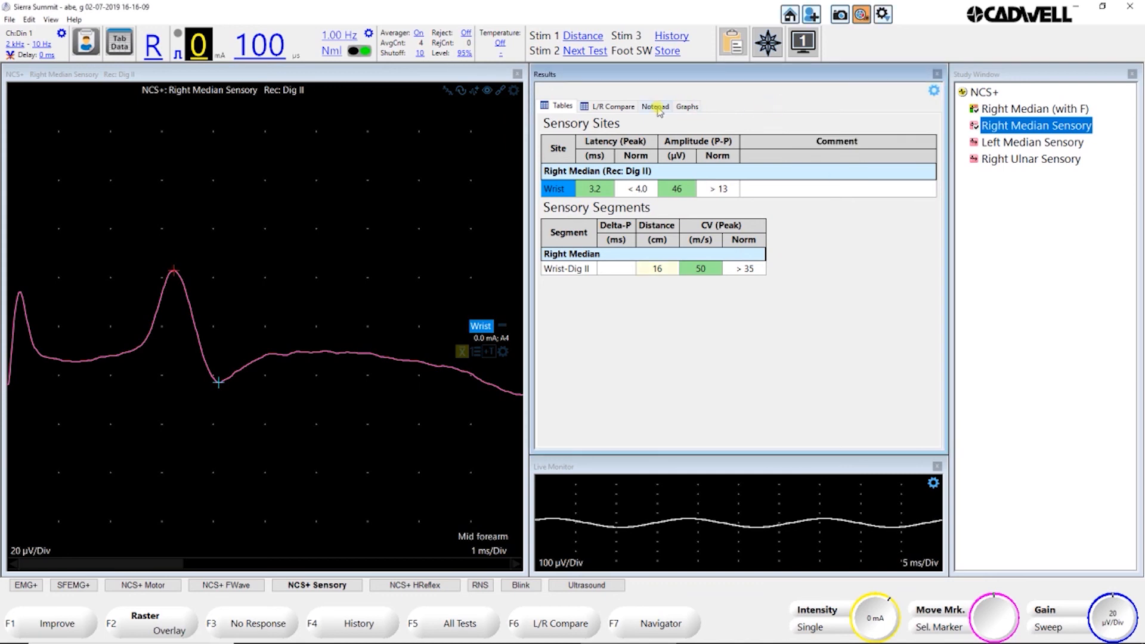
{"action": "mouse_move", "coordinate": [570, 232]}
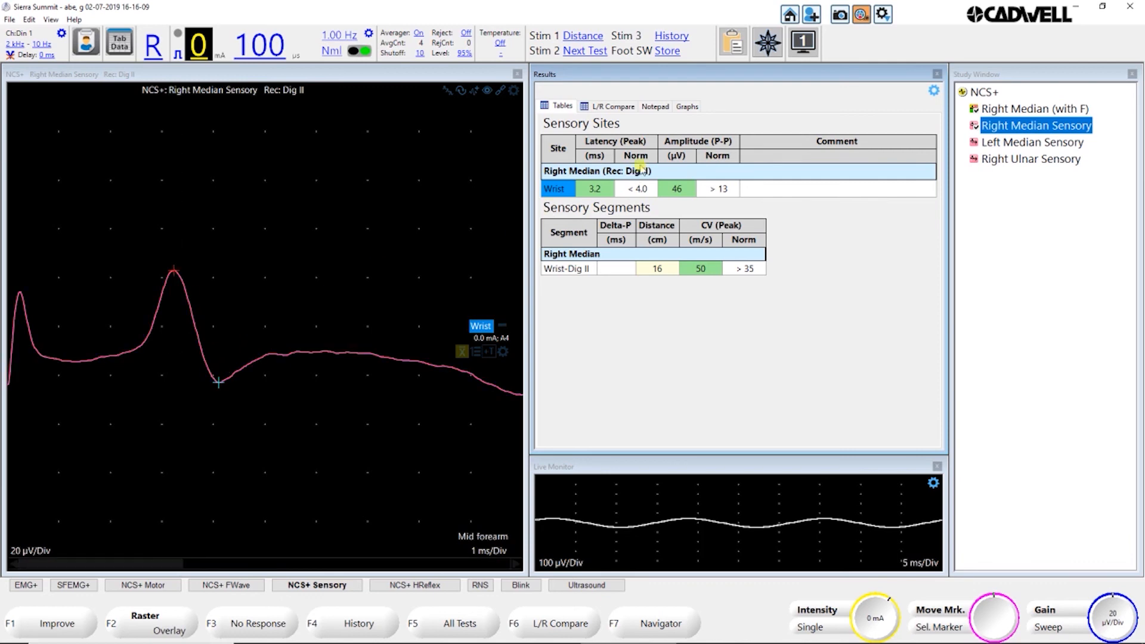
{"action": "mouse_move", "coordinate": [716, 151]}
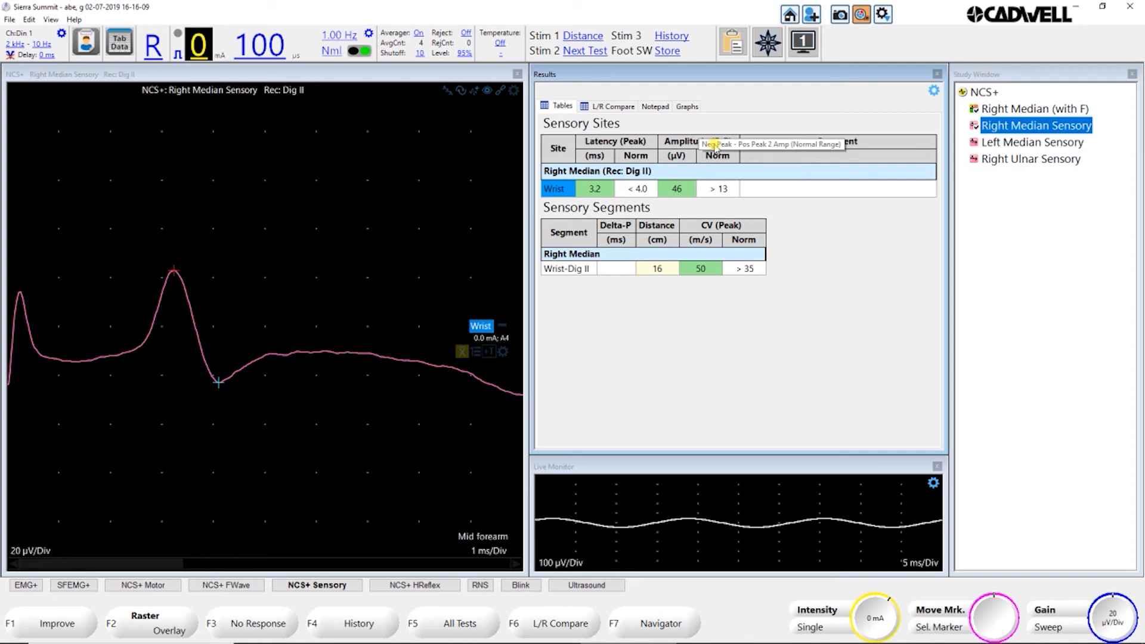
{"action": "mouse_move", "coordinate": [760, 164]}
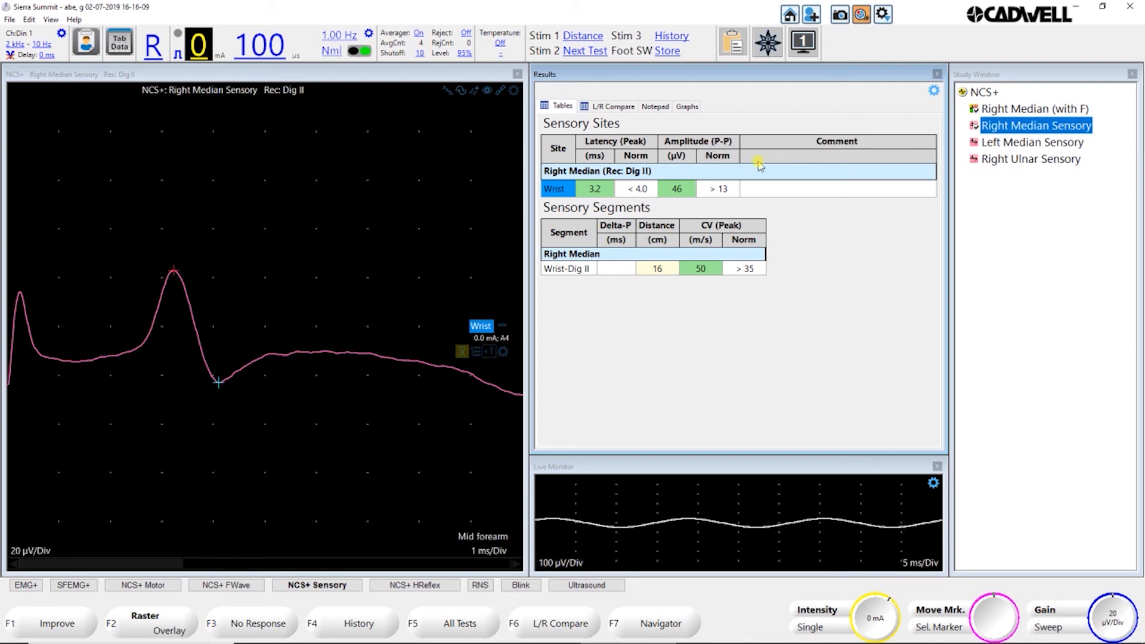
{"action": "mouse_move", "coordinate": [779, 191]}
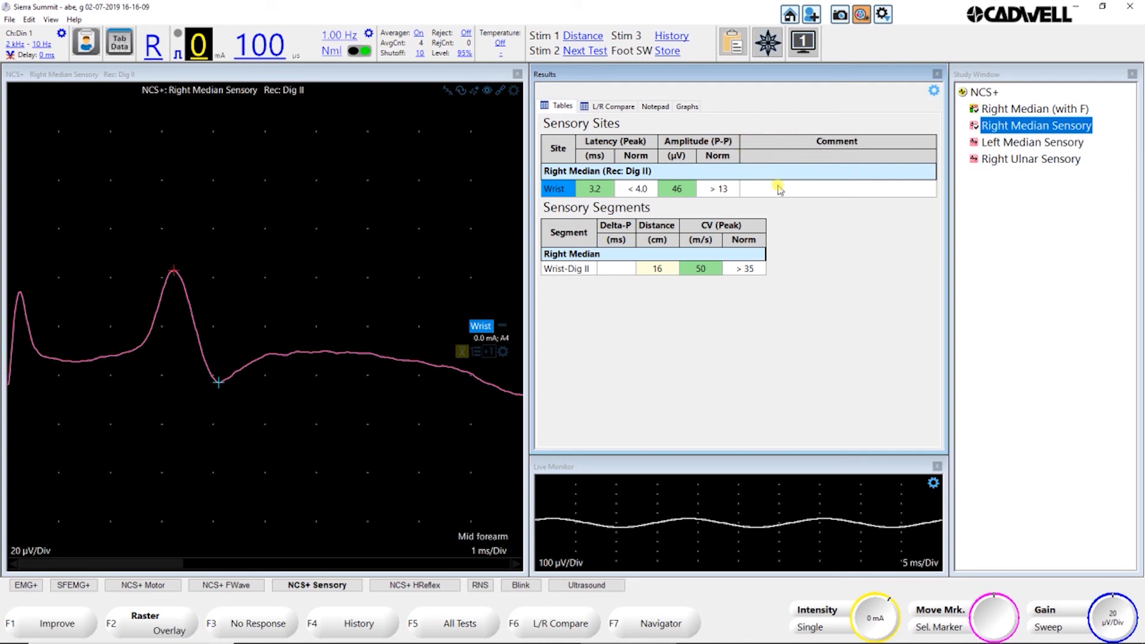
{"action": "mouse_move", "coordinate": [119, 413]}
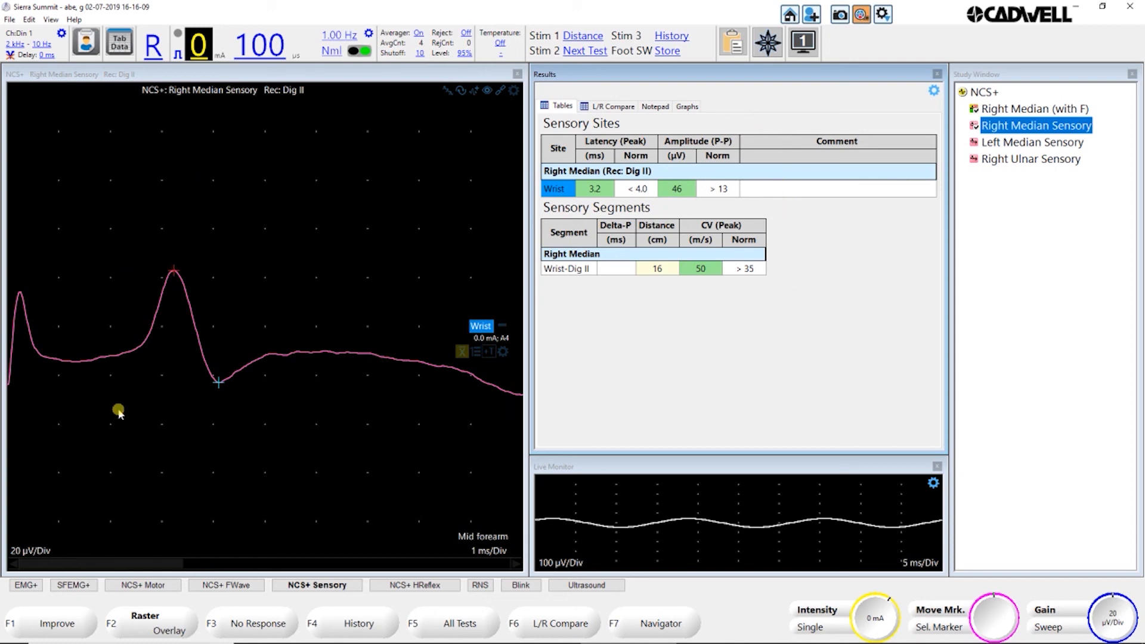
{"action": "mouse_move", "coordinate": [134, 220]}
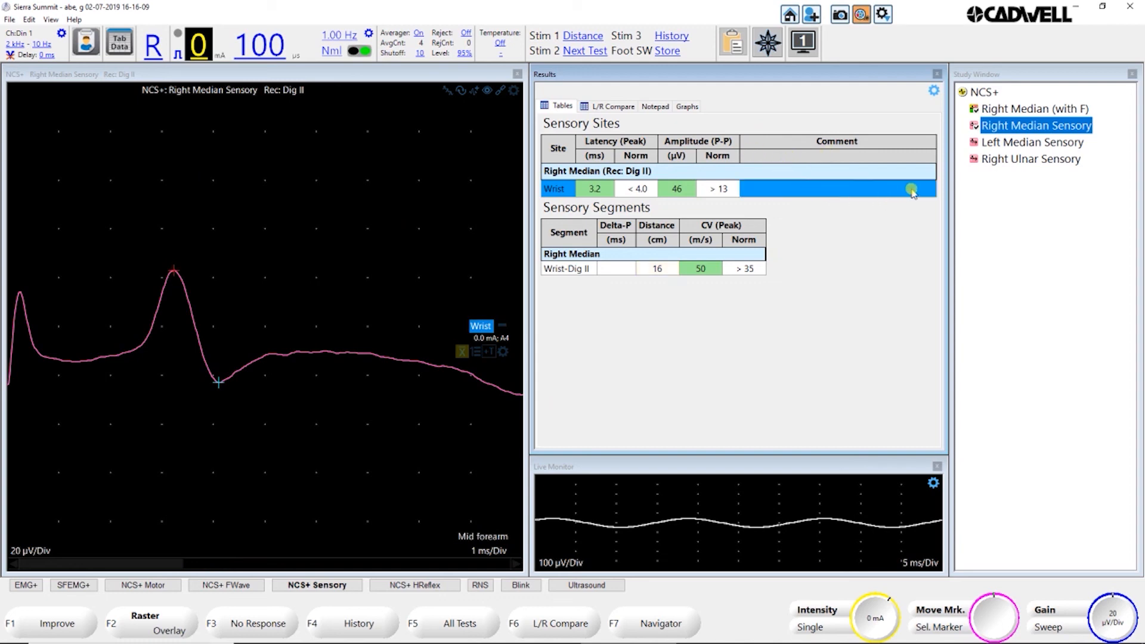
{"action": "left_click", "coordinate": [837, 189]}
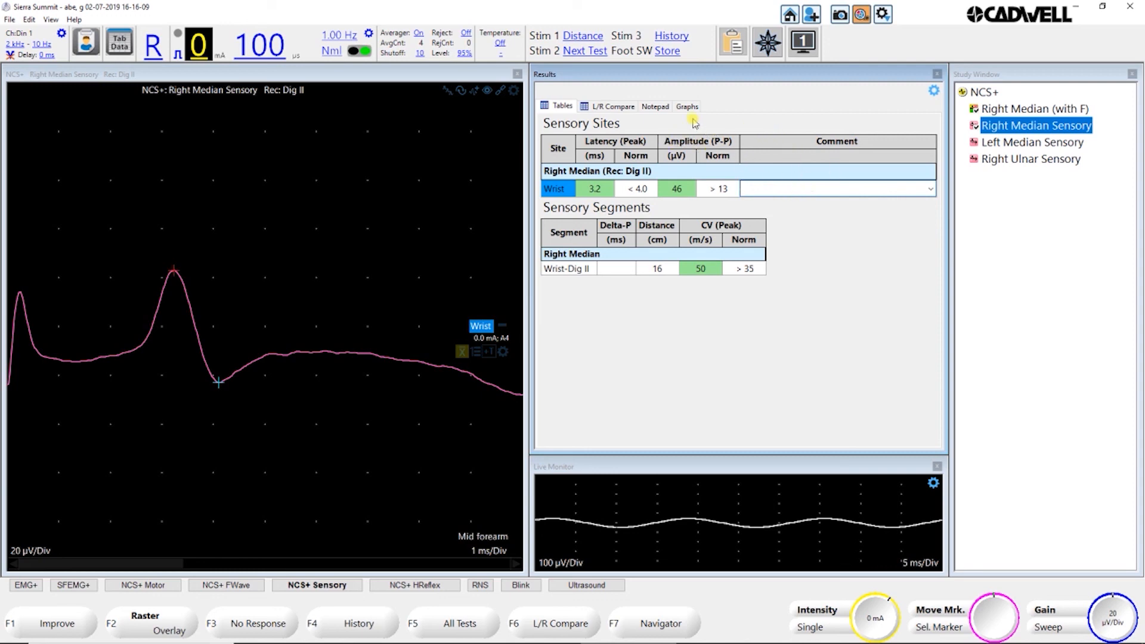
Step: Switch the Results window to the Notepad view with site and stock phrase lists
{"action": "left_click", "coordinate": [654, 106]}
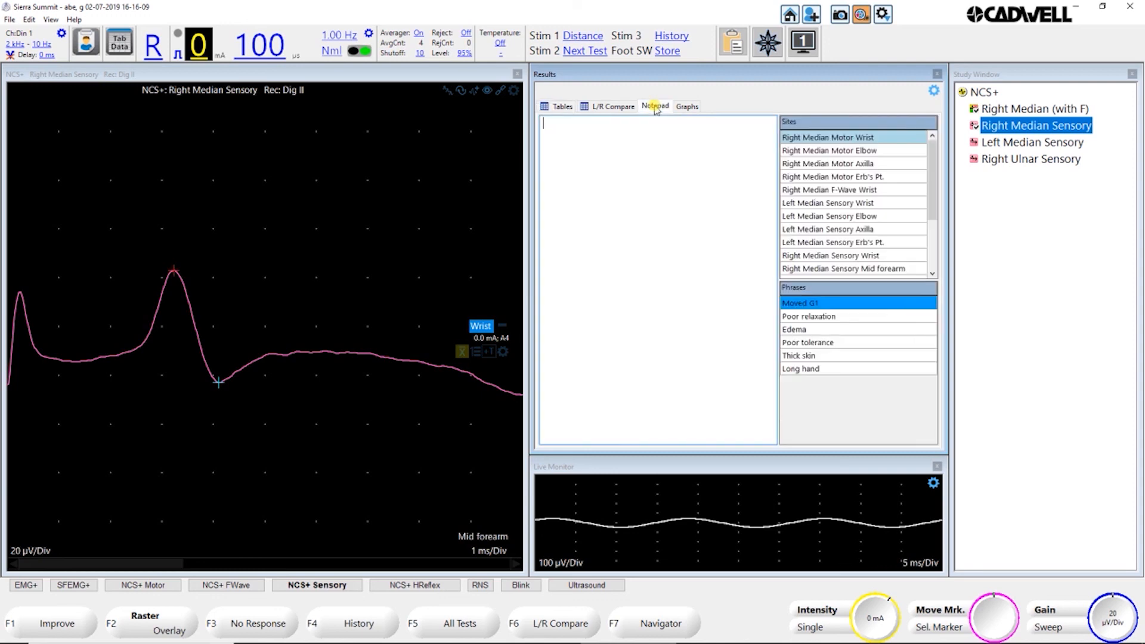
{"action": "mouse_move", "coordinate": [603, 190]}
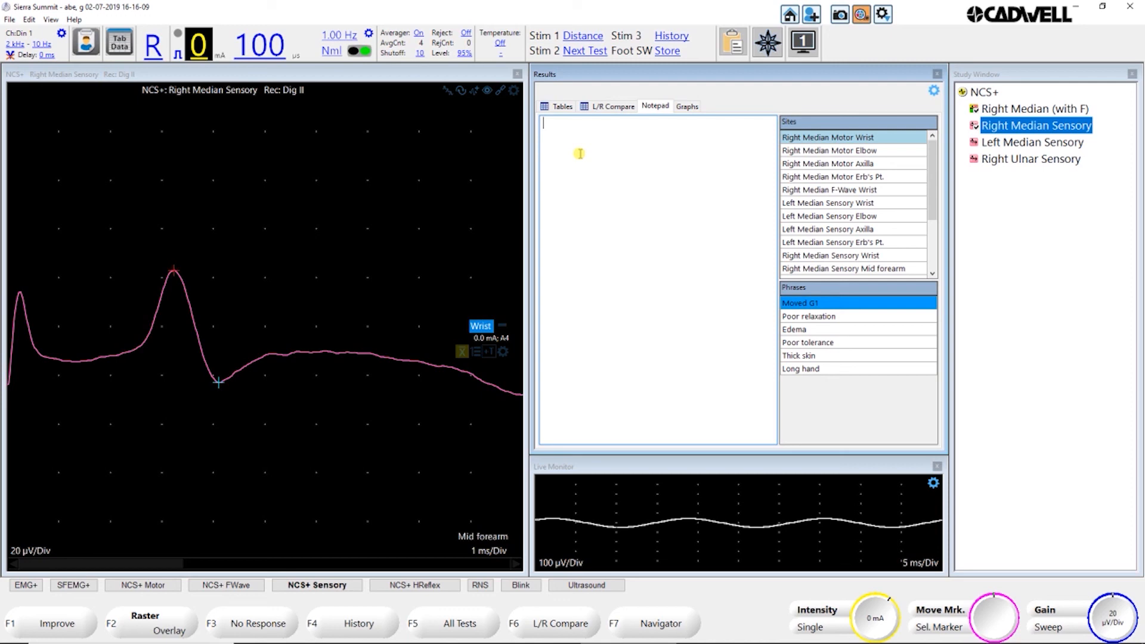
{"action": "mouse_move", "coordinate": [561, 215]}
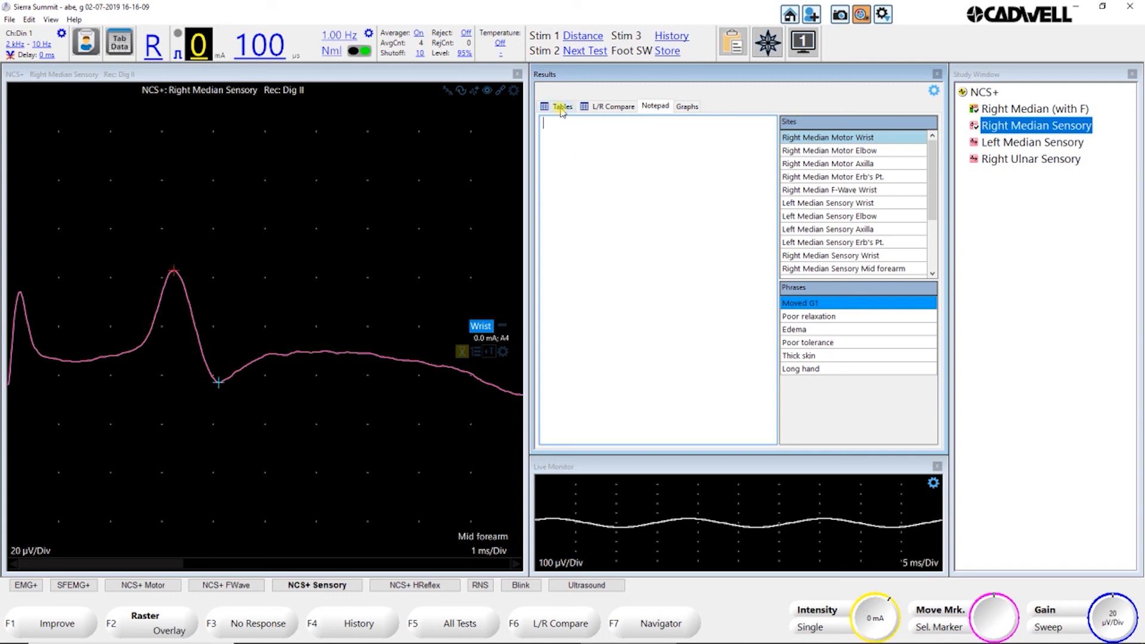
Step: Show the L/R Compare view listing right median wrist 3.2 ms, 46 µV and 50 m/s
{"action": "left_click", "coordinate": [615, 106]}
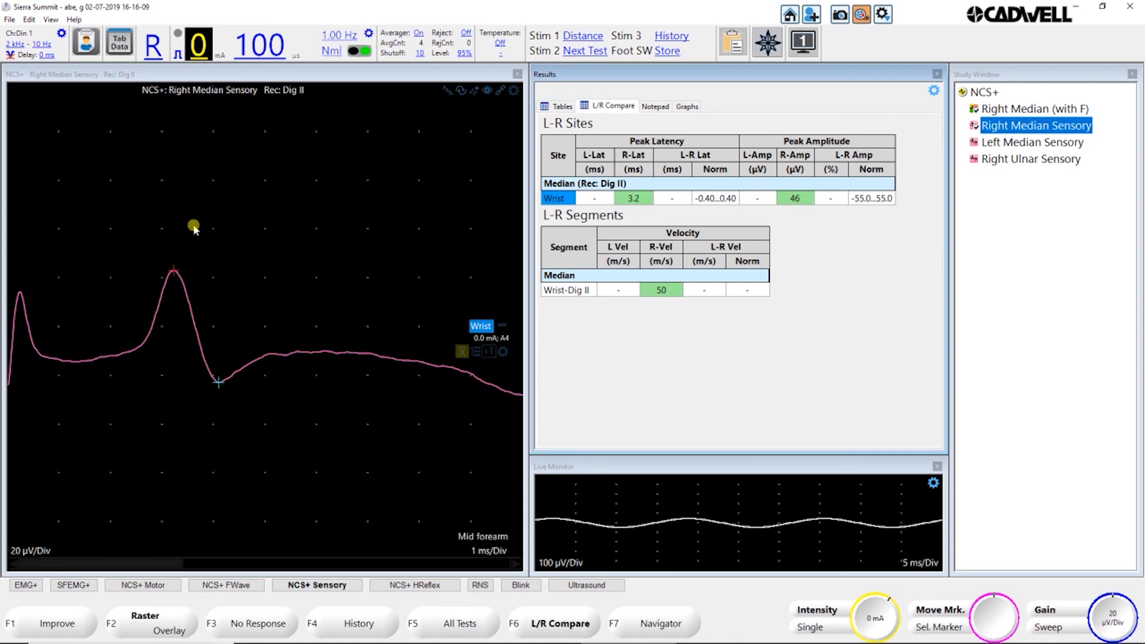
{"action": "mouse_move", "coordinate": [327, 358]}
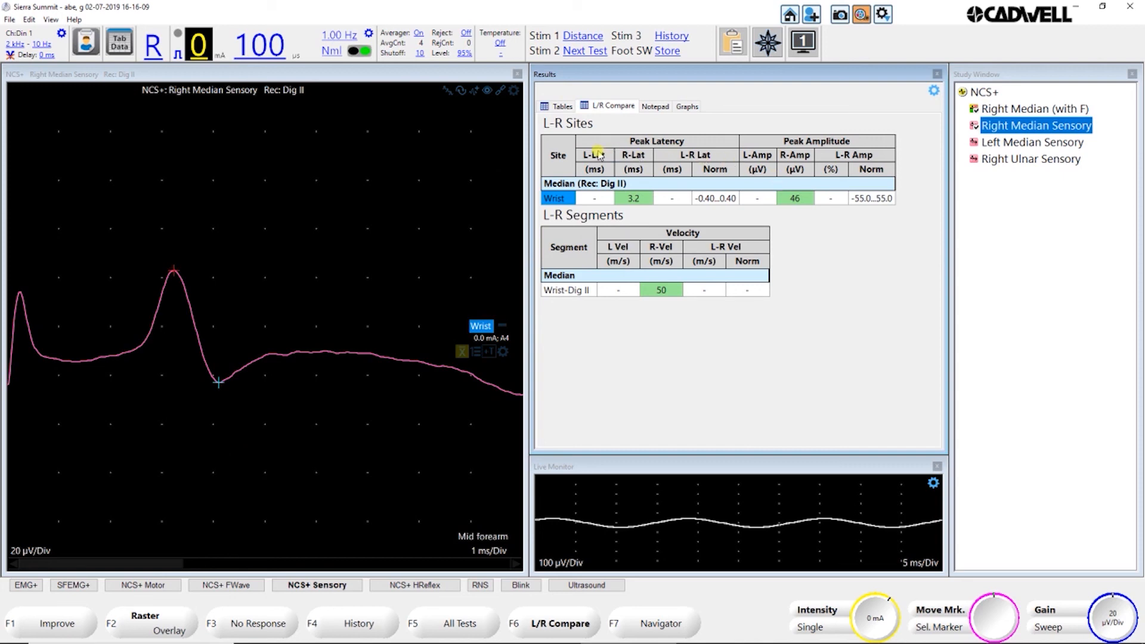
{"action": "mouse_move", "coordinate": [620, 214]}
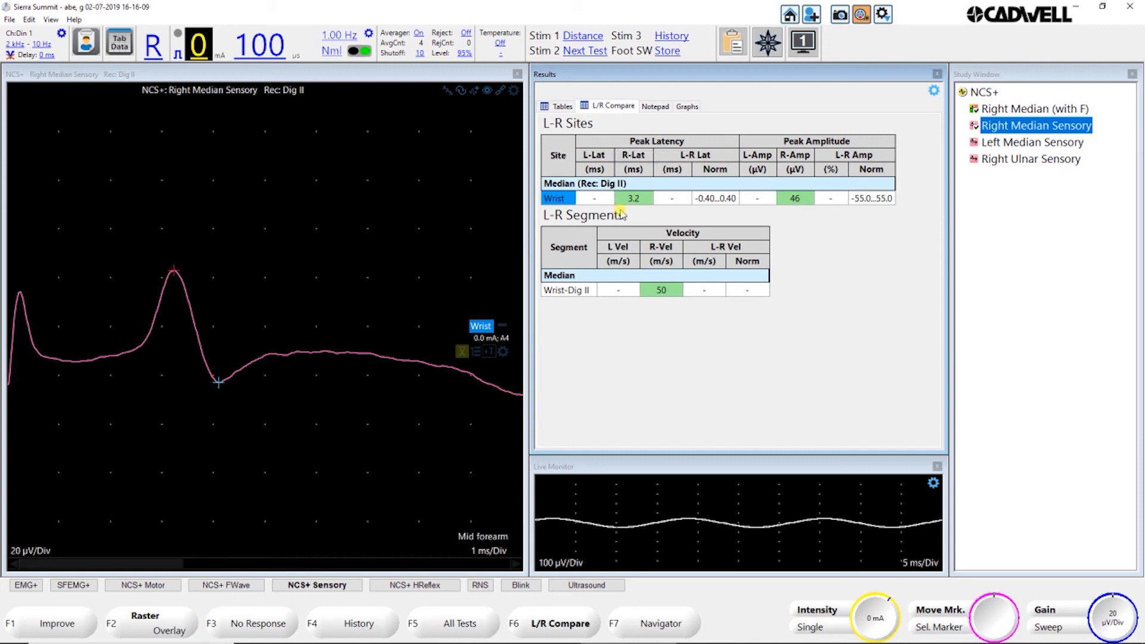
{"action": "mouse_move", "coordinate": [699, 123]}
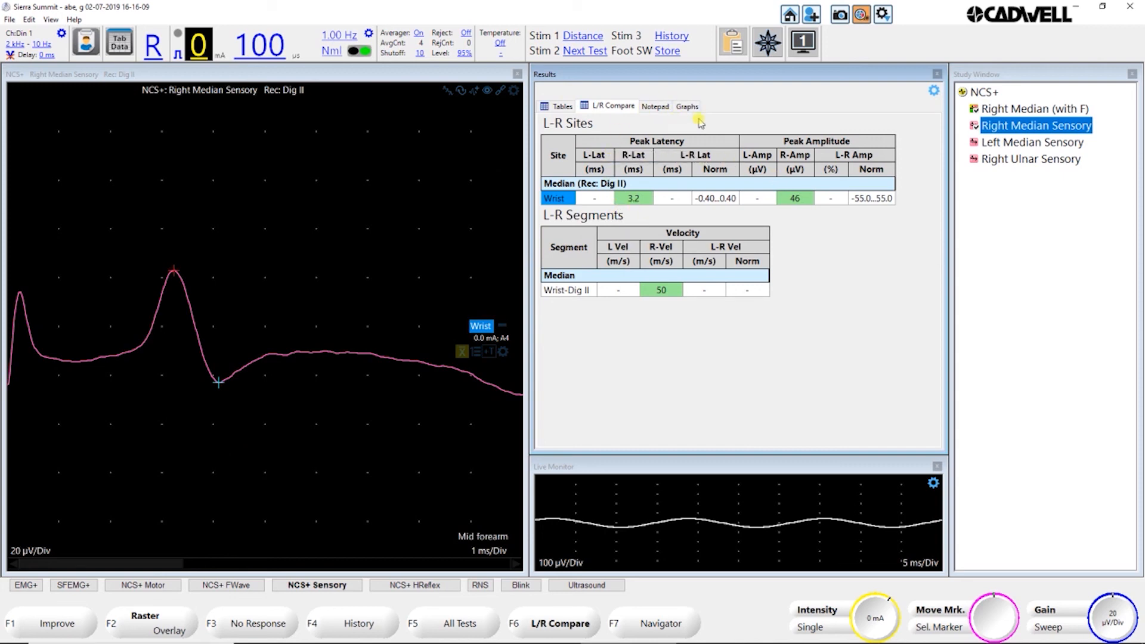
{"action": "mouse_move", "coordinate": [707, 113]}
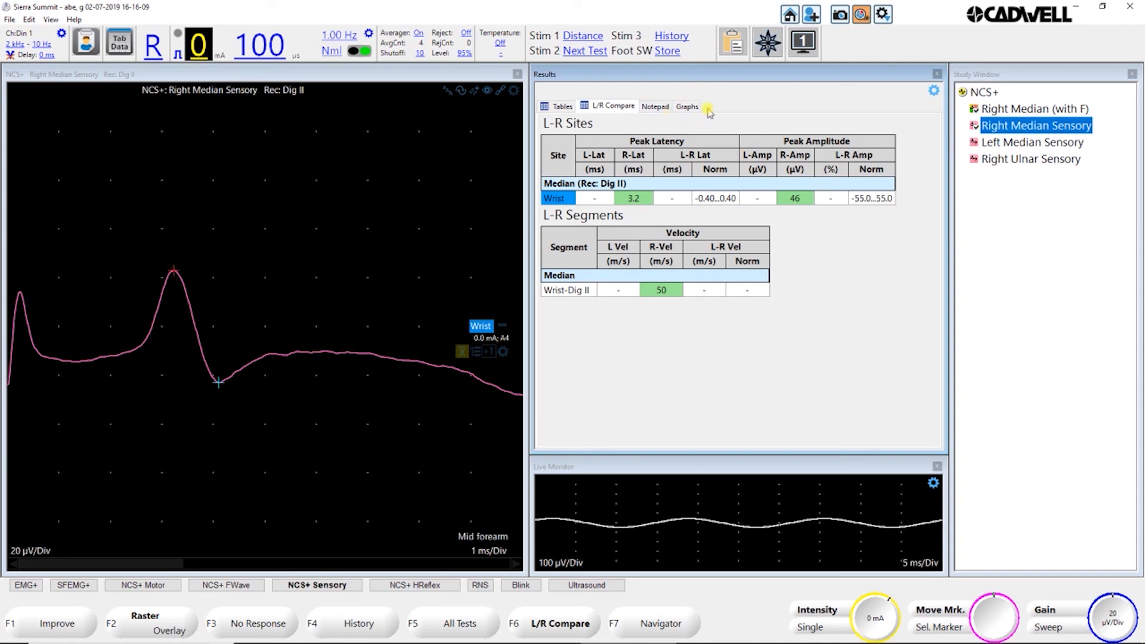
{"action": "mouse_move", "coordinate": [664, 117]}
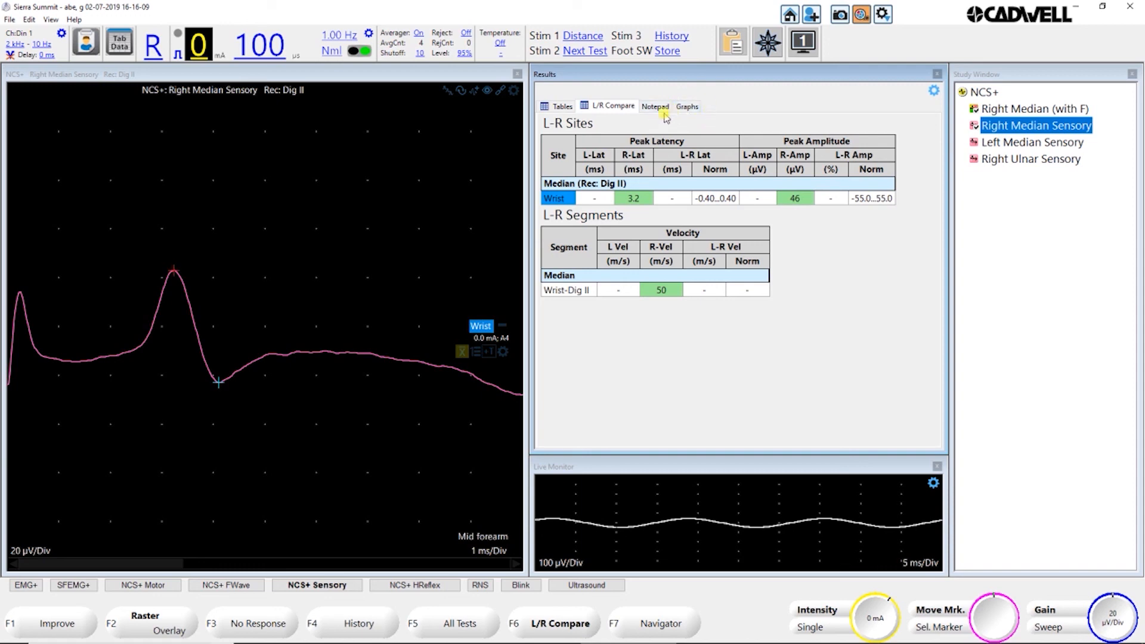
Step: Return to the Tables view showing wrist 3.2 ms, 46 µV and Wrist-Dig II 50 m/s
{"action": "left_click", "coordinate": [562, 106]}
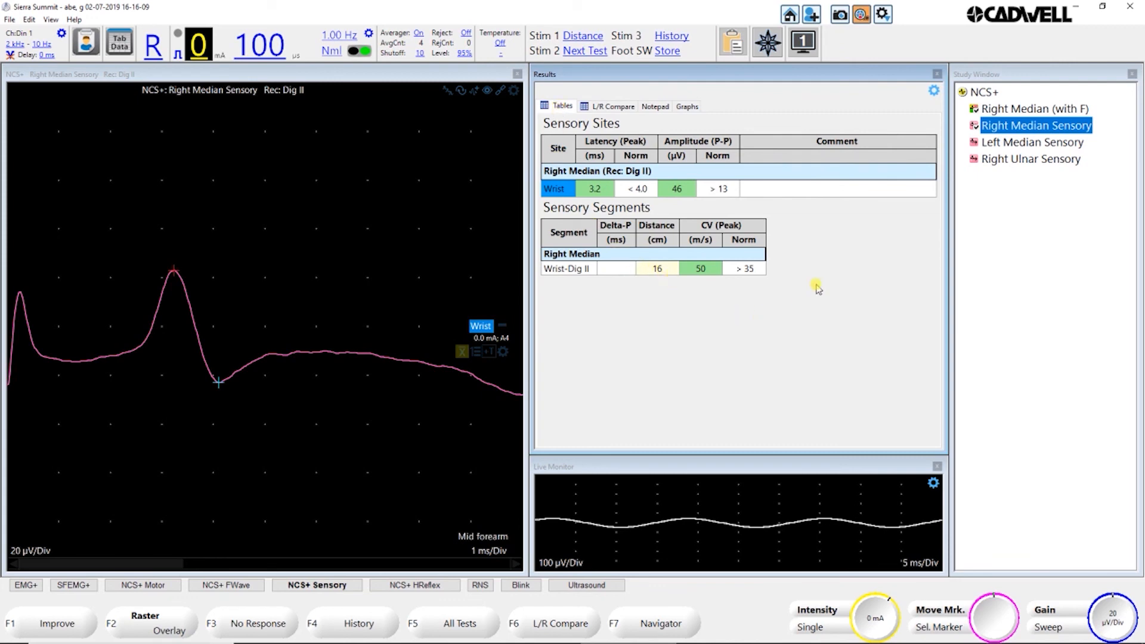
{"action": "mouse_move", "coordinate": [834, 325]}
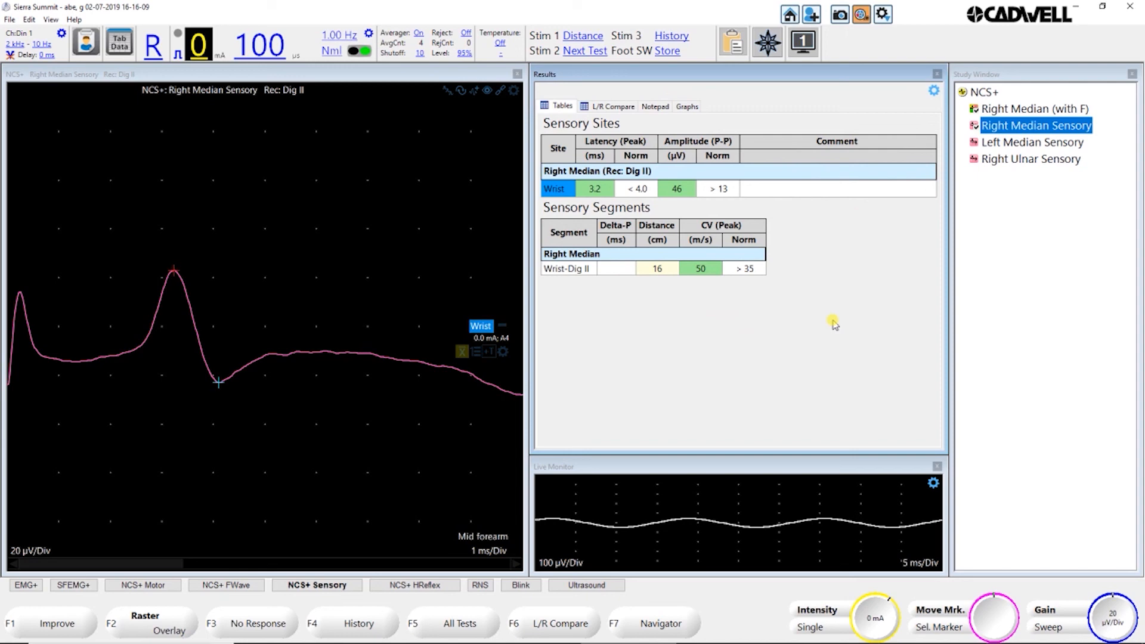
{"action": "mouse_move", "coordinate": [843, 320]}
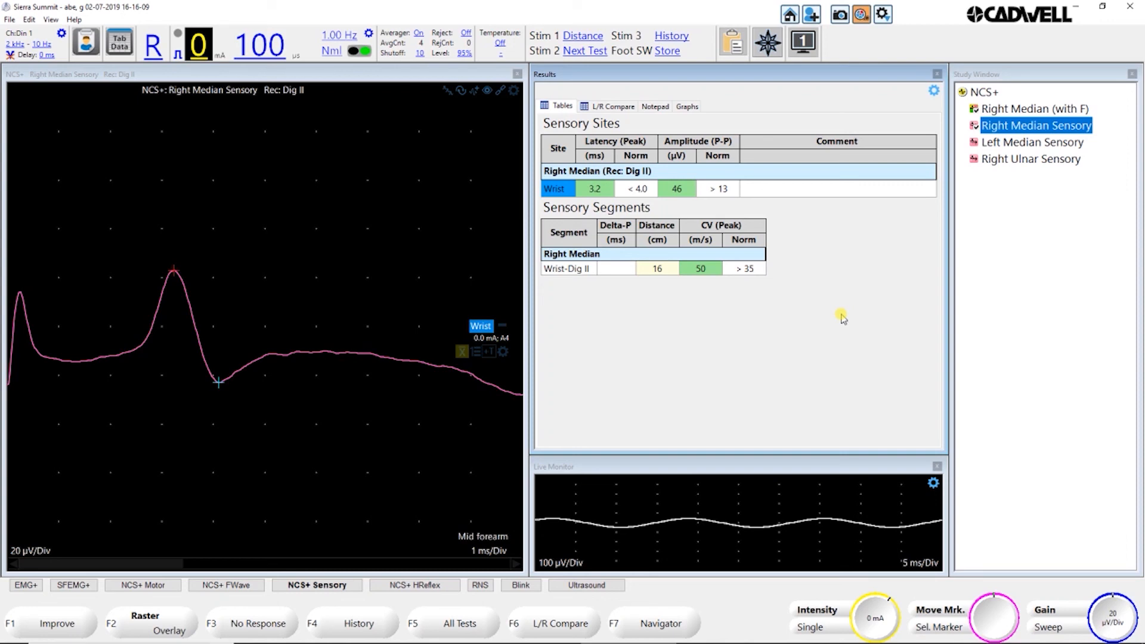
{"action": "mouse_move", "coordinate": [882, 70]}
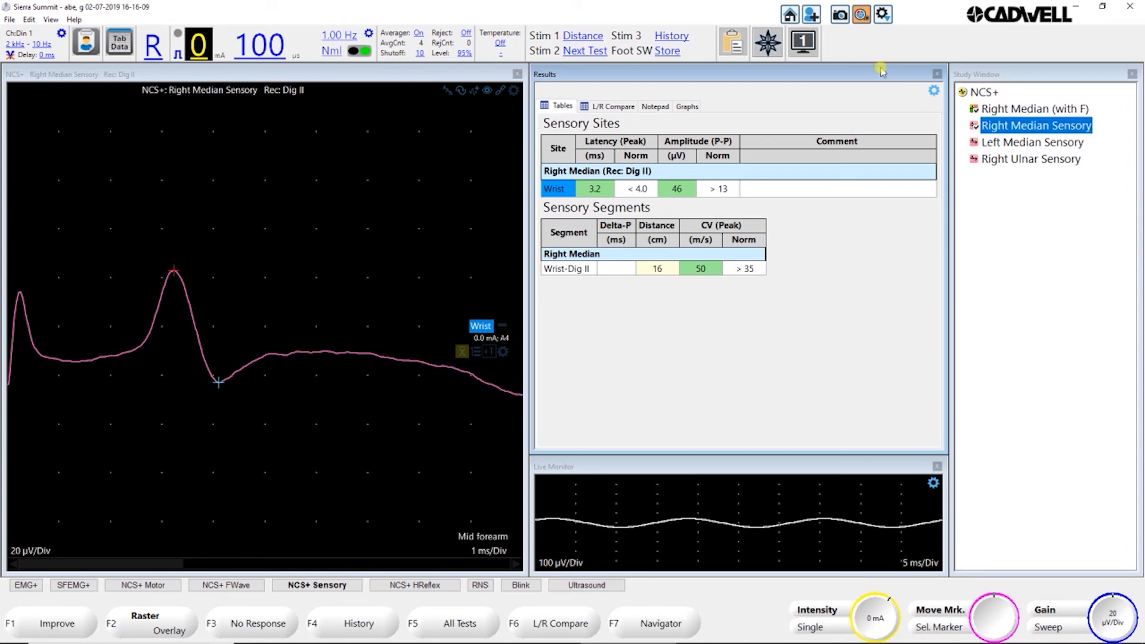